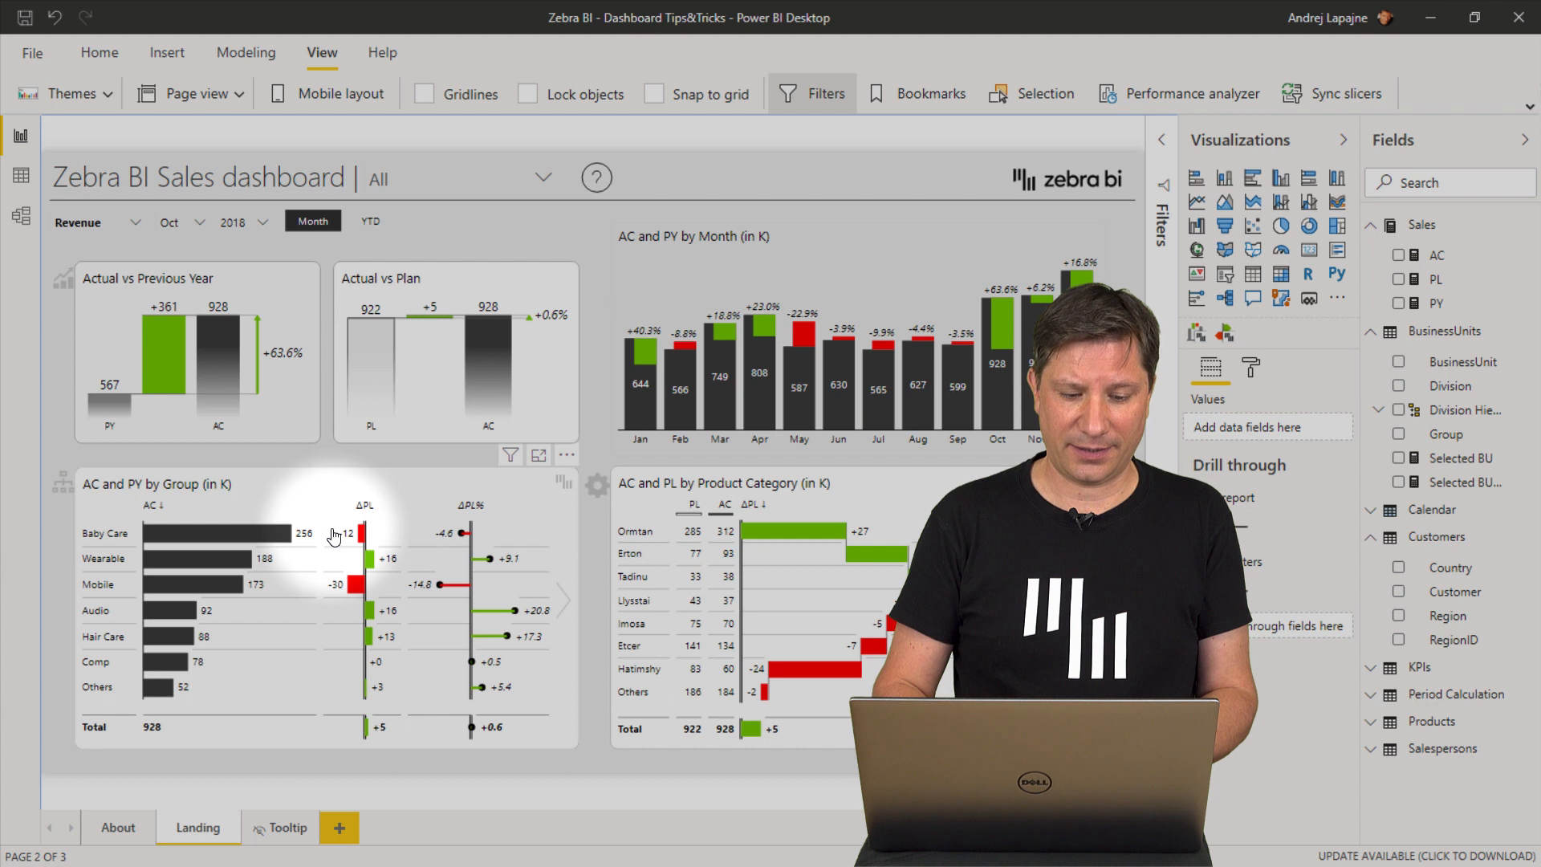
mouse_move(325, 592)
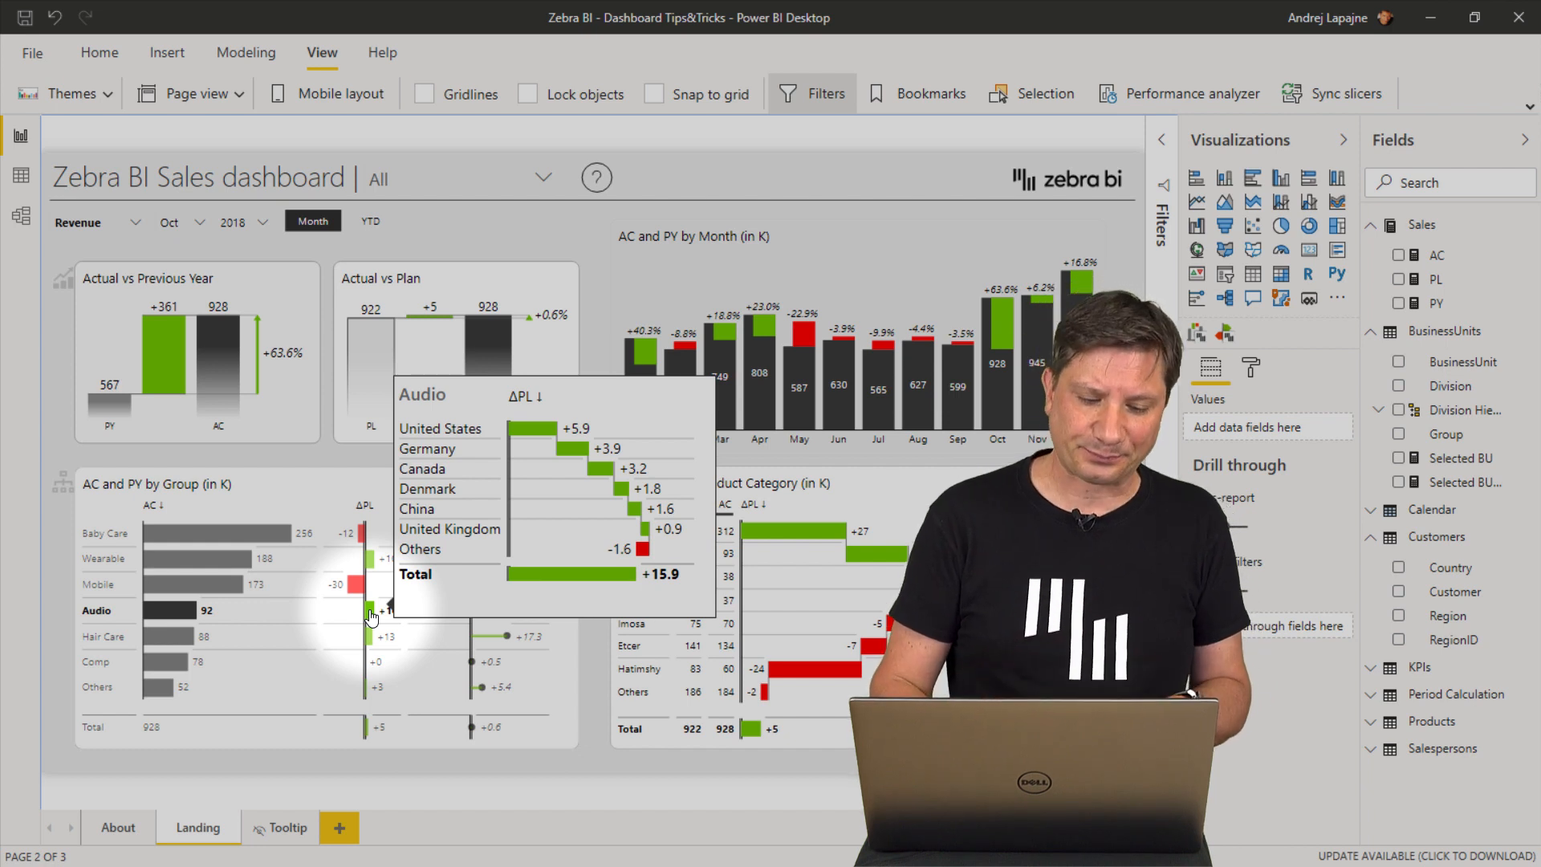
Set the AC and PY by Group chart's tooltip type to Default.
click(324, 609)
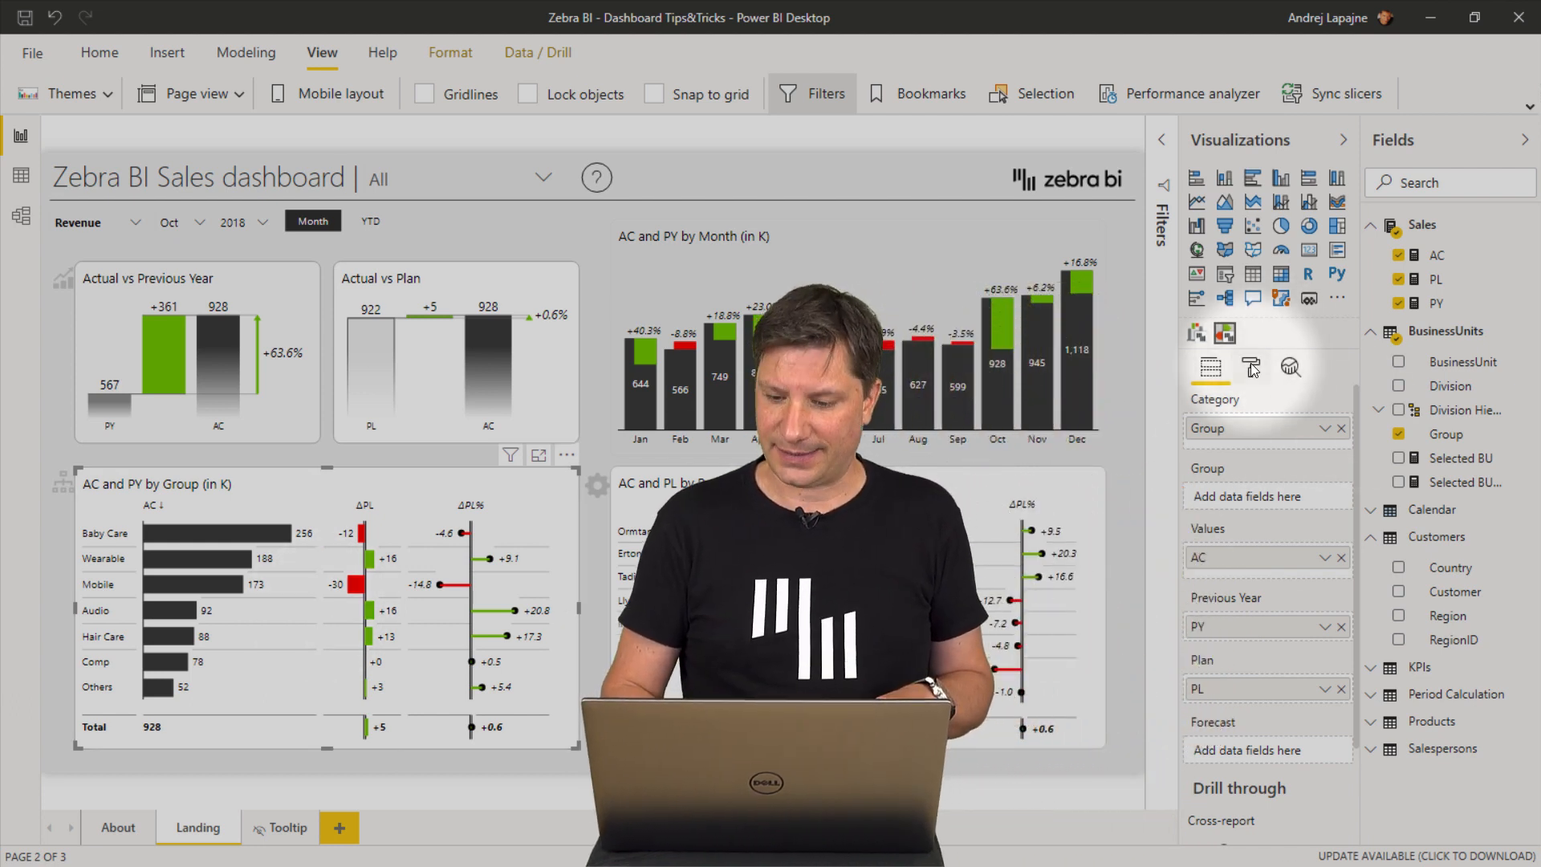
click(1251, 367)
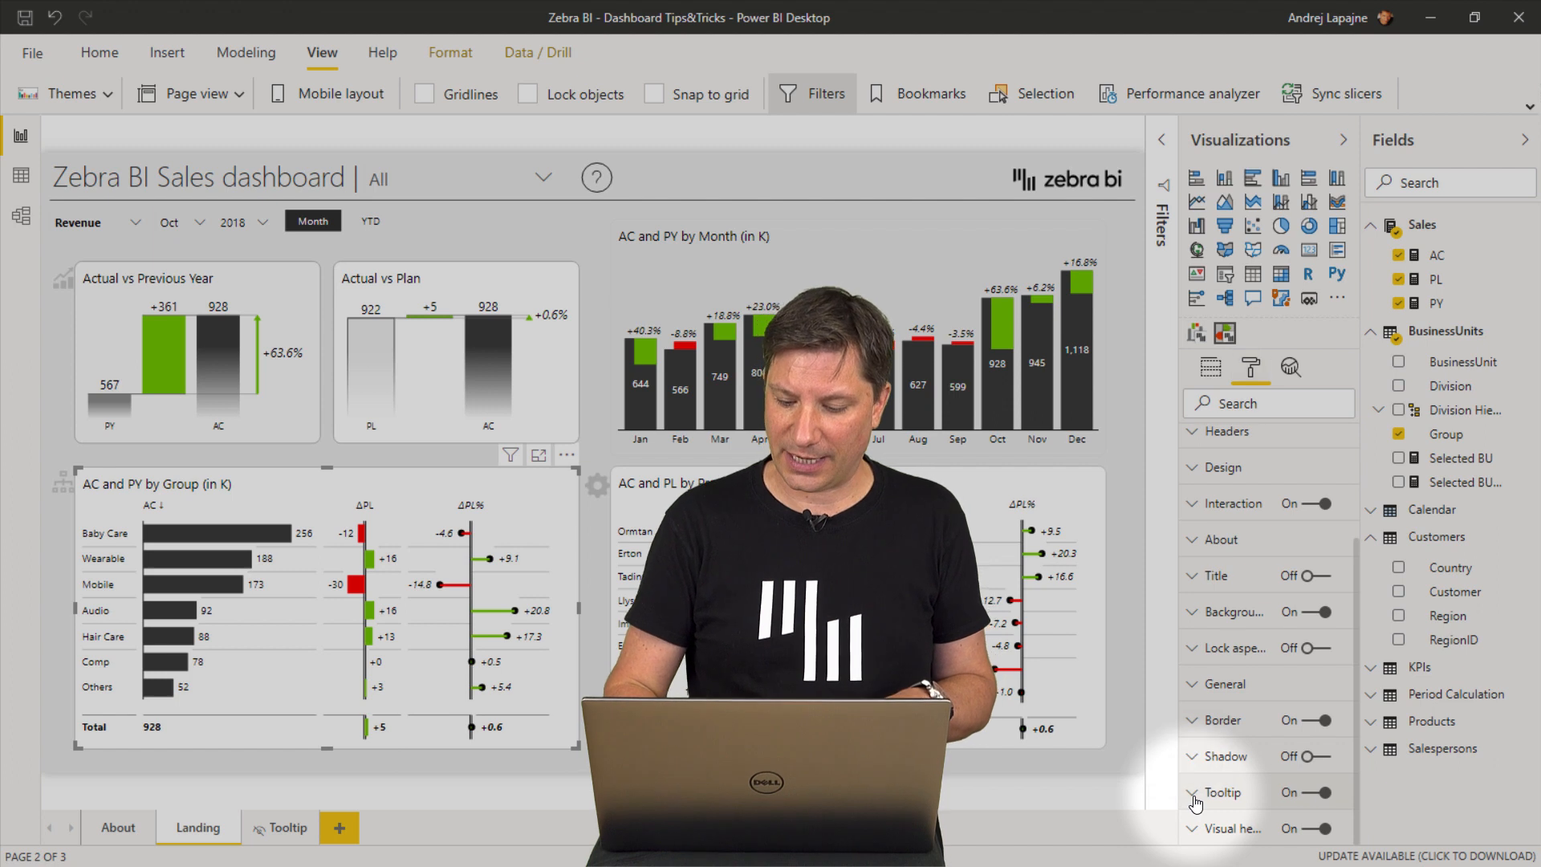
click(1191, 792)
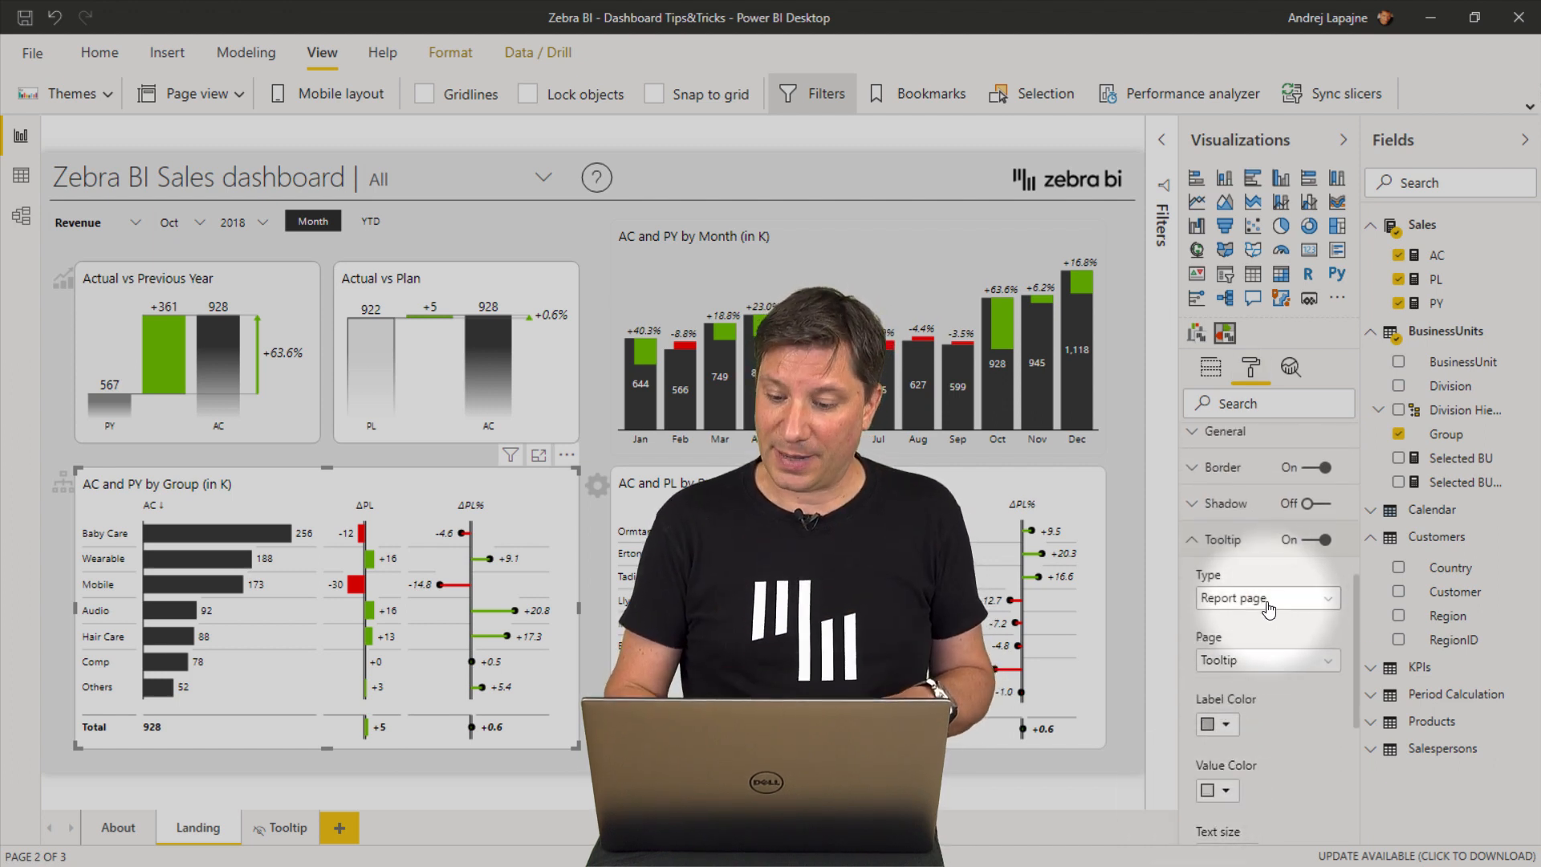
click(1267, 597)
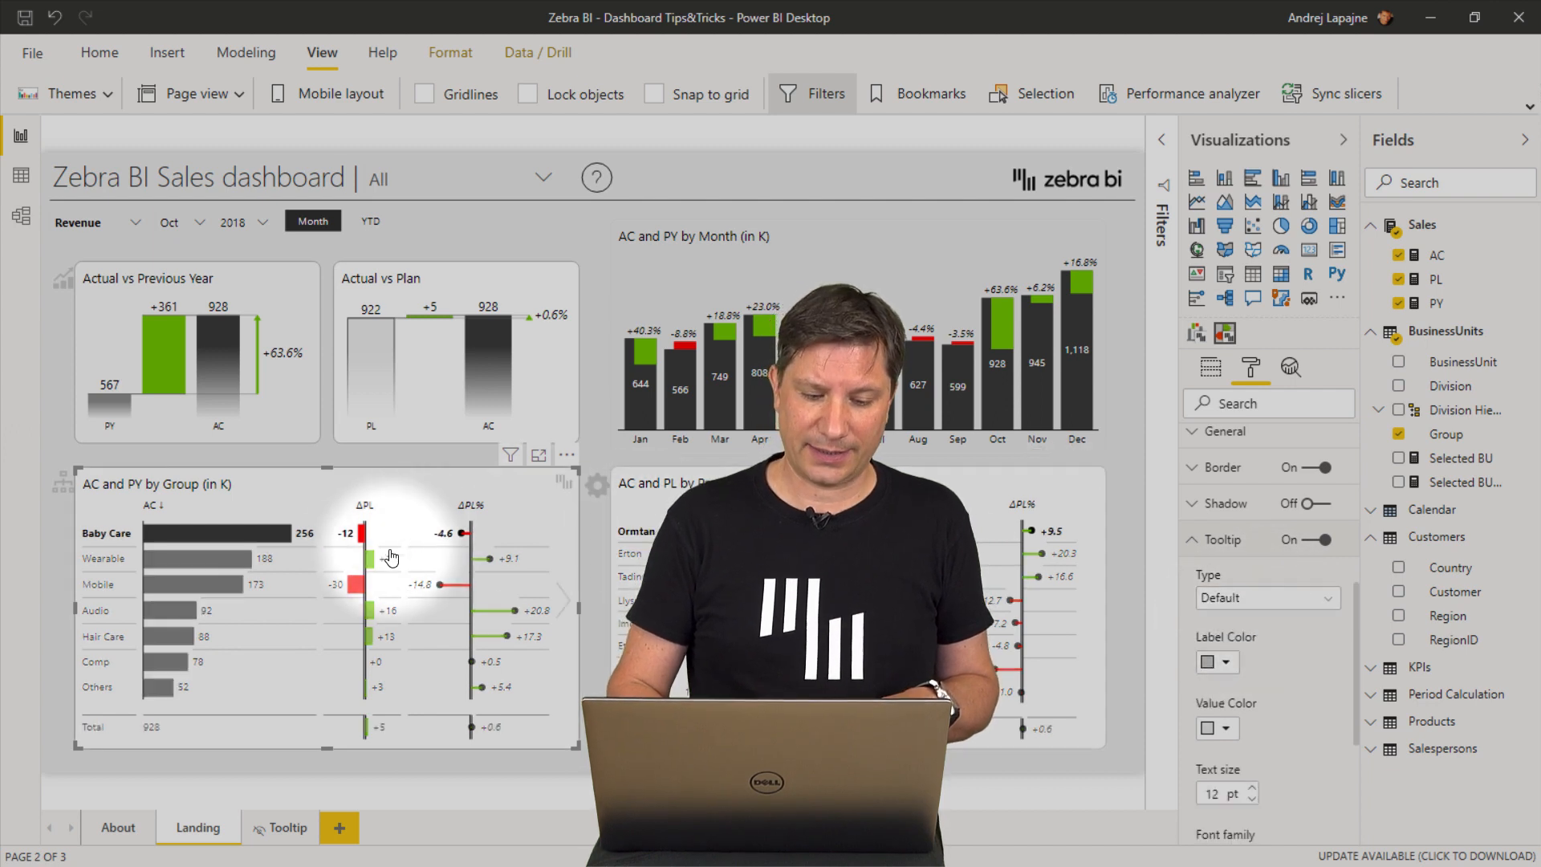
mouse_move(355, 585)
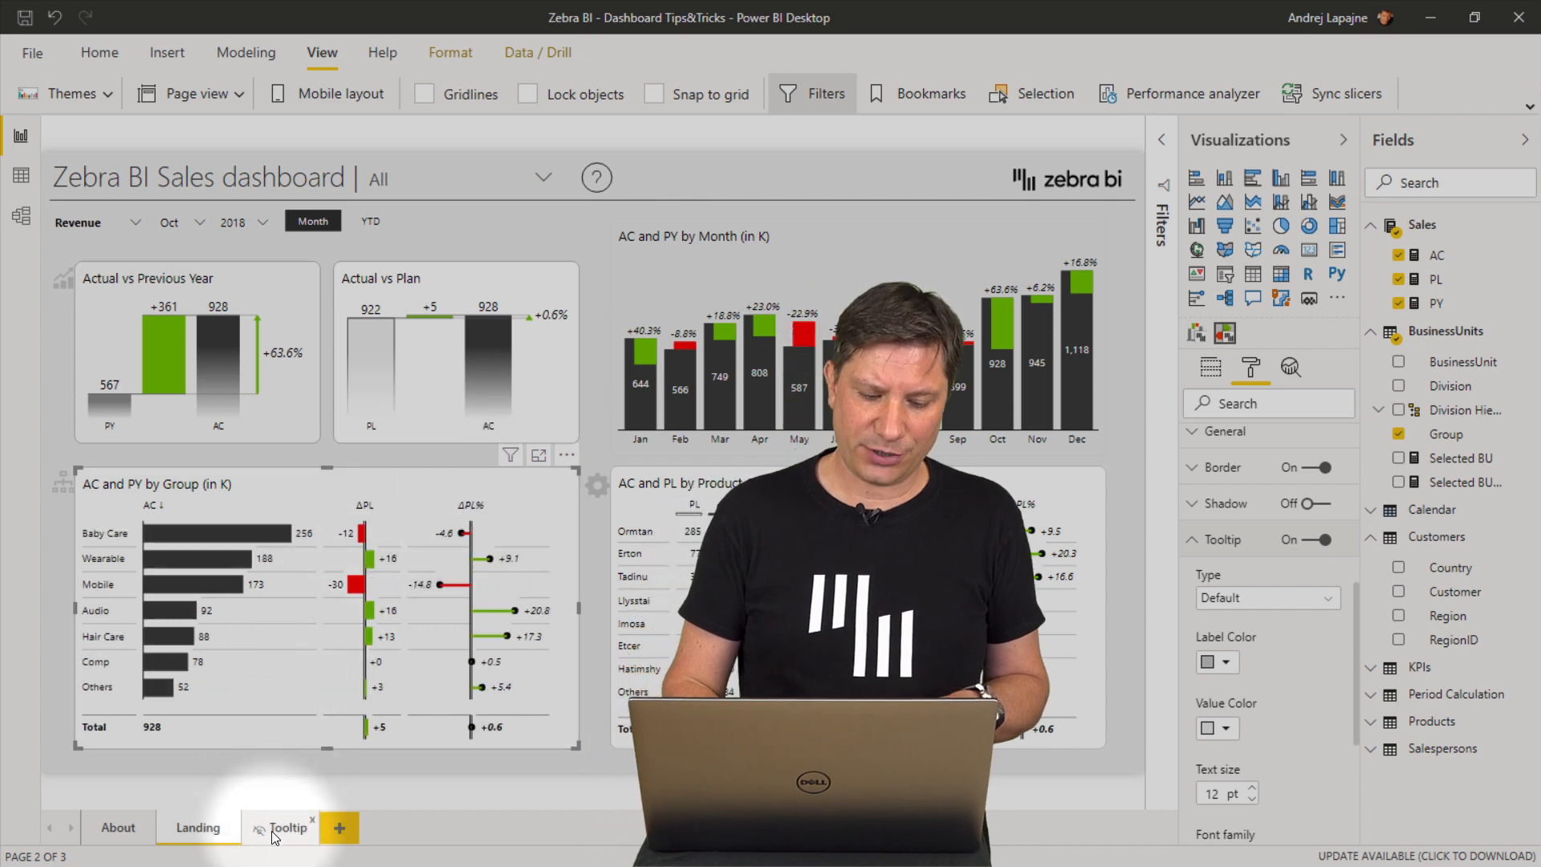
View the Tooltip page, then add a new blank report page, Page 1.
click(289, 828)
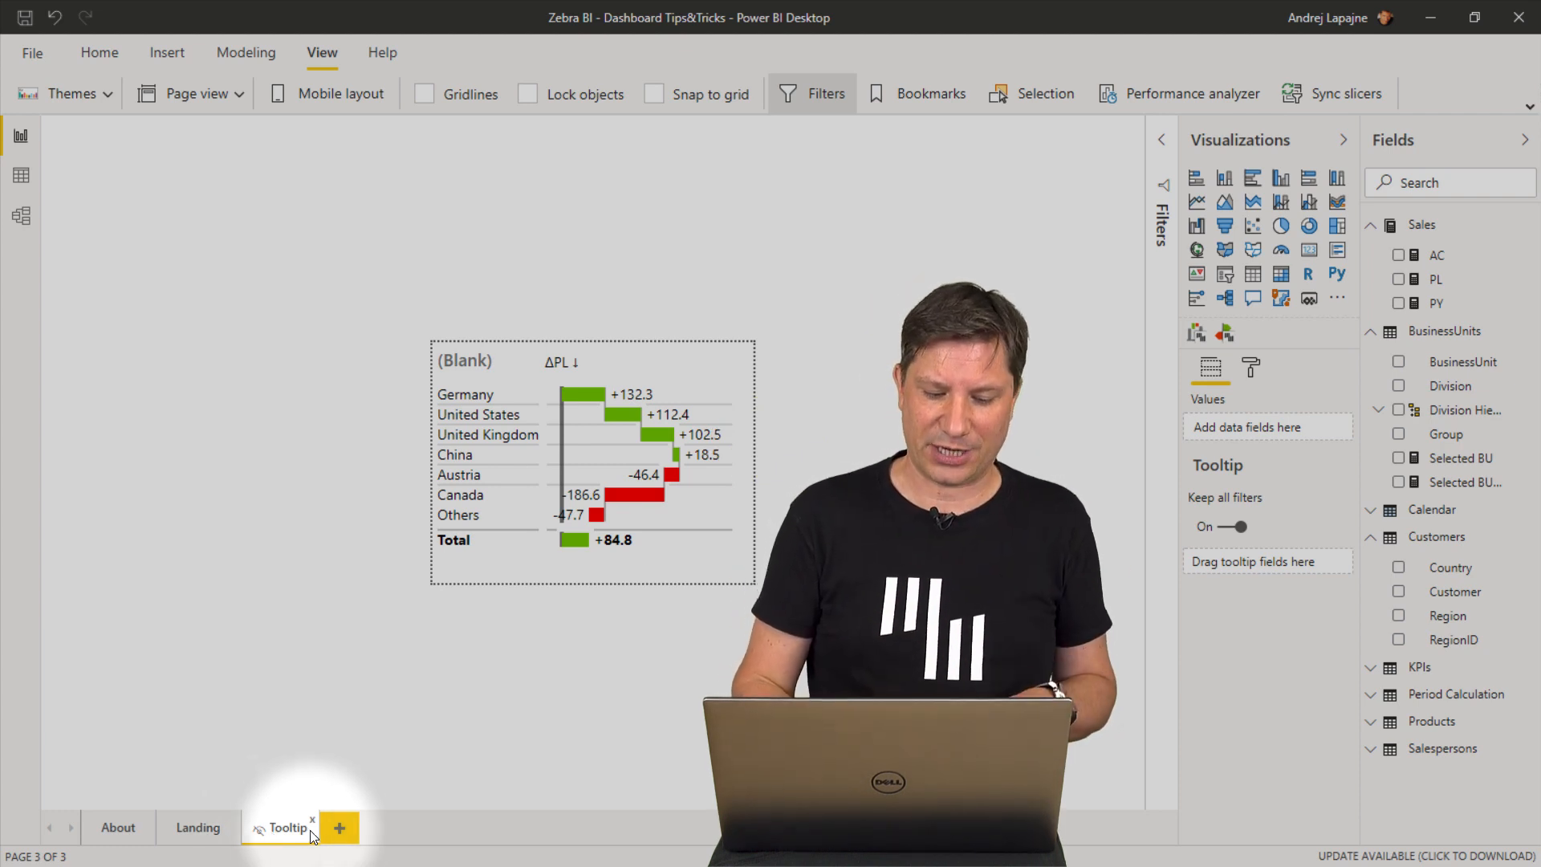
click(338, 827)
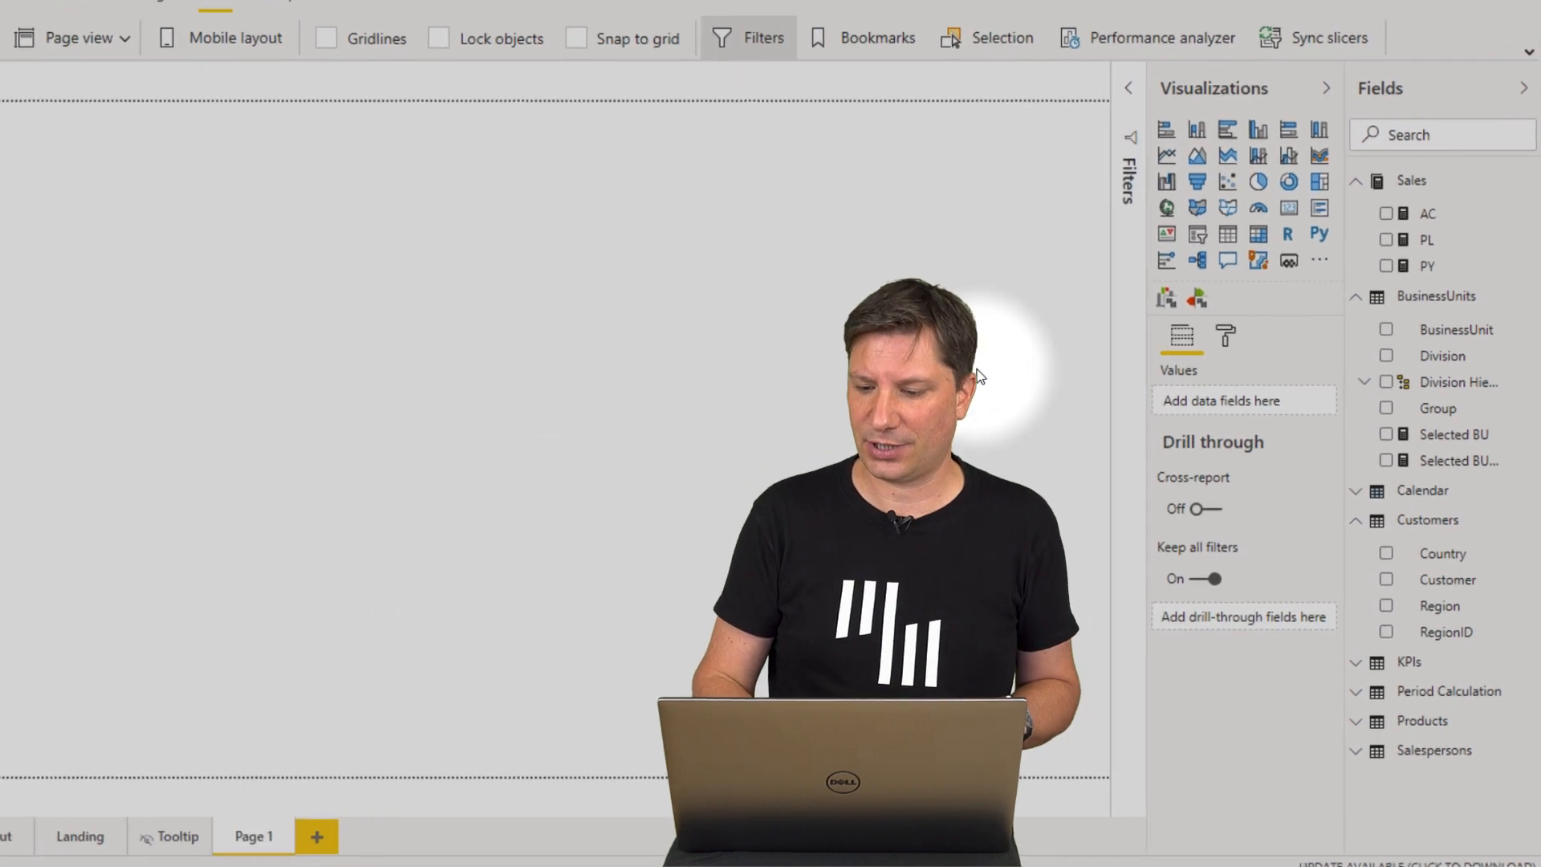
Enable Page 1 as a tooltip page and set its page size type to Tooltip.
click(1225, 336)
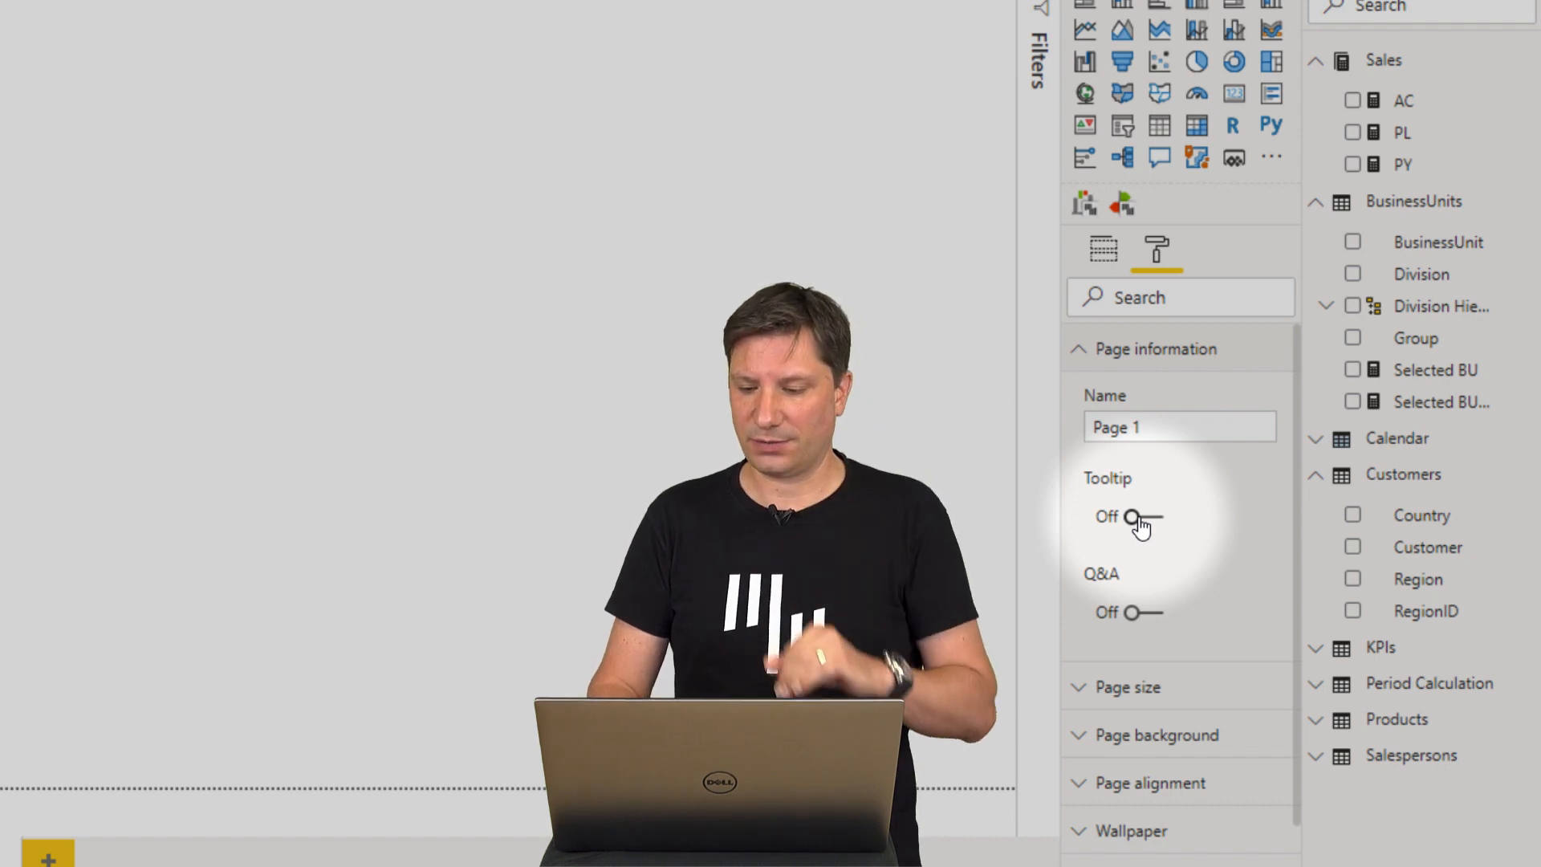
click(1145, 517)
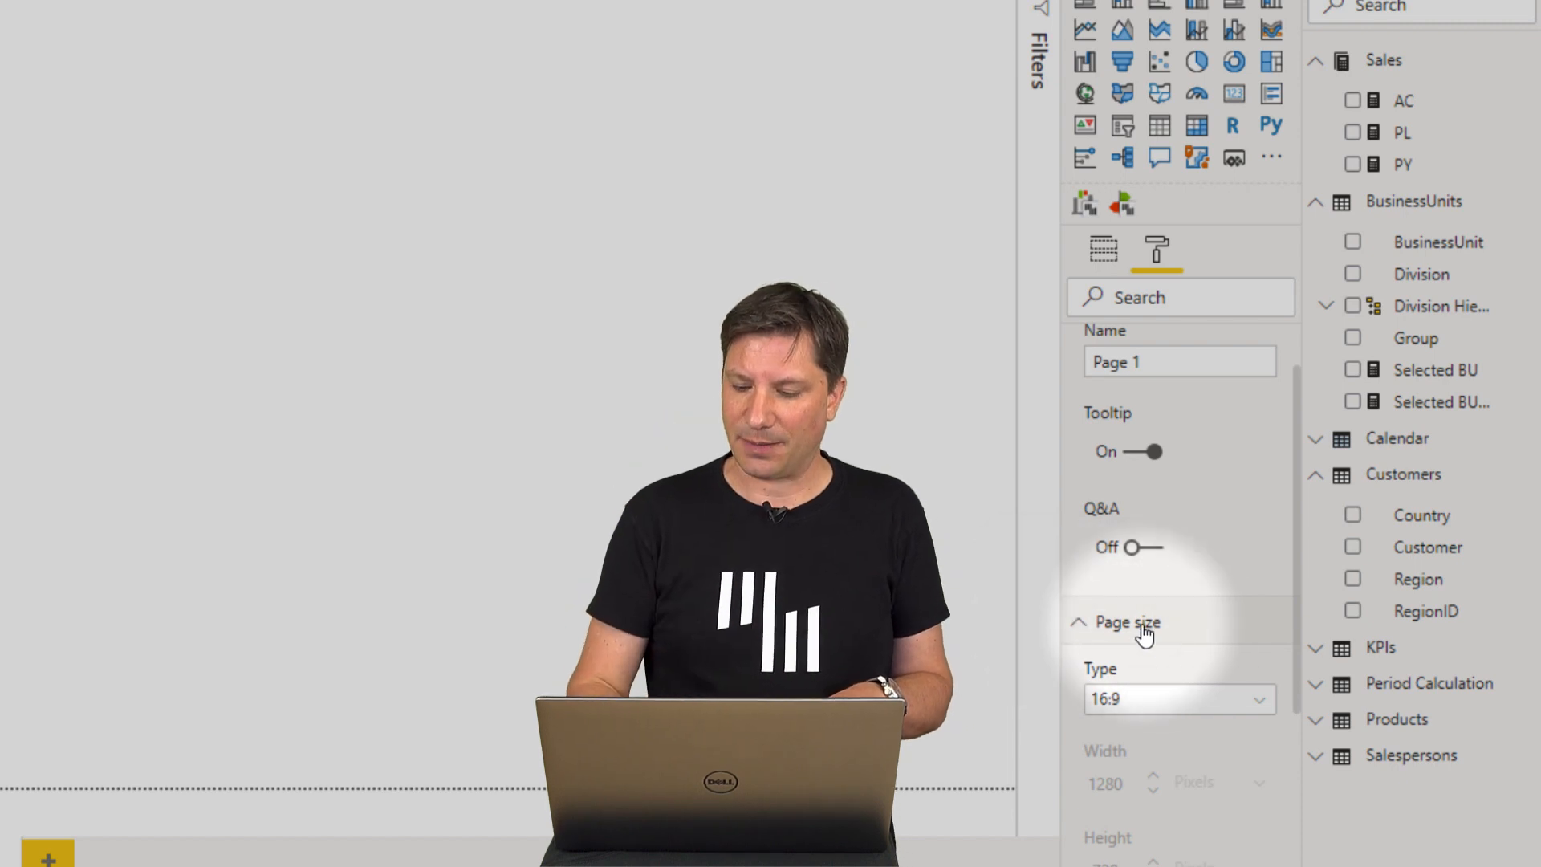
click(1178, 699)
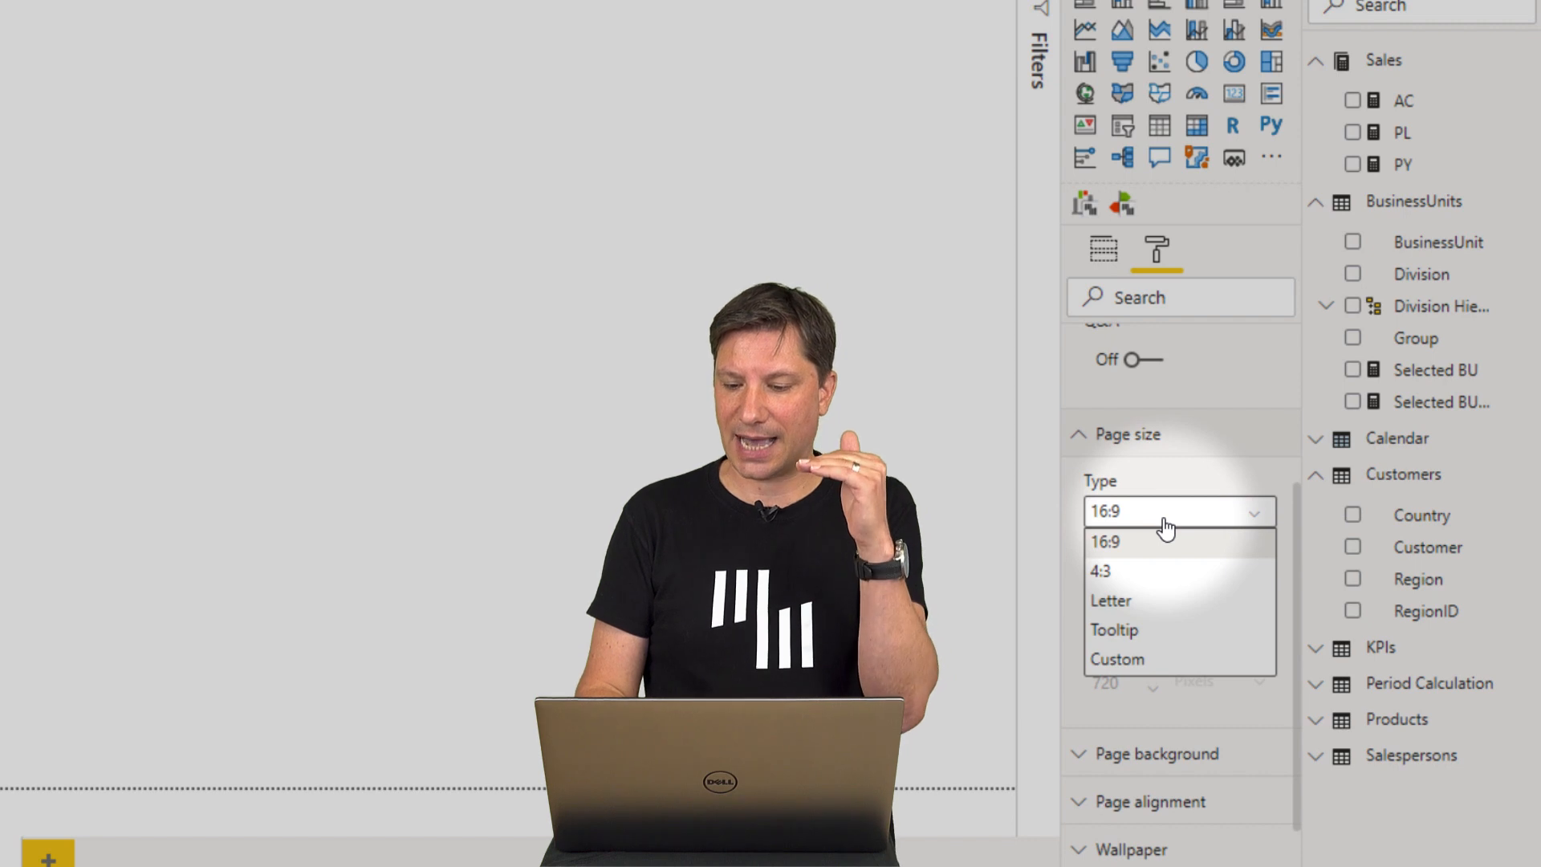
mouse_move(1133, 608)
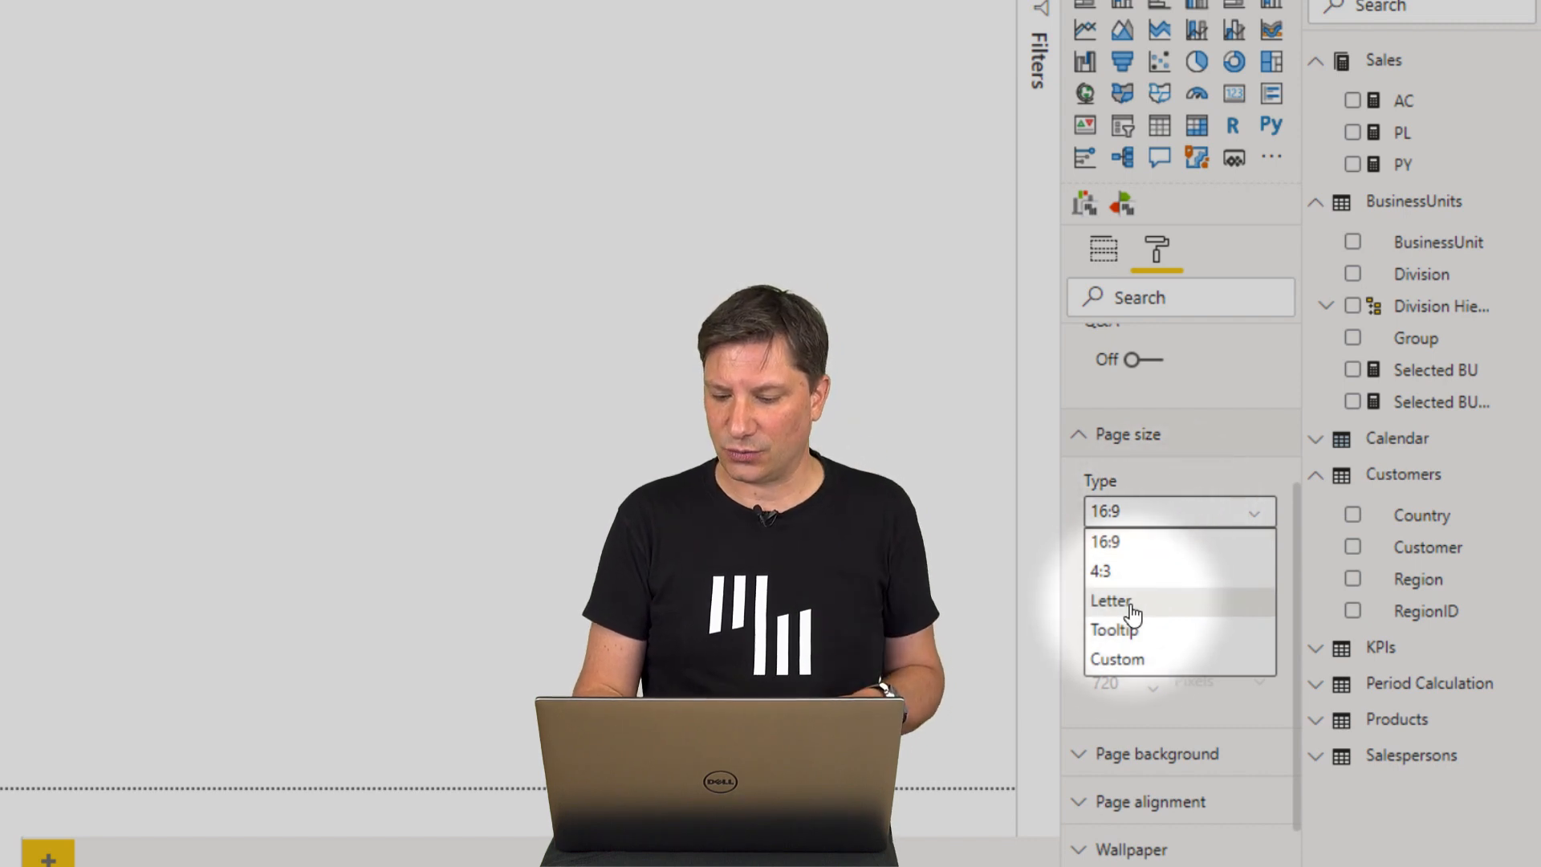
click(1113, 630)
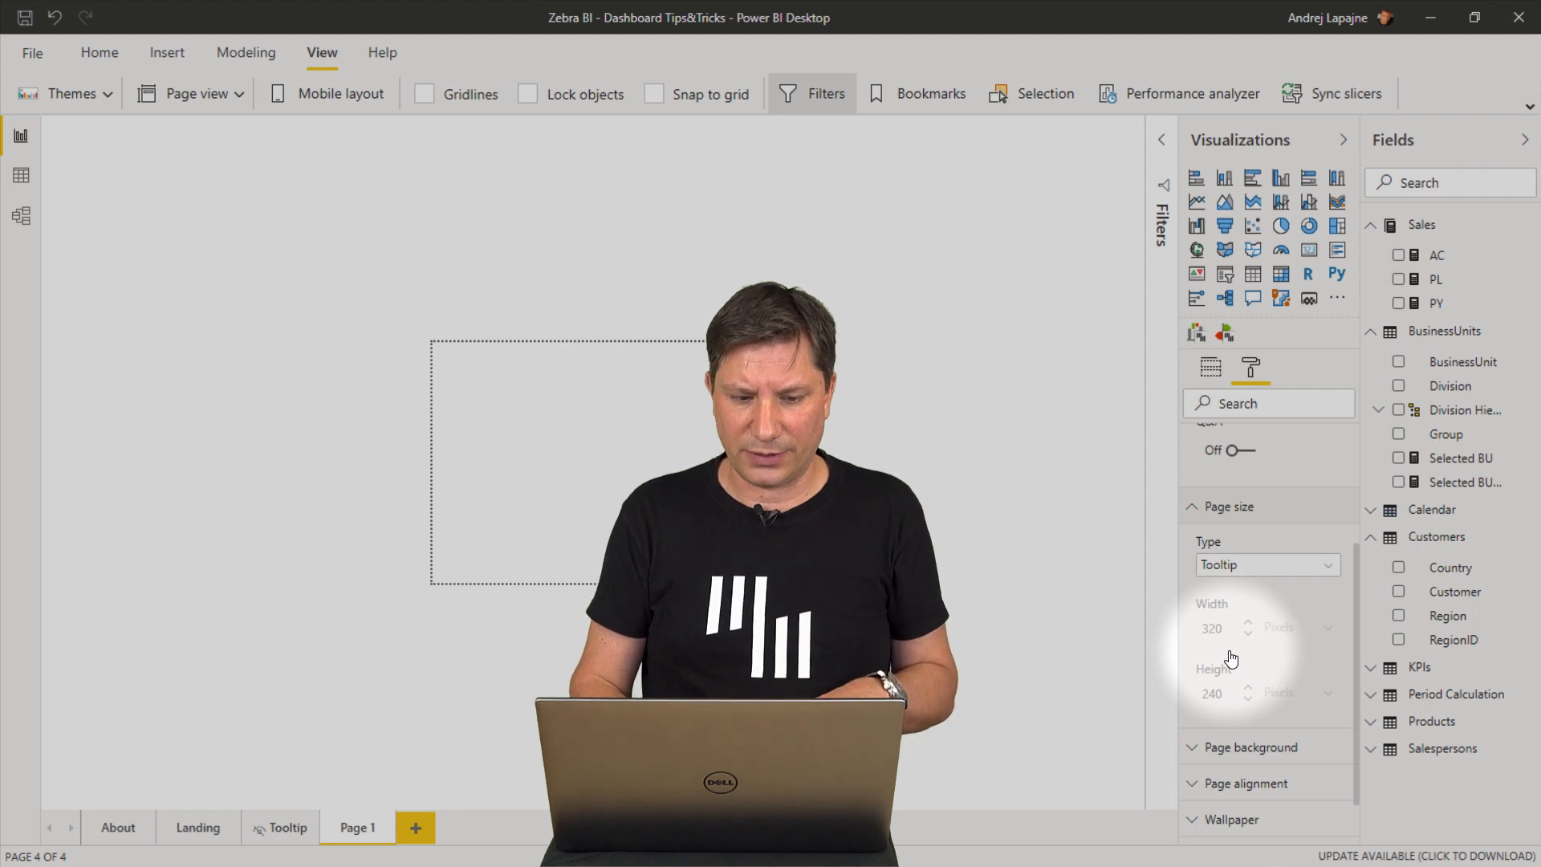
mouse_move(619, 185)
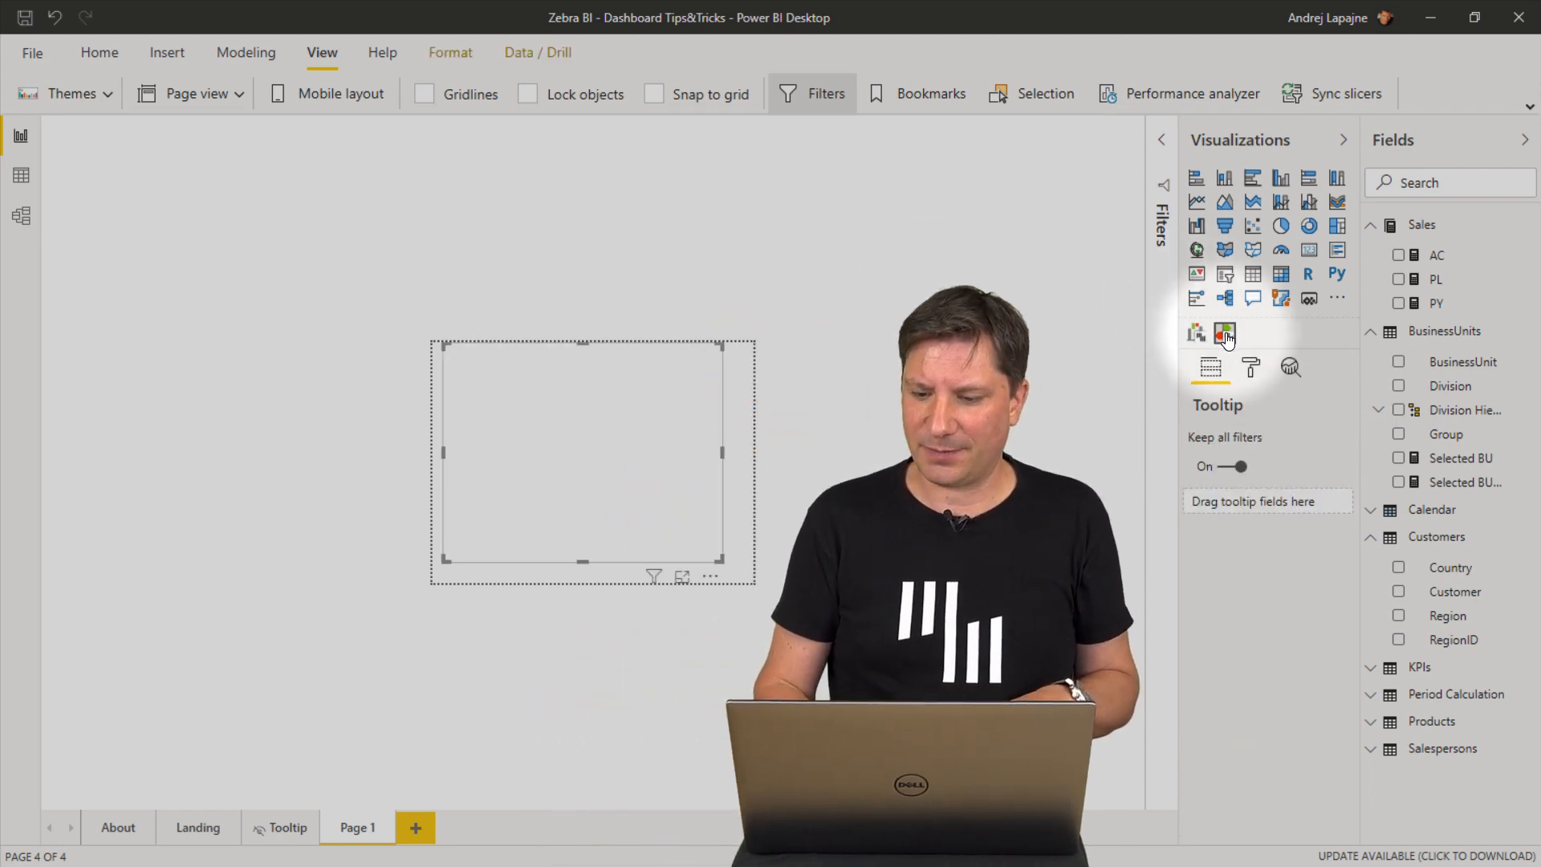
Add a Zebra BI Tables visual with AC, PL and Country, then return to Landing.
click(1226, 332)
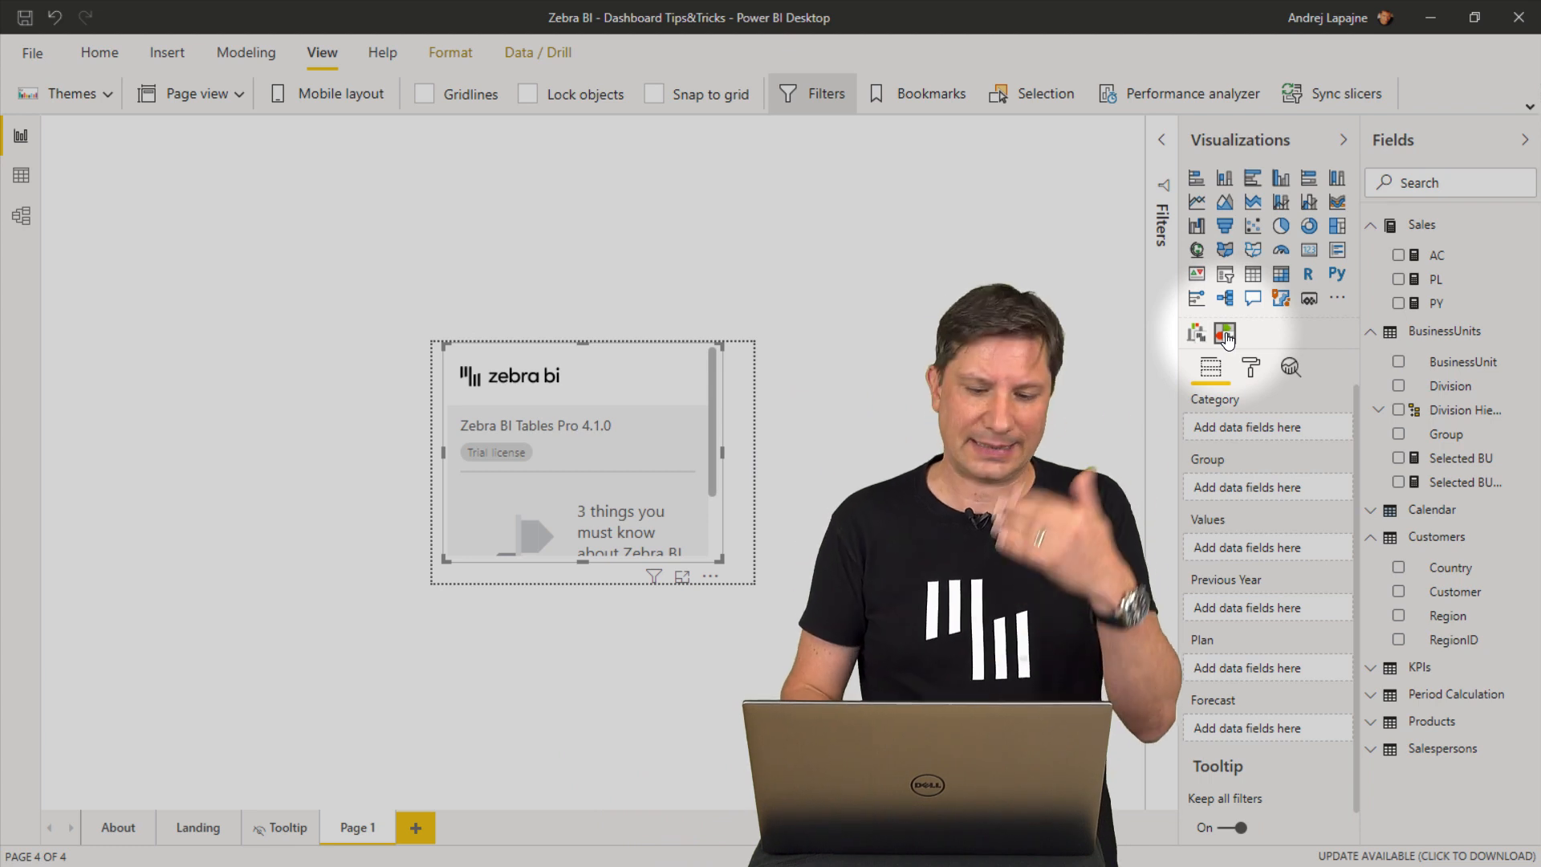
click(1399, 255)
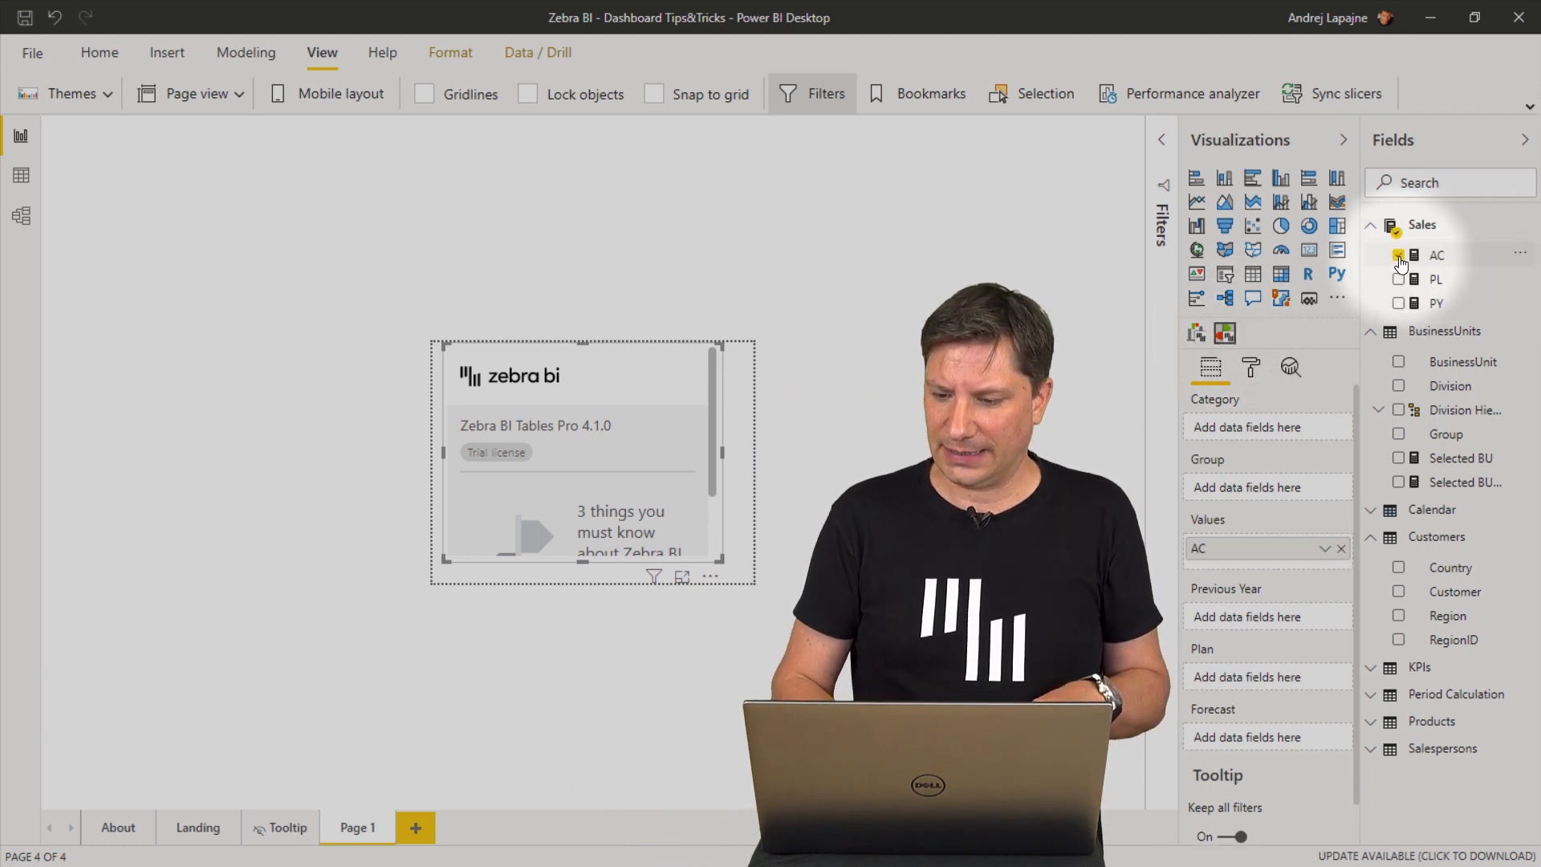
click(1399, 255)
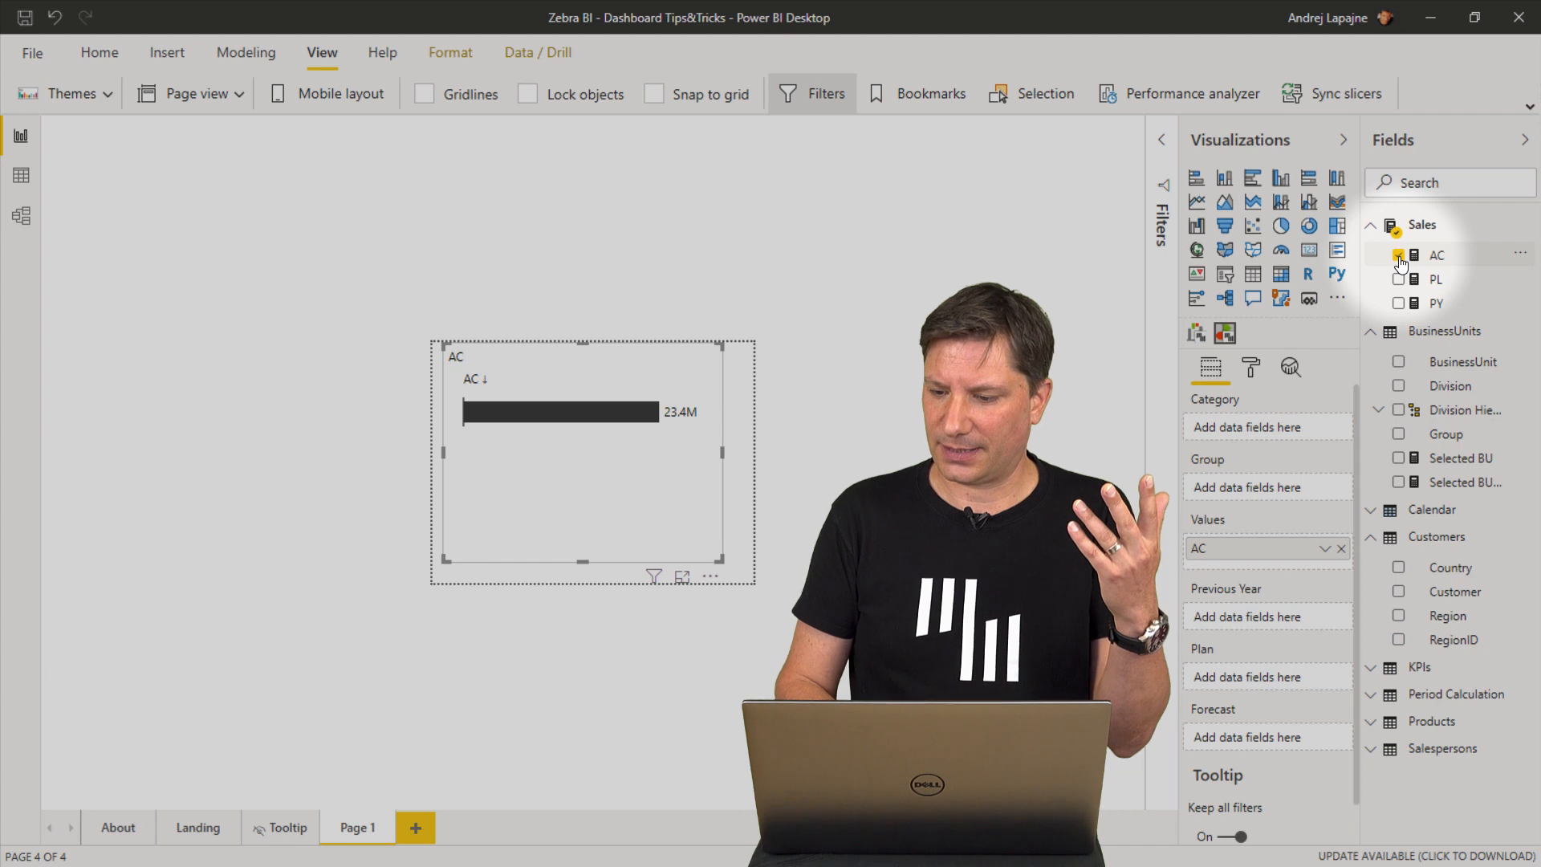
click(1399, 255)
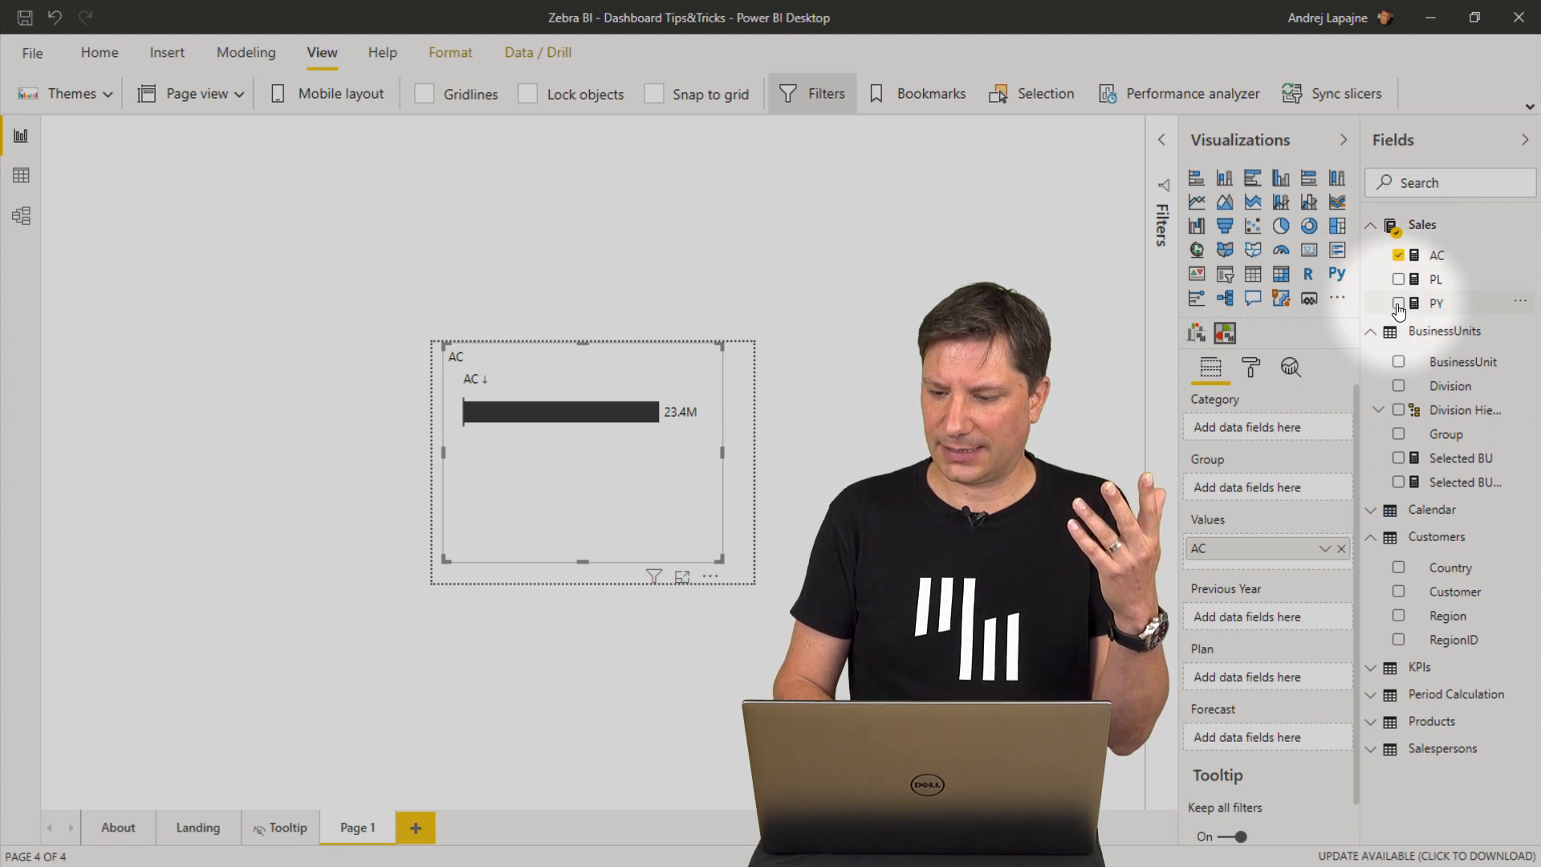
click(1400, 279)
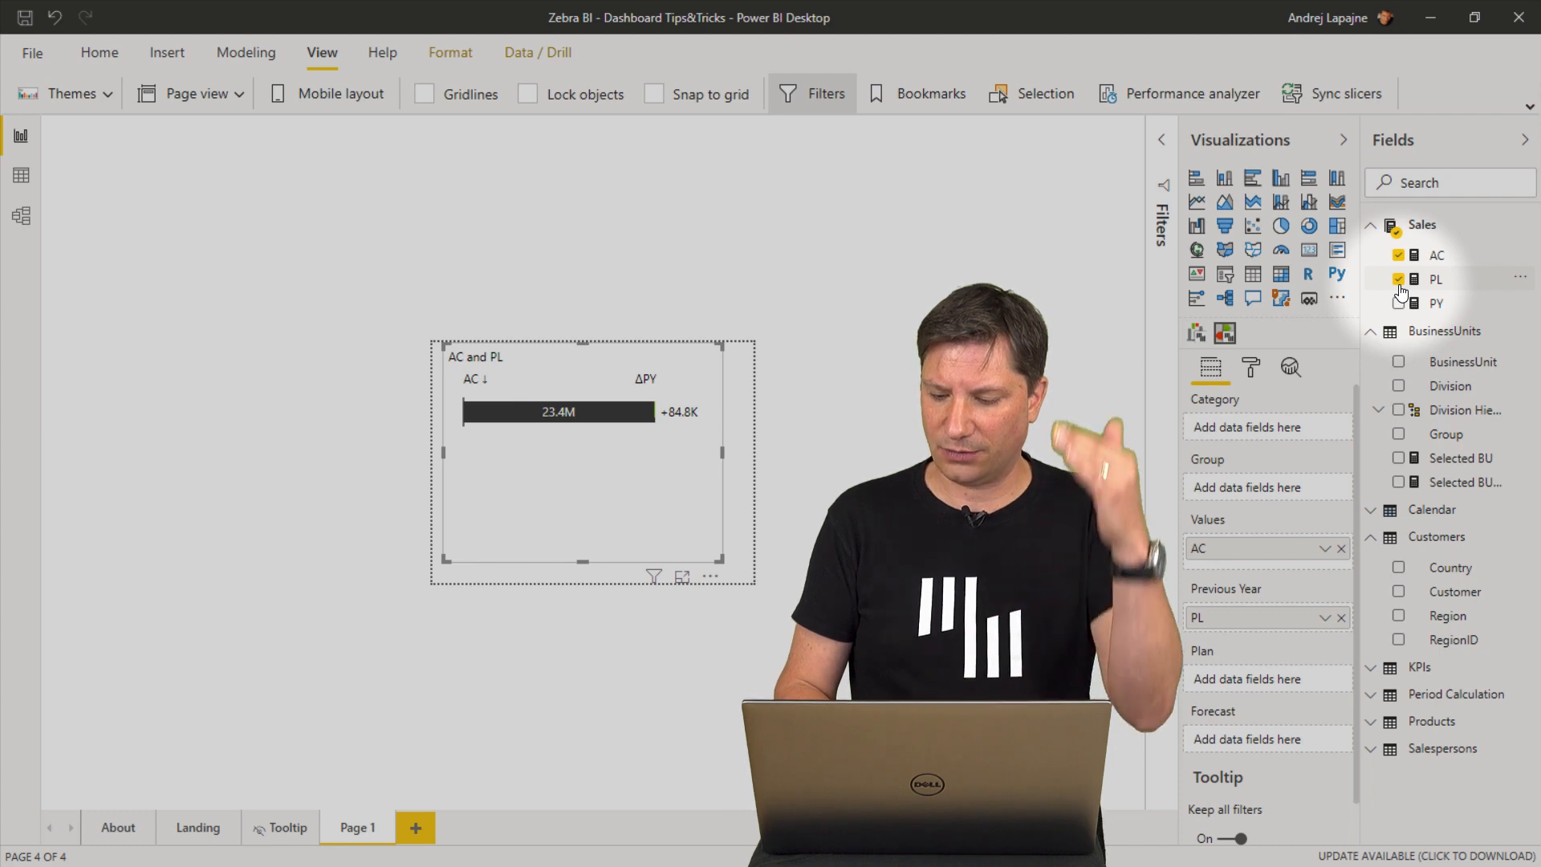
click(1399, 303)
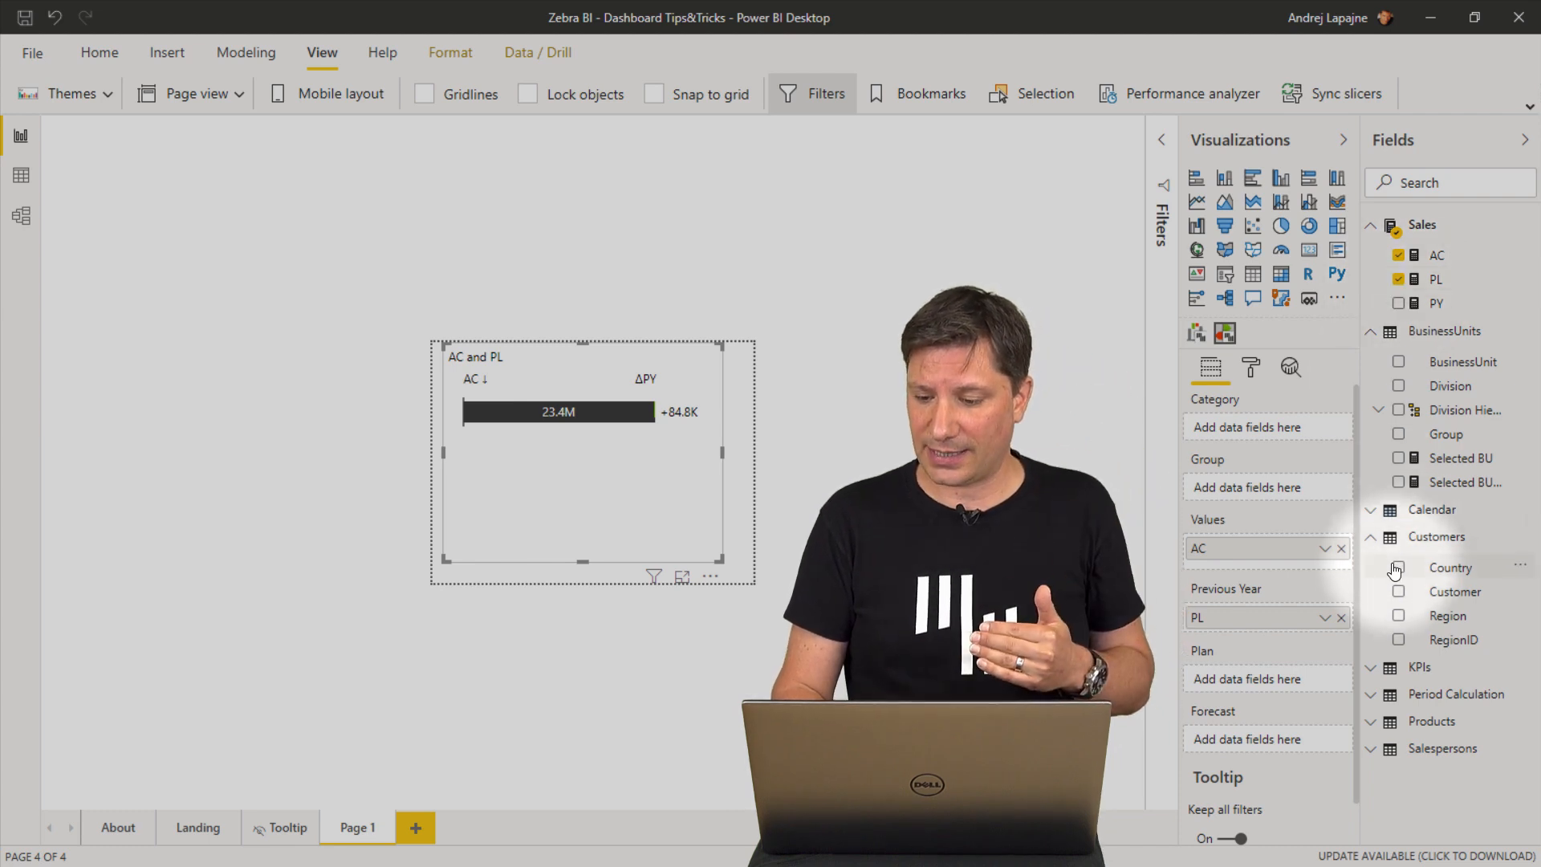
click(1399, 568)
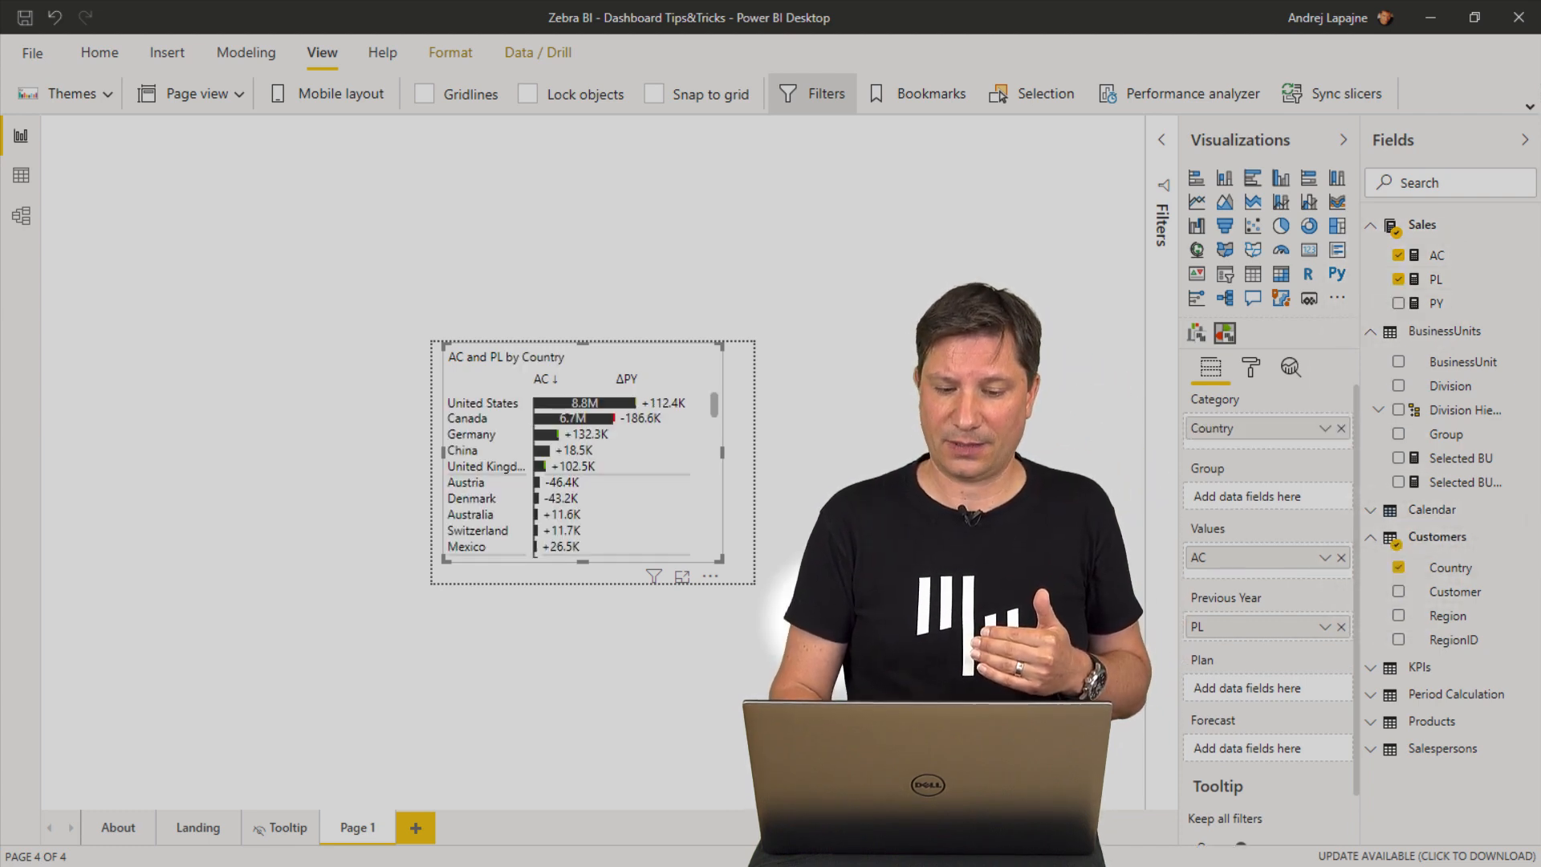
scroll(down, 3)
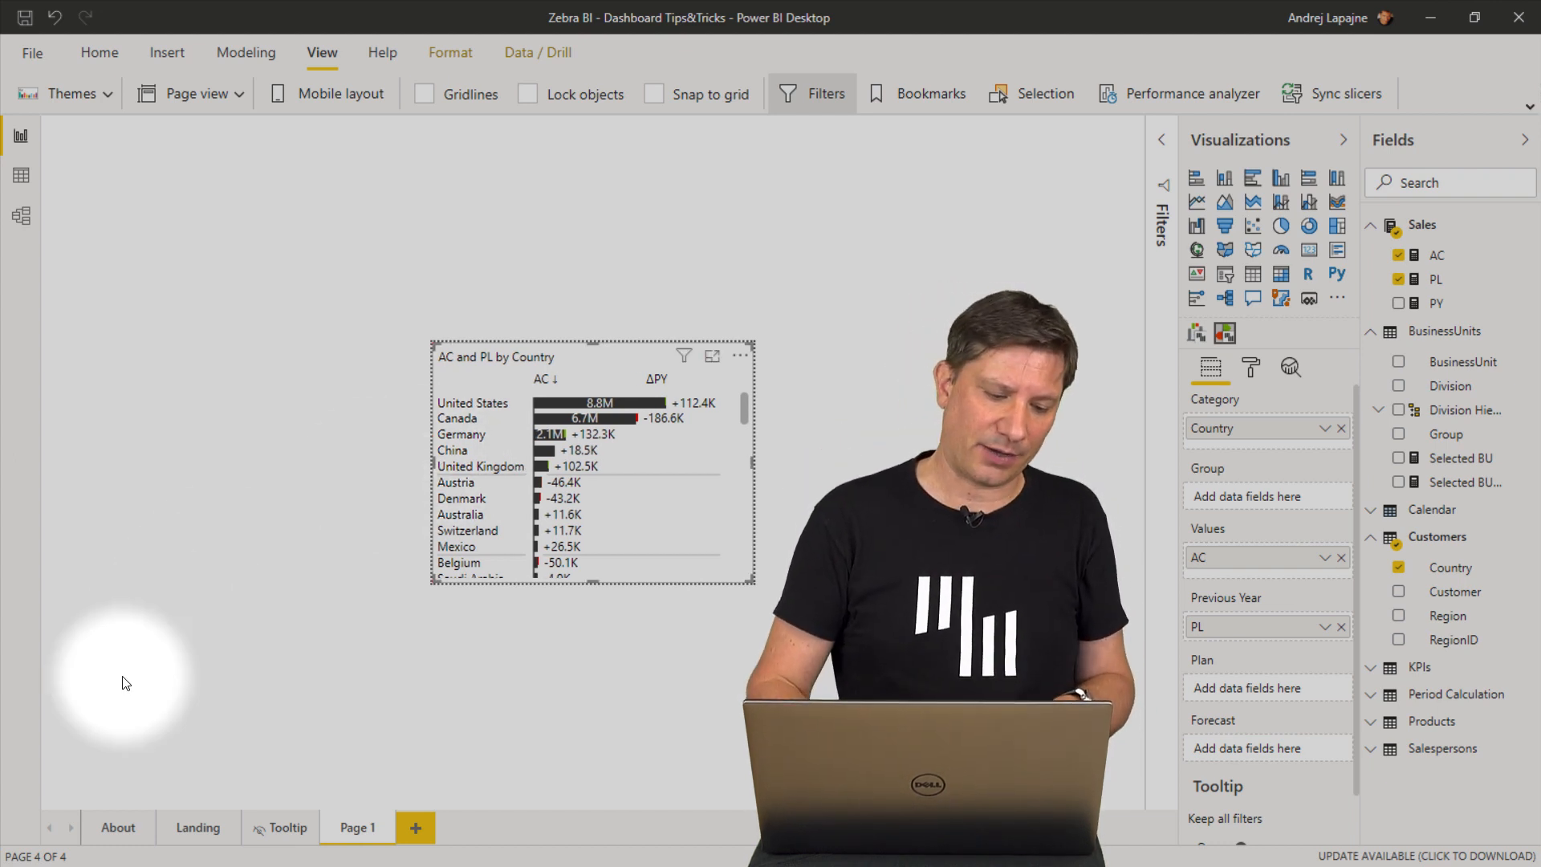
click(197, 827)
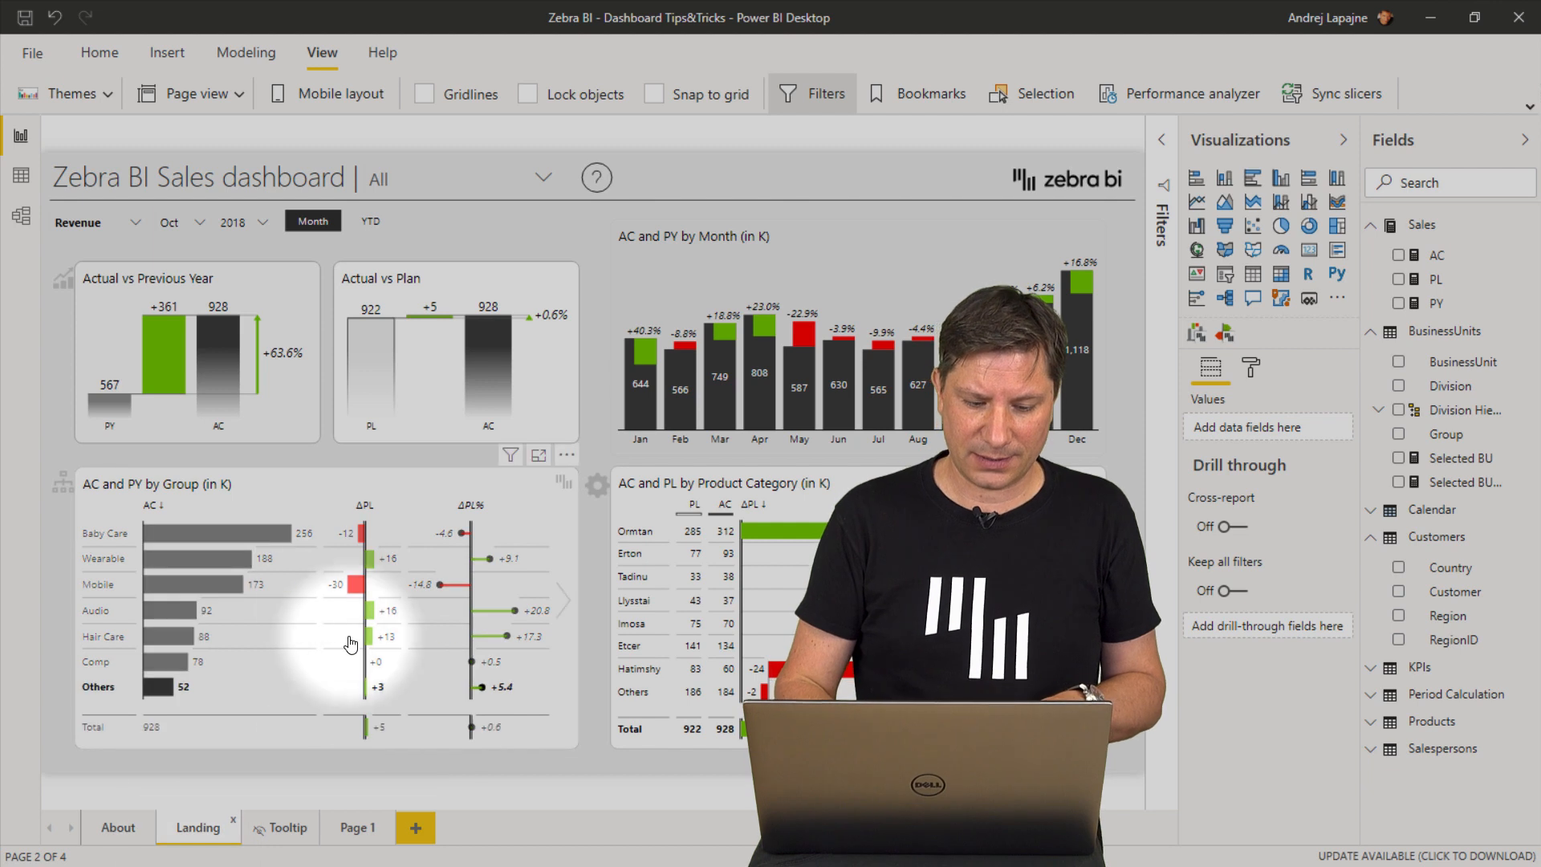
Switch the Group chart's tooltip type to Report page, using Page 1.
click(320, 601)
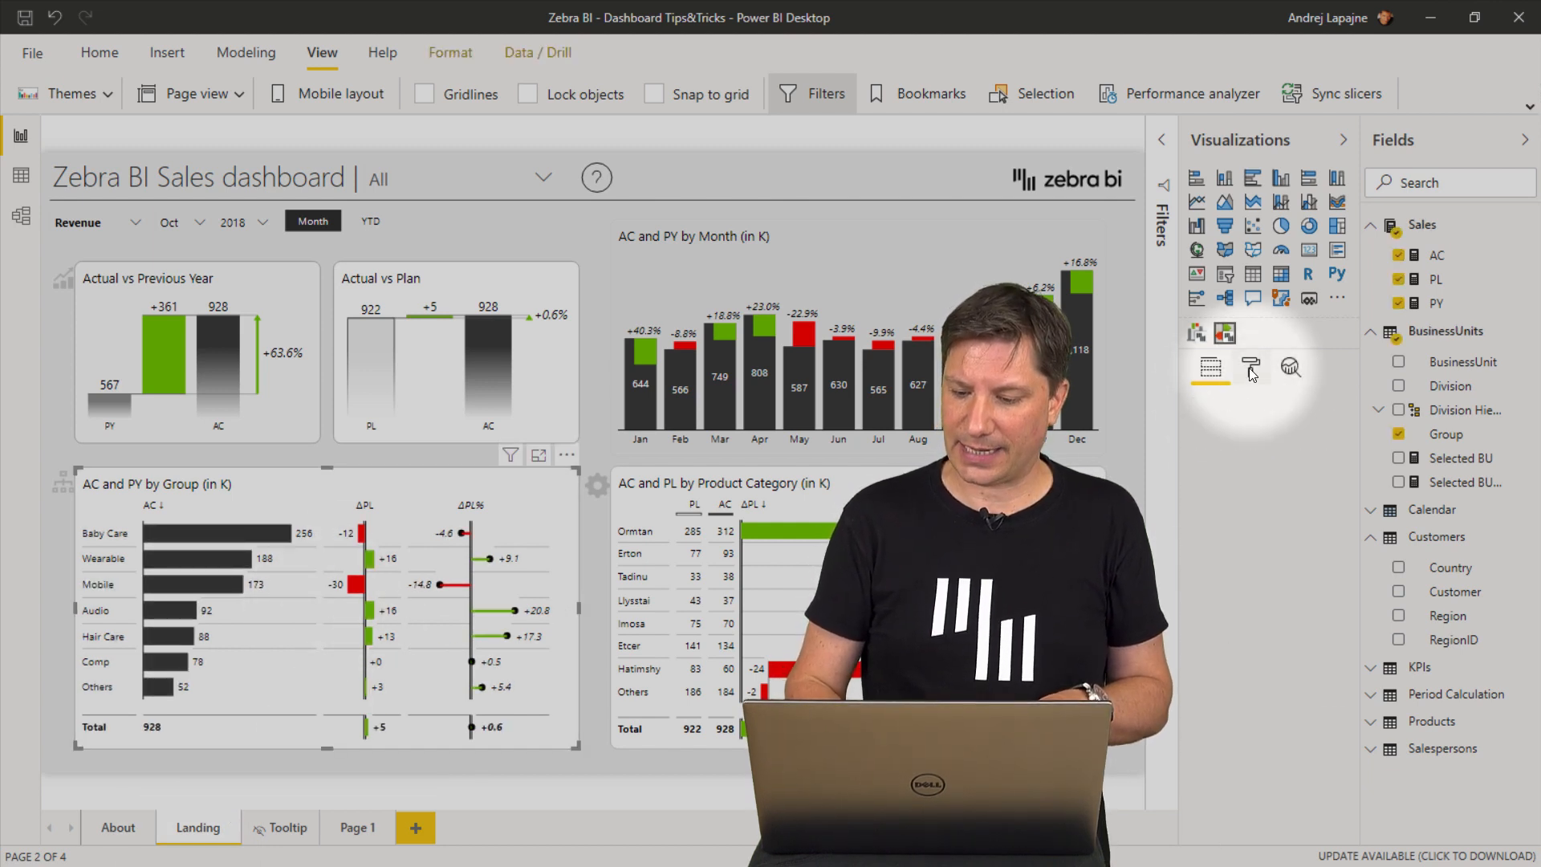
click(1251, 366)
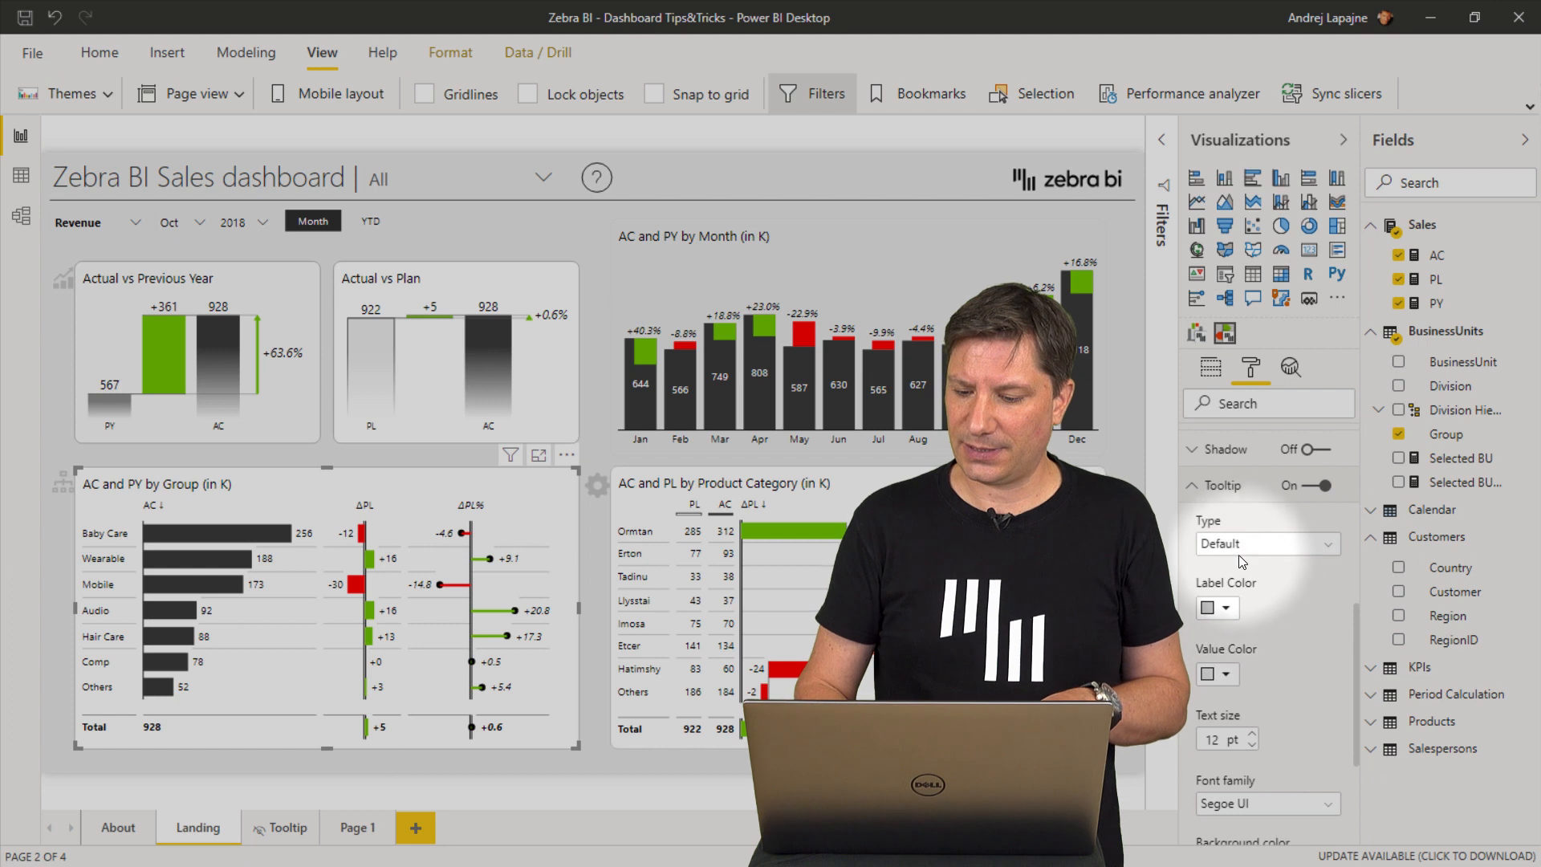
click(1266, 543)
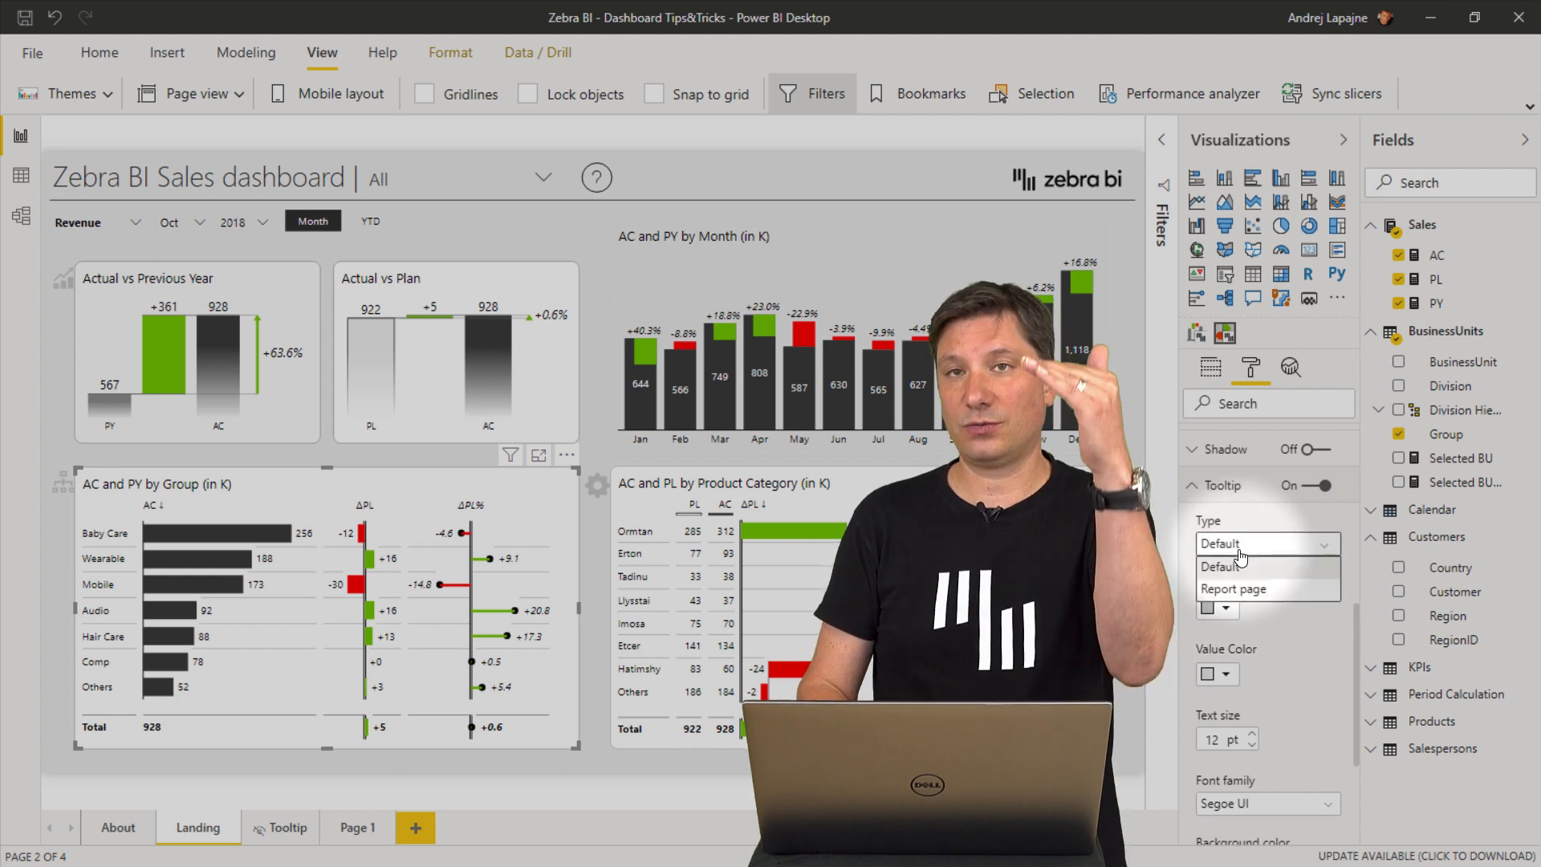
mouse_move(1249, 600)
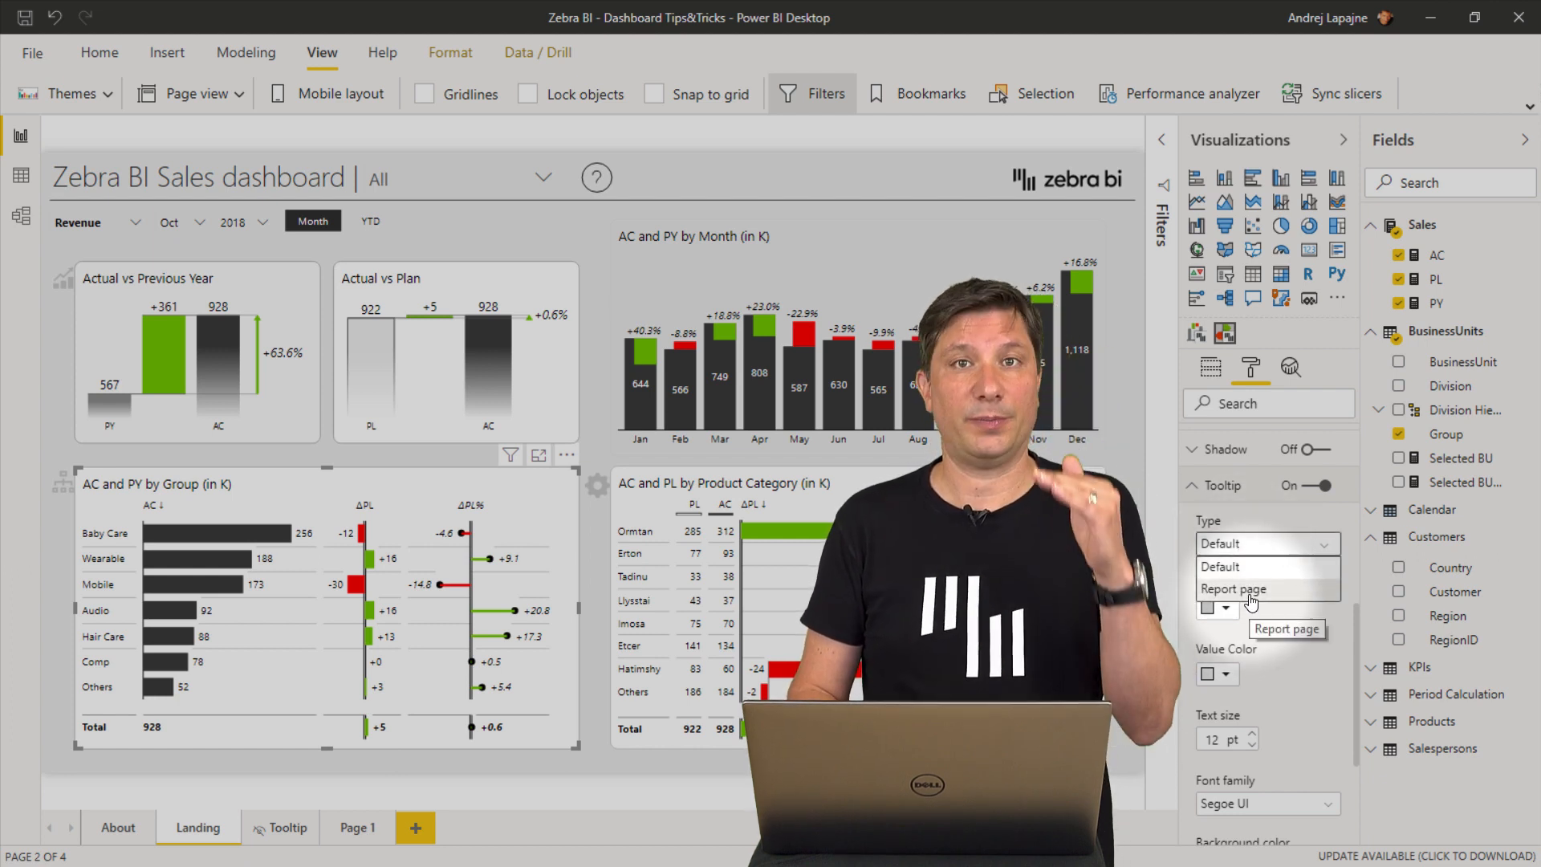
click(1234, 588)
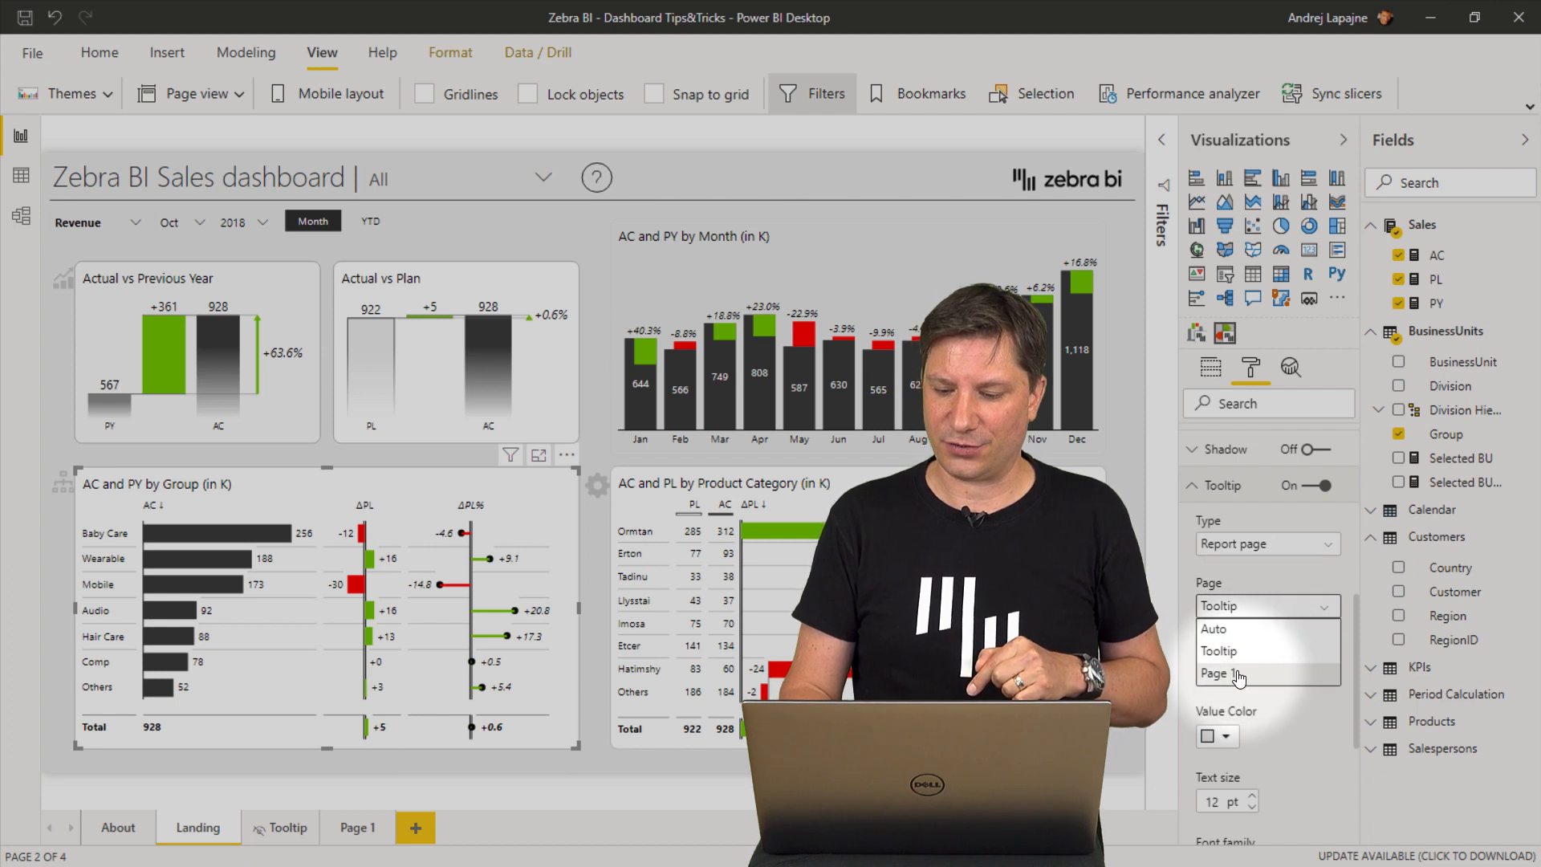
click(1222, 675)
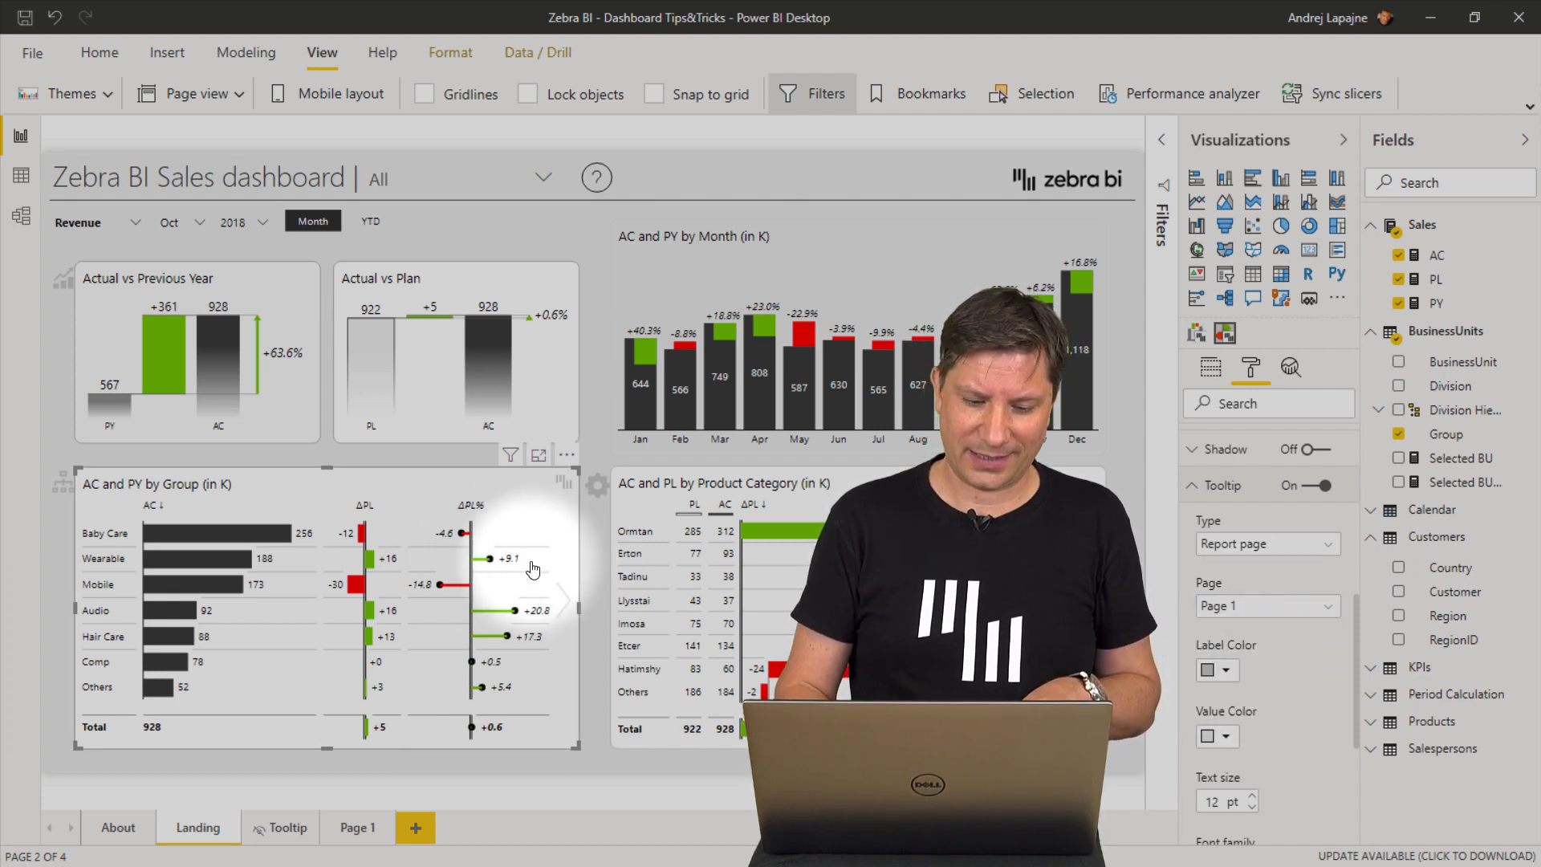
mouse_move(356, 586)
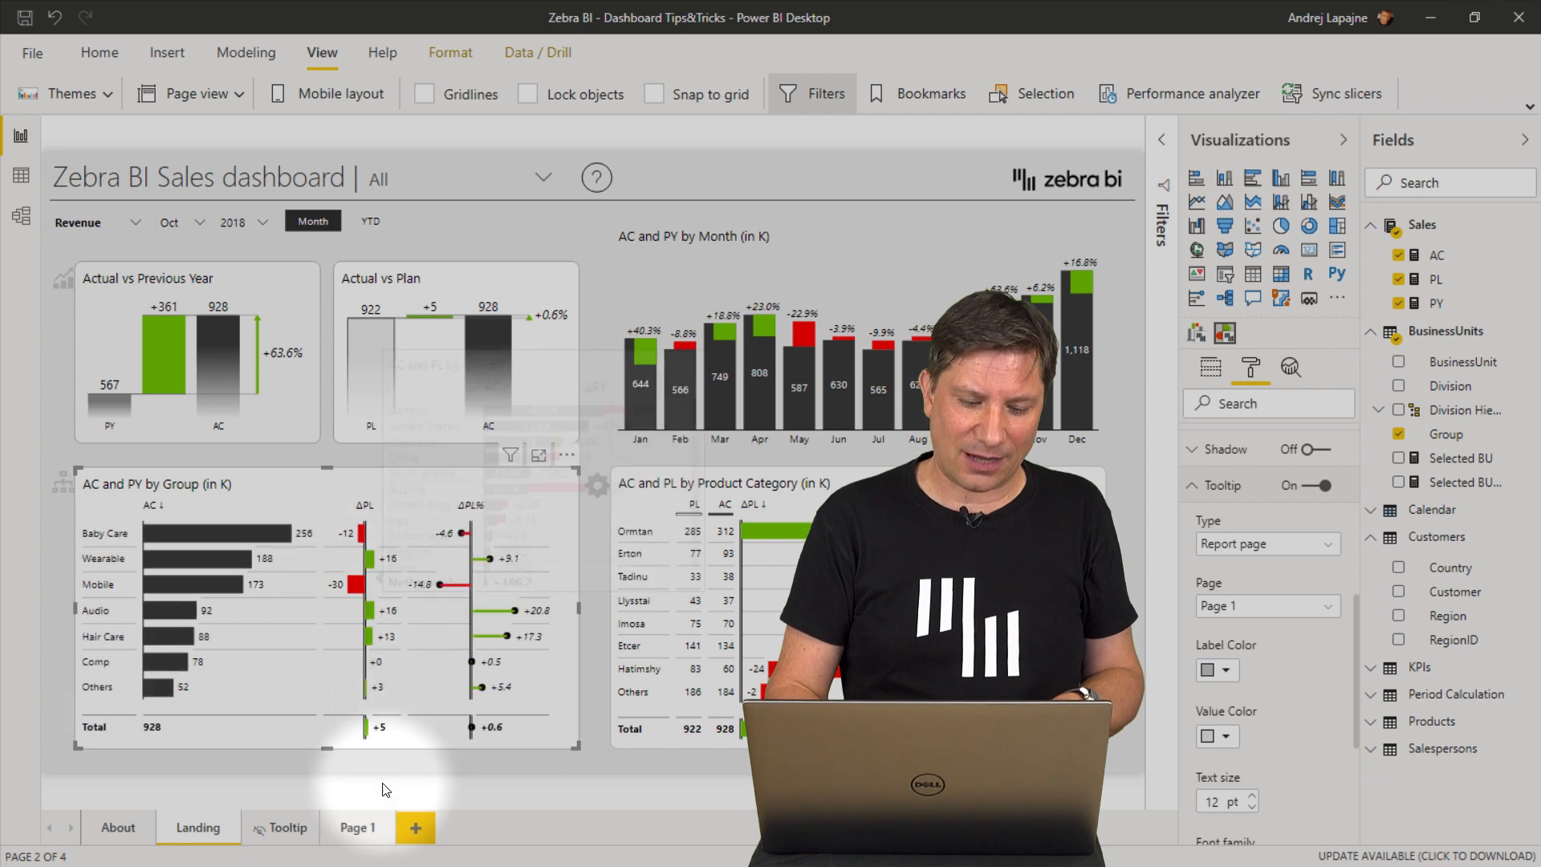
On Page 1, switch the page size to Custom and edit the height to 350.
click(358, 826)
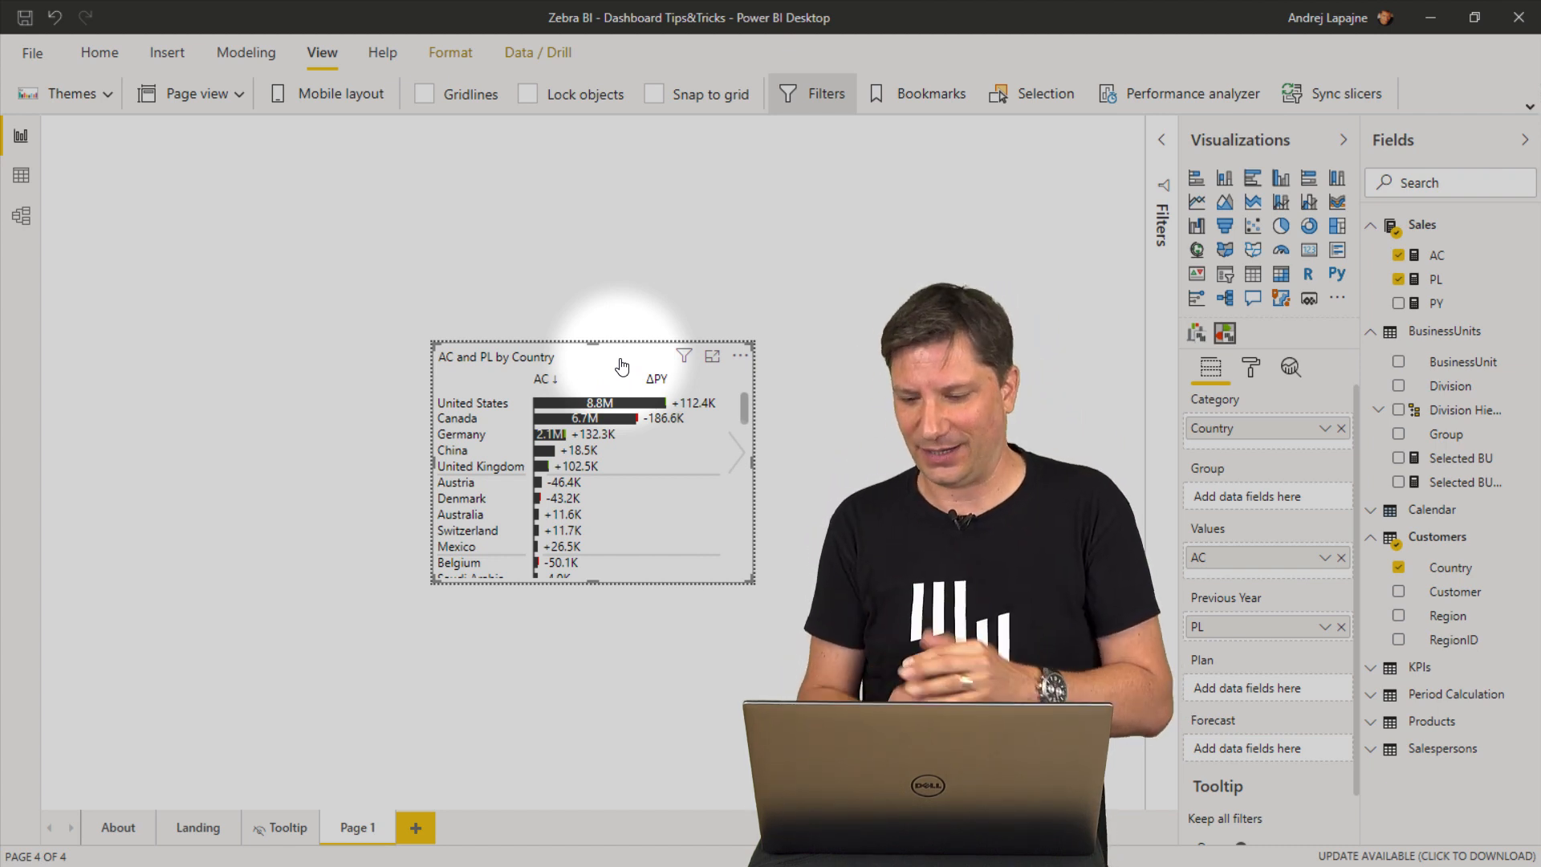
click(1252, 368)
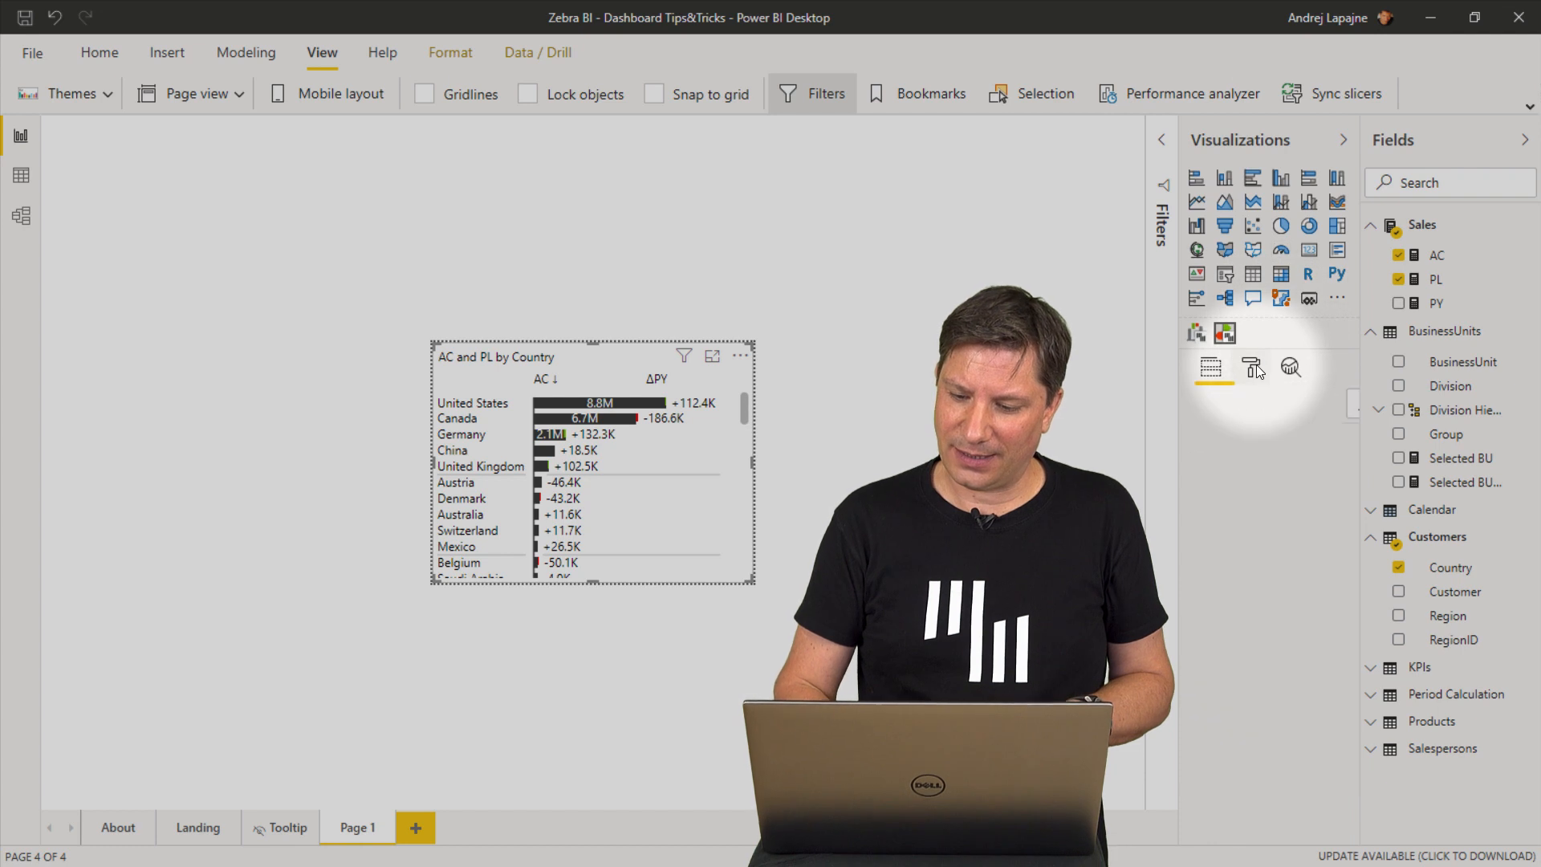
click(1252, 366)
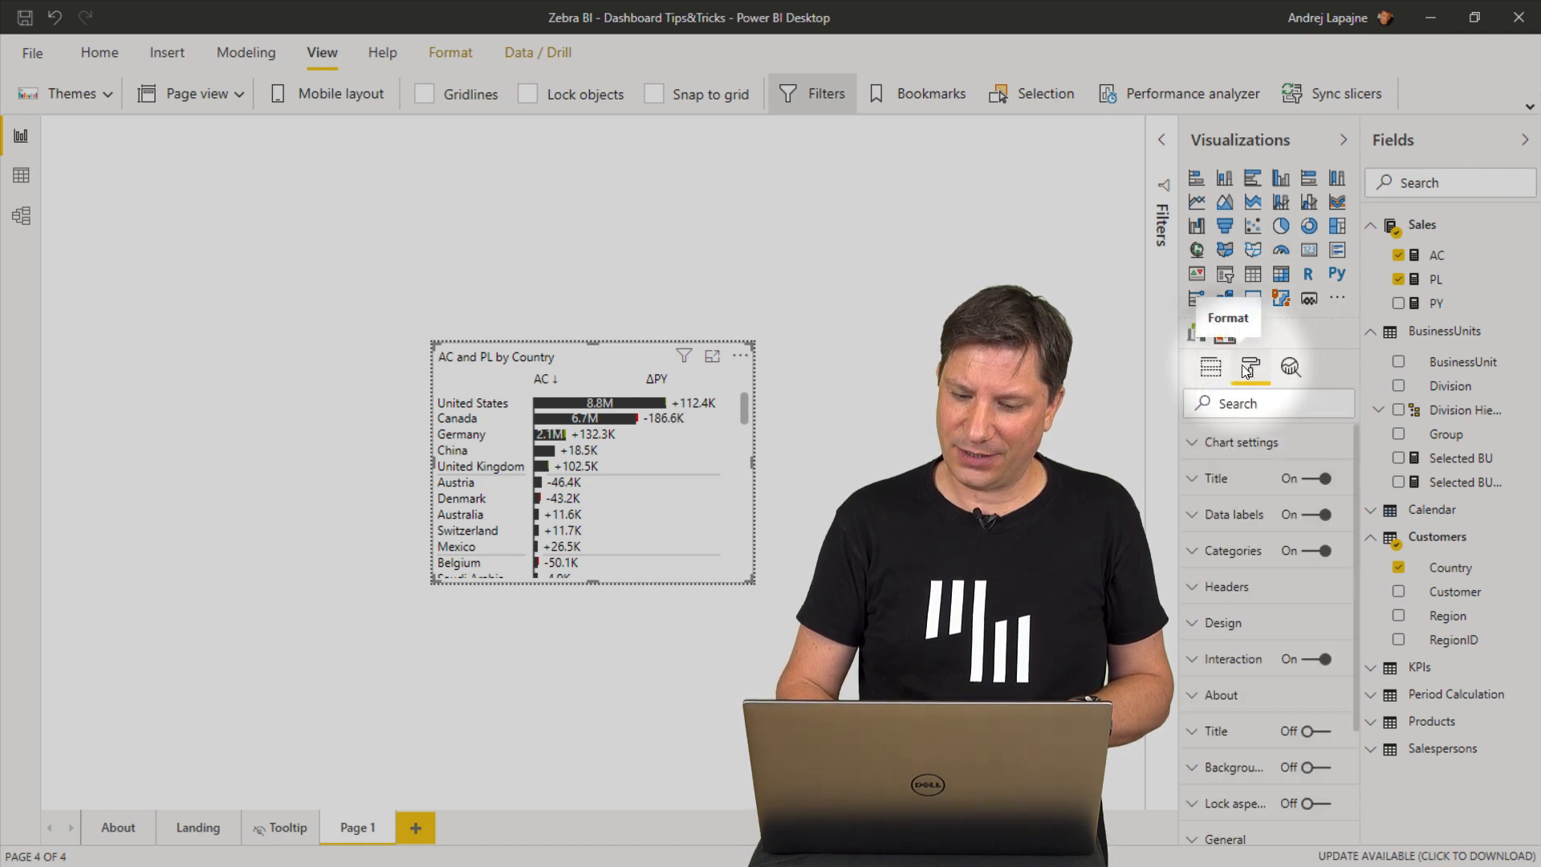
click(1209, 367)
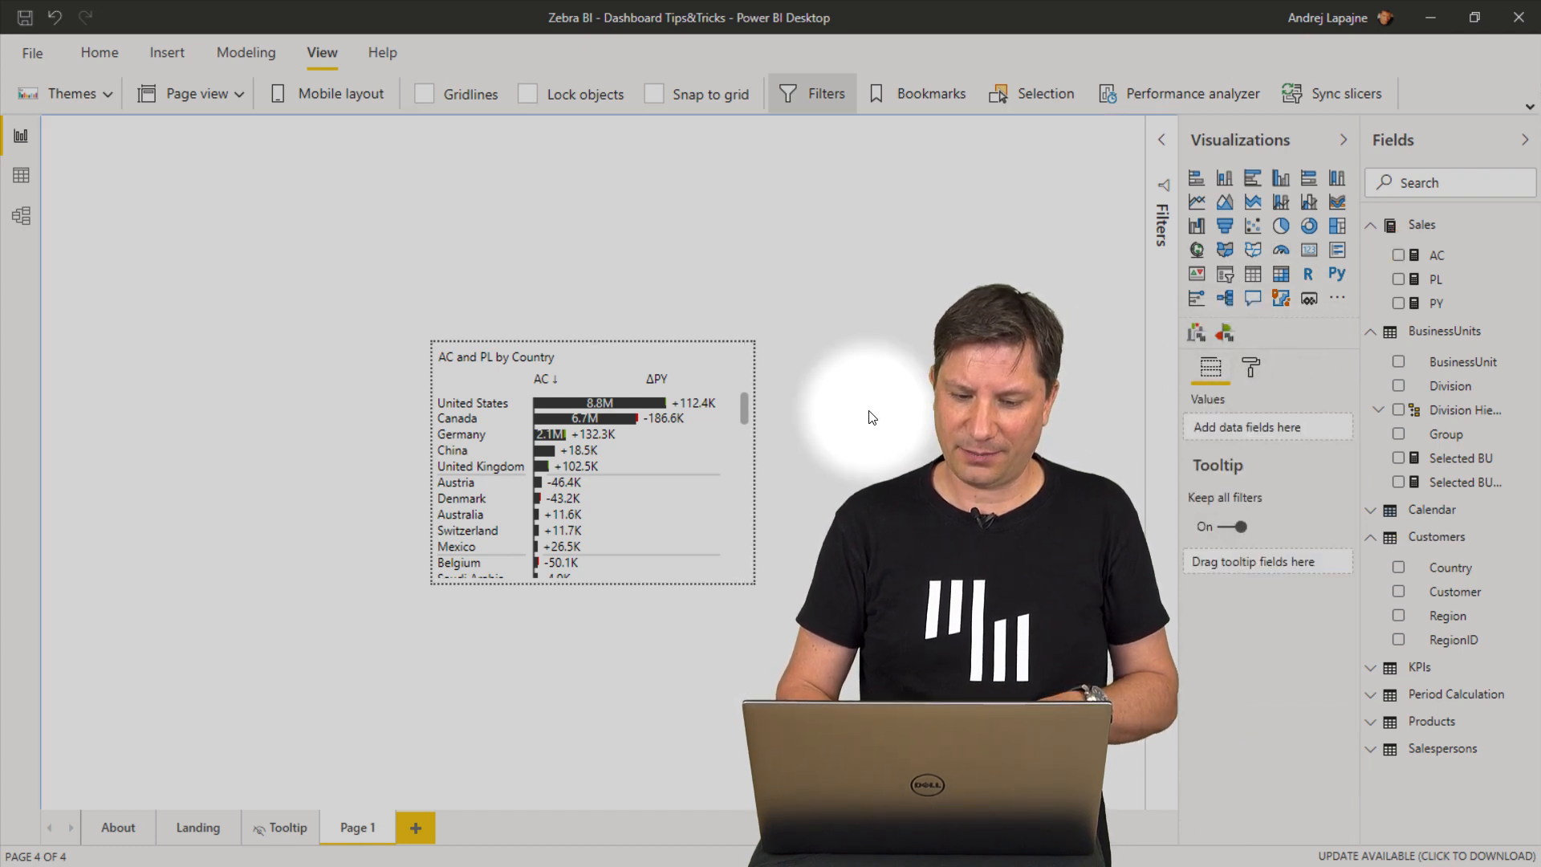
click(1249, 367)
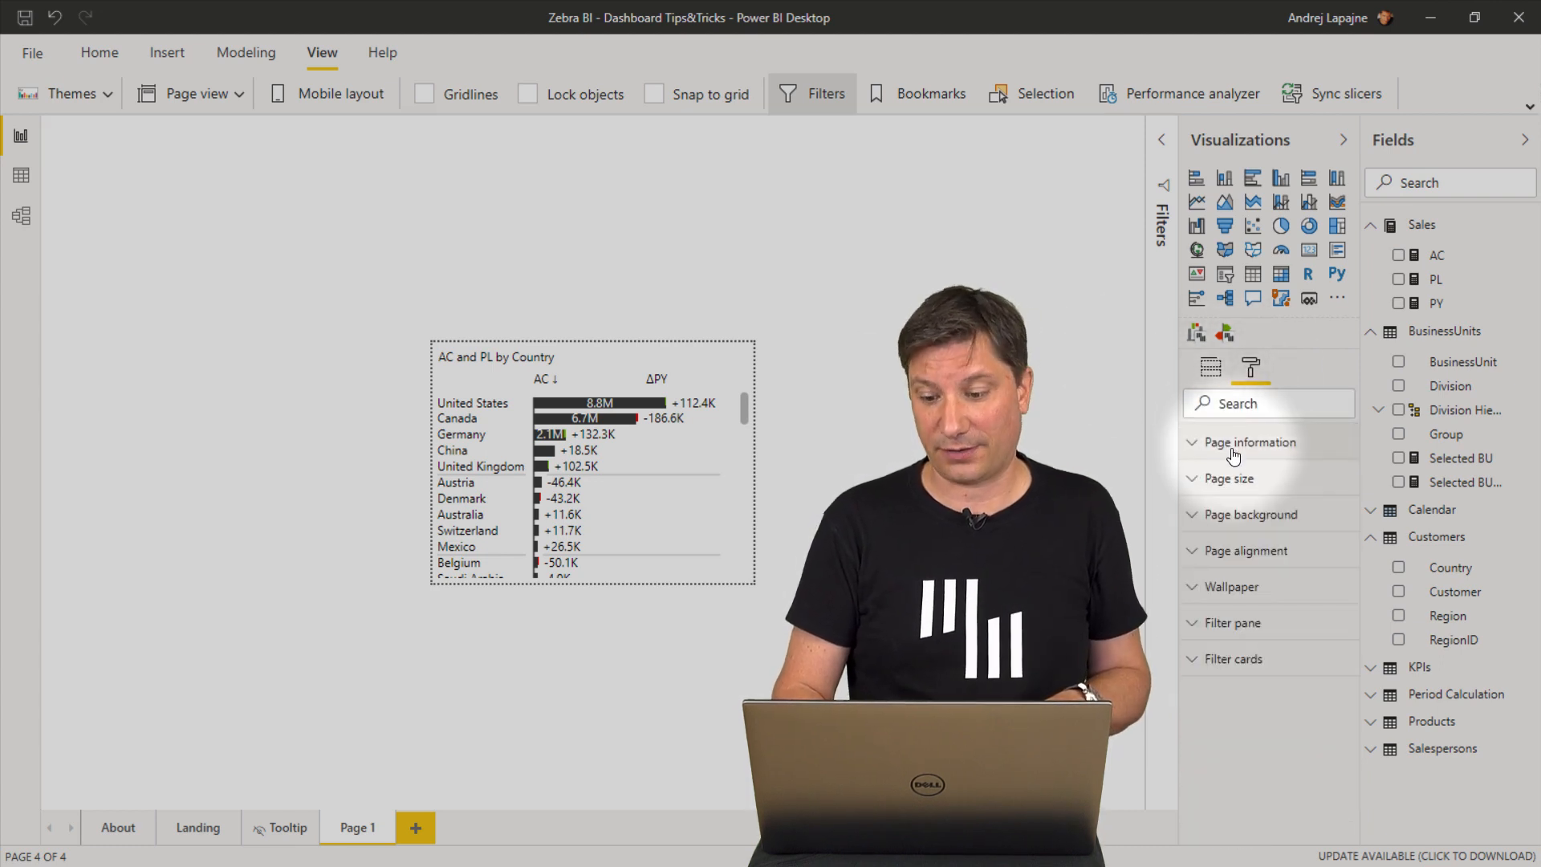
click(1231, 478)
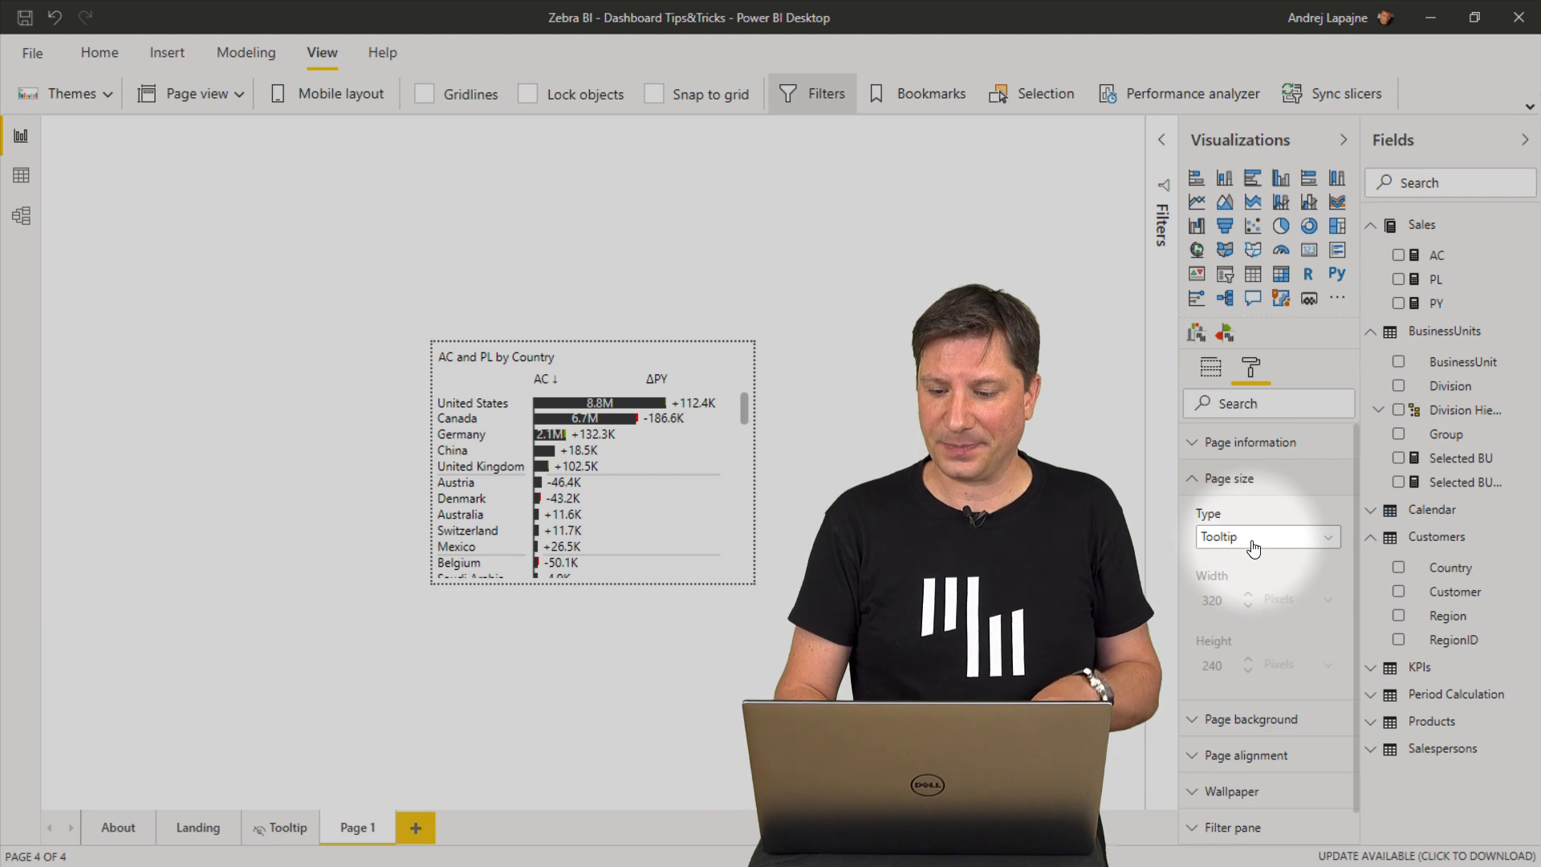
click(1265, 537)
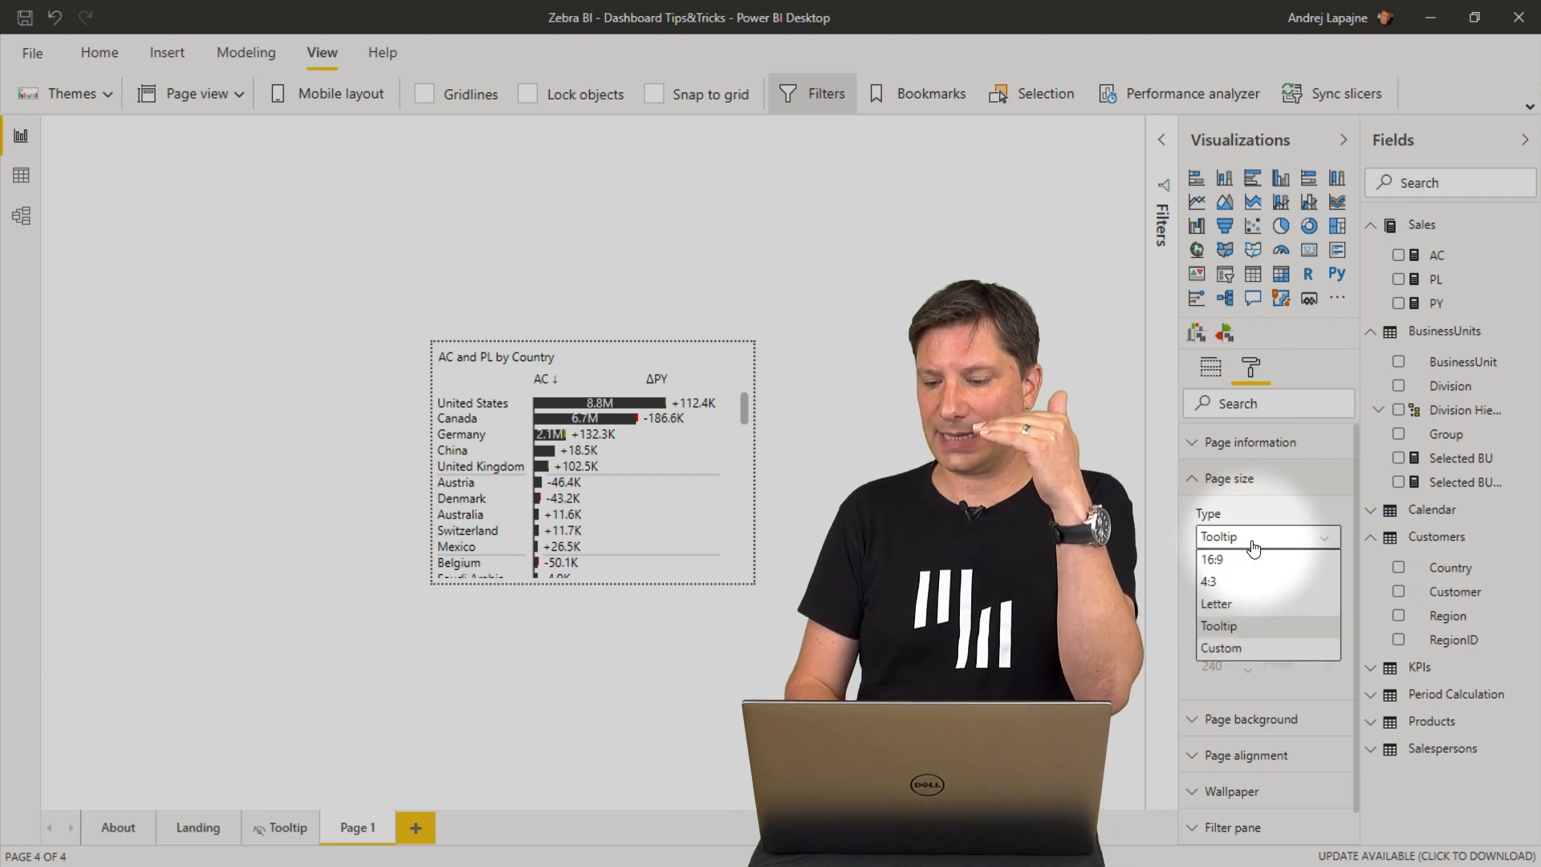
click(1221, 647)
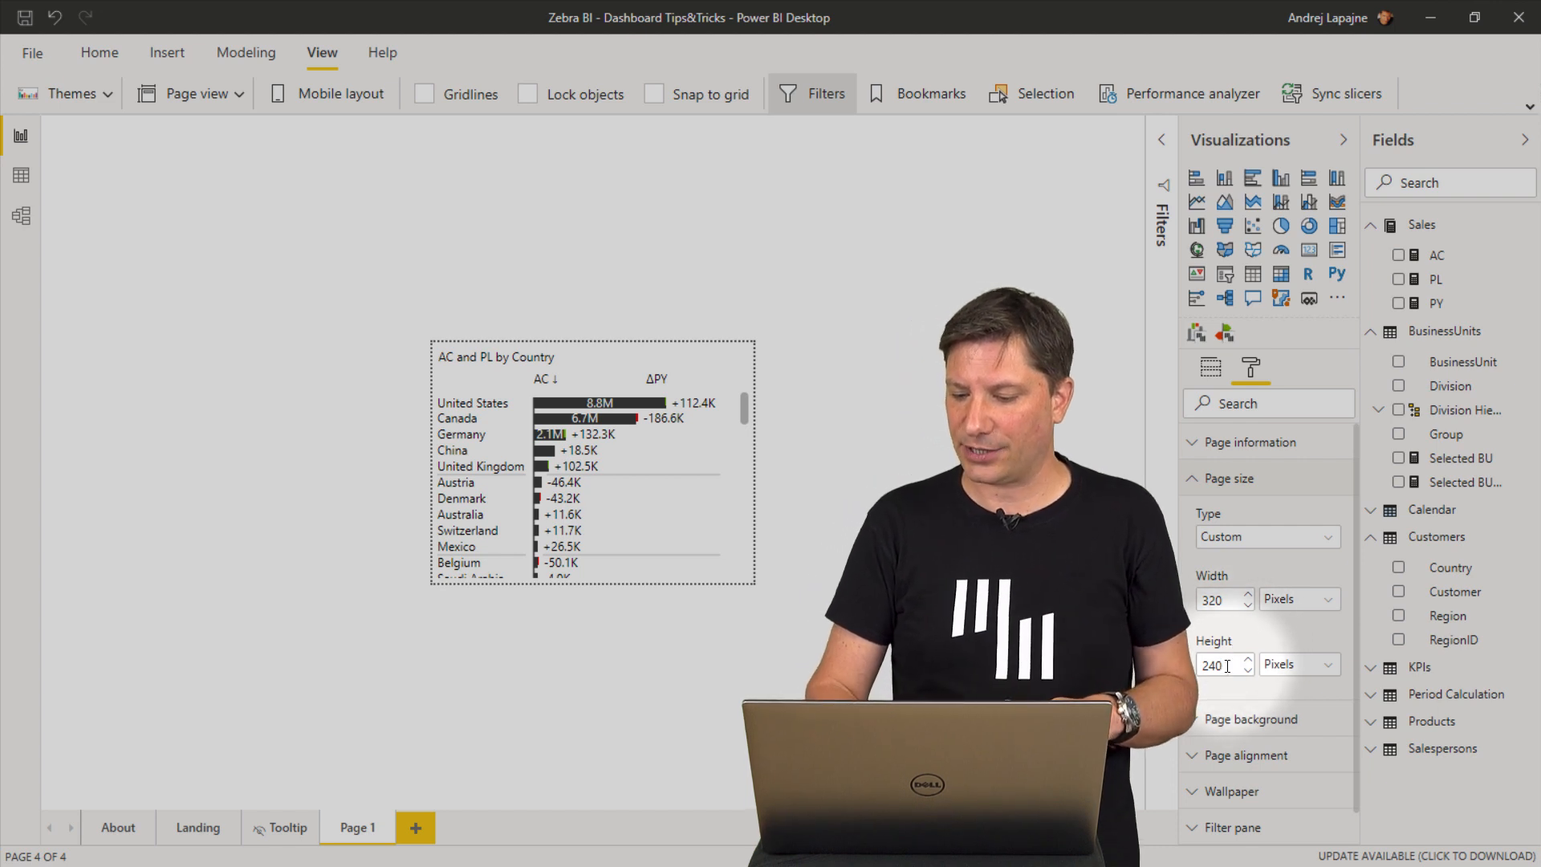
triple_click(1216, 665)
text(350)
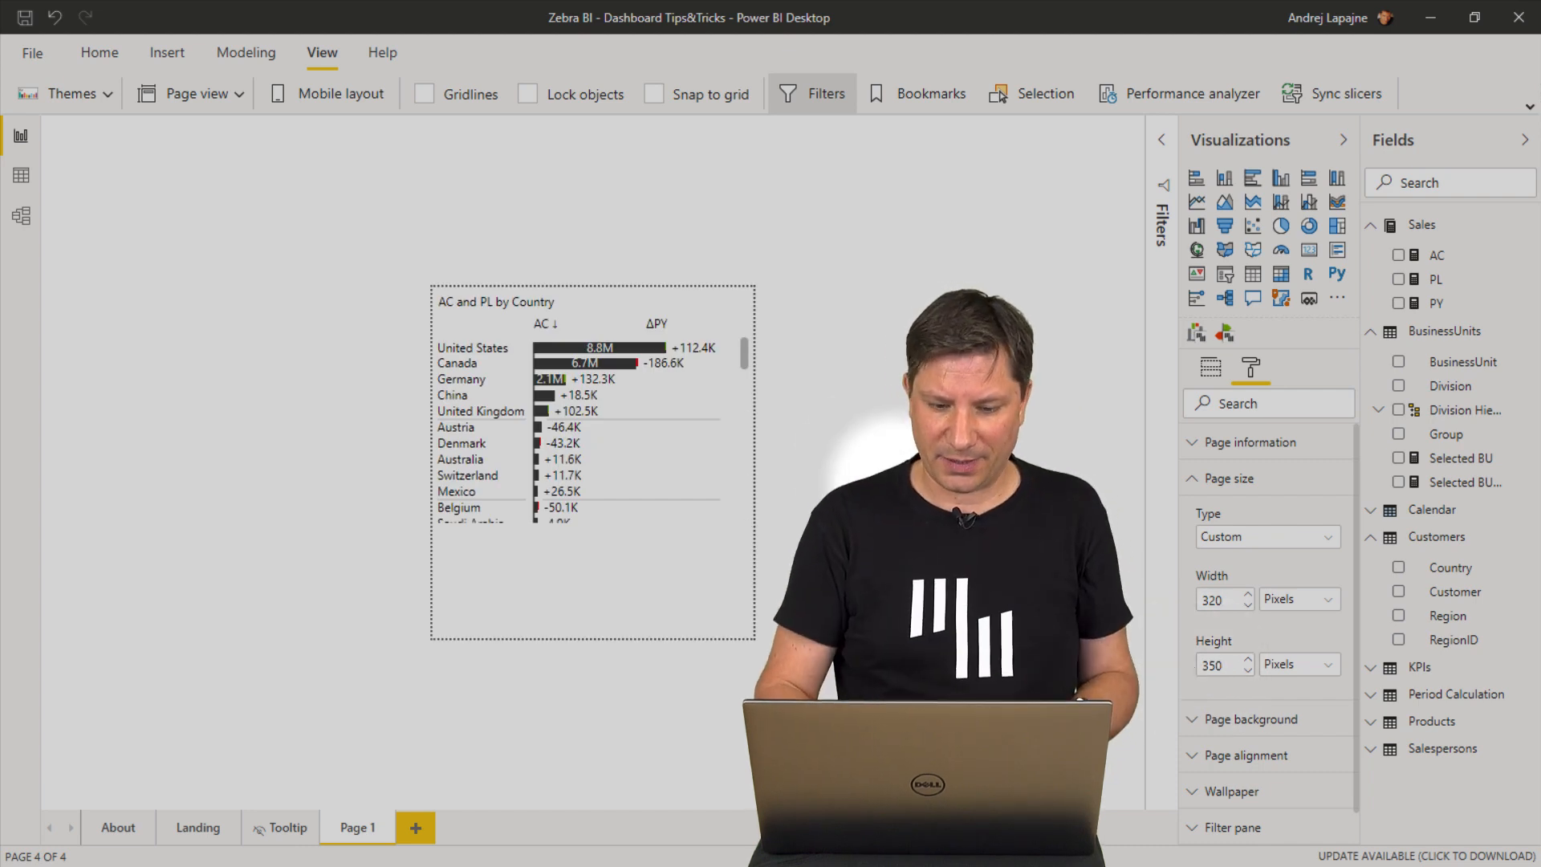
Return Page 1's page size to the Tooltip preset, 320 by 240.
click(590, 394)
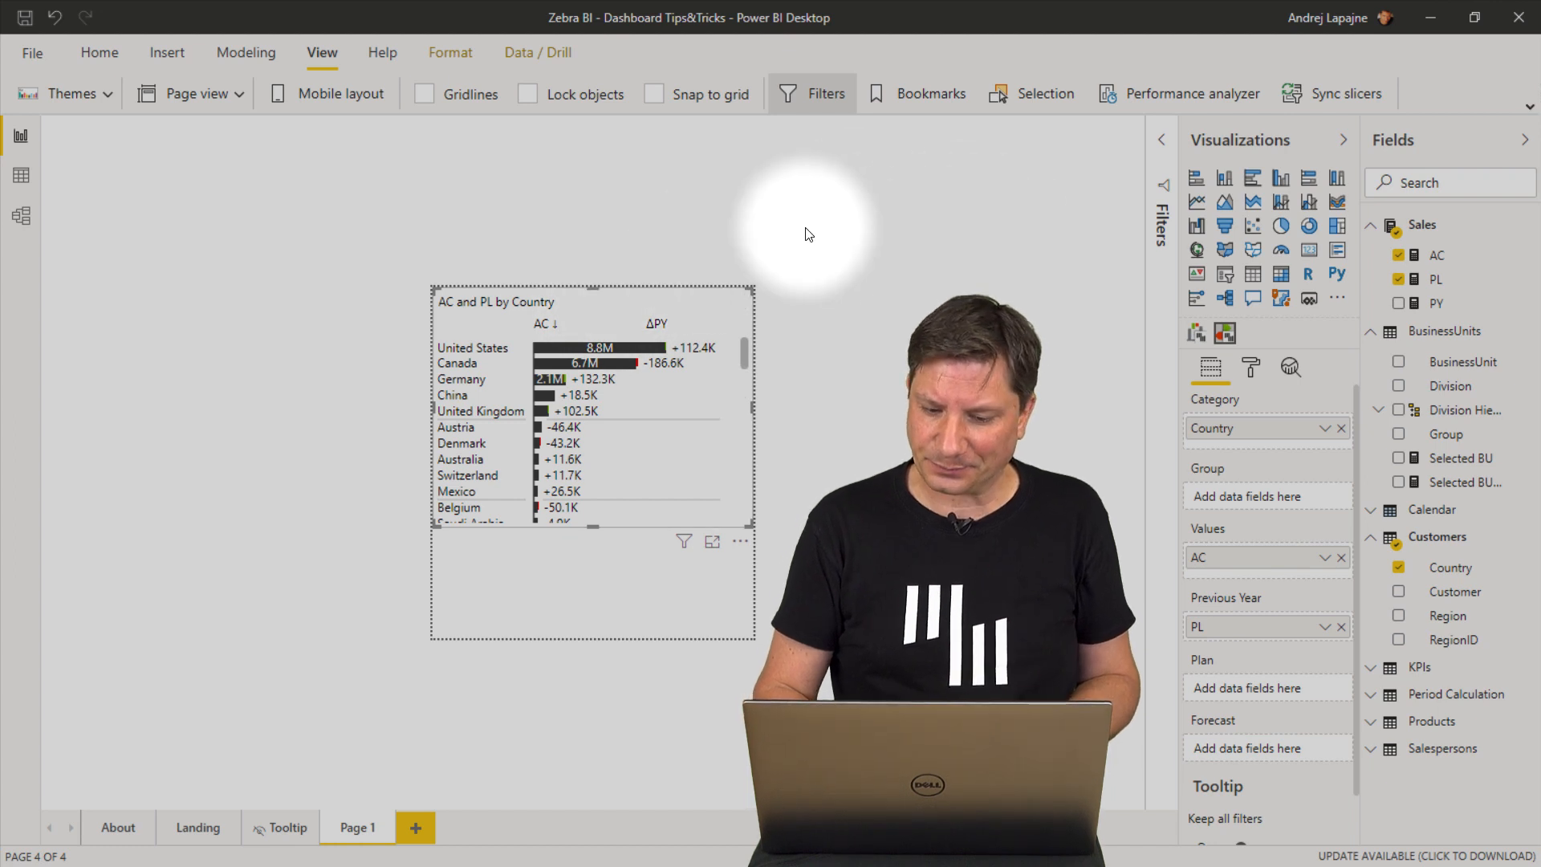
click(1251, 367)
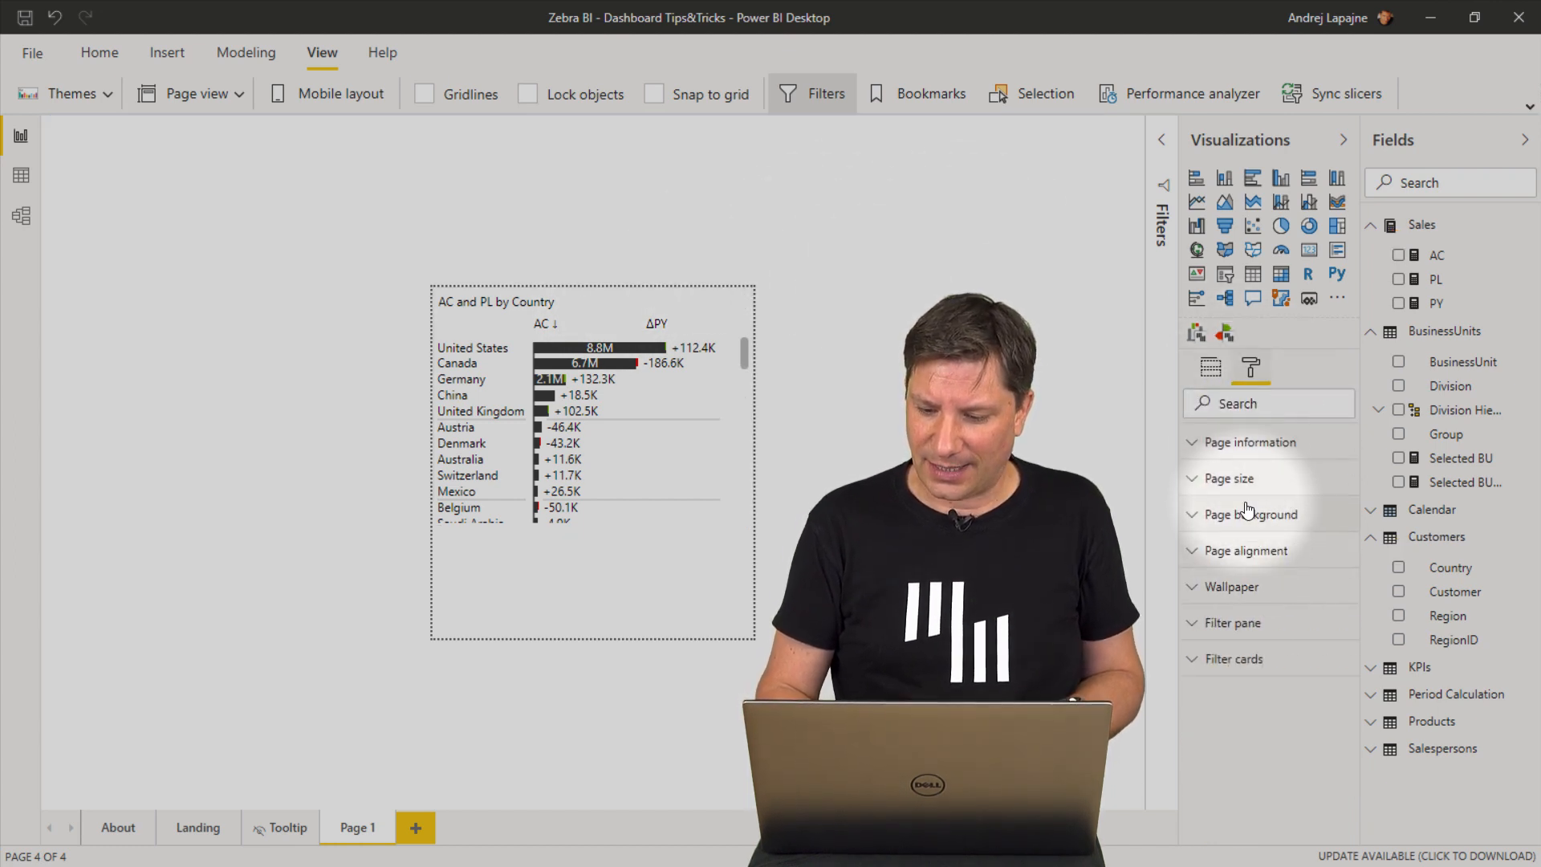
click(1225, 477)
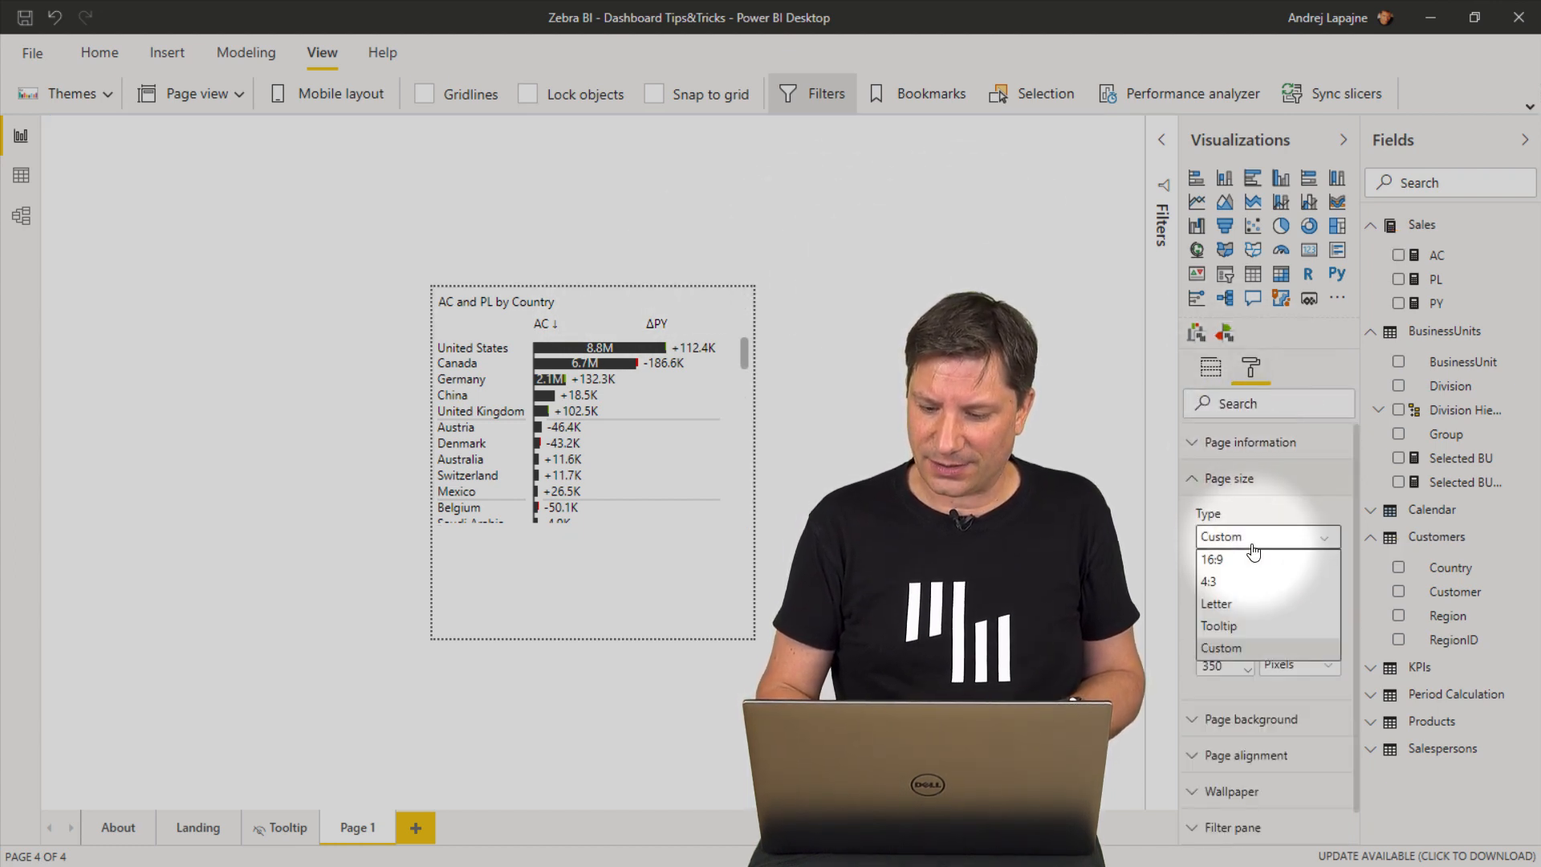
click(1218, 625)
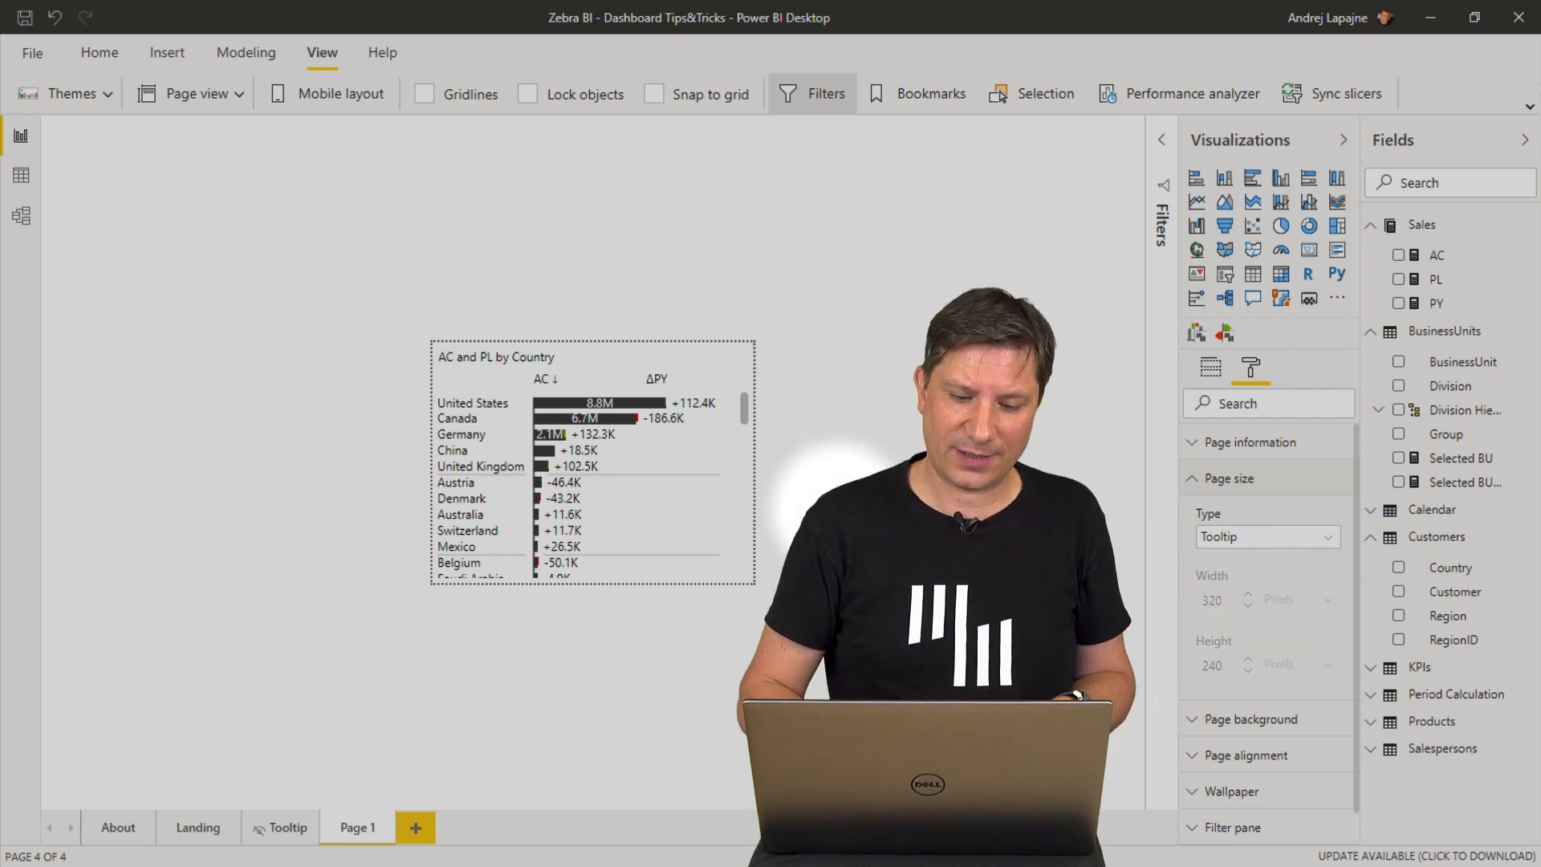
Limit the country chart's categories to Top N by value, showing 7 items.
click(590, 462)
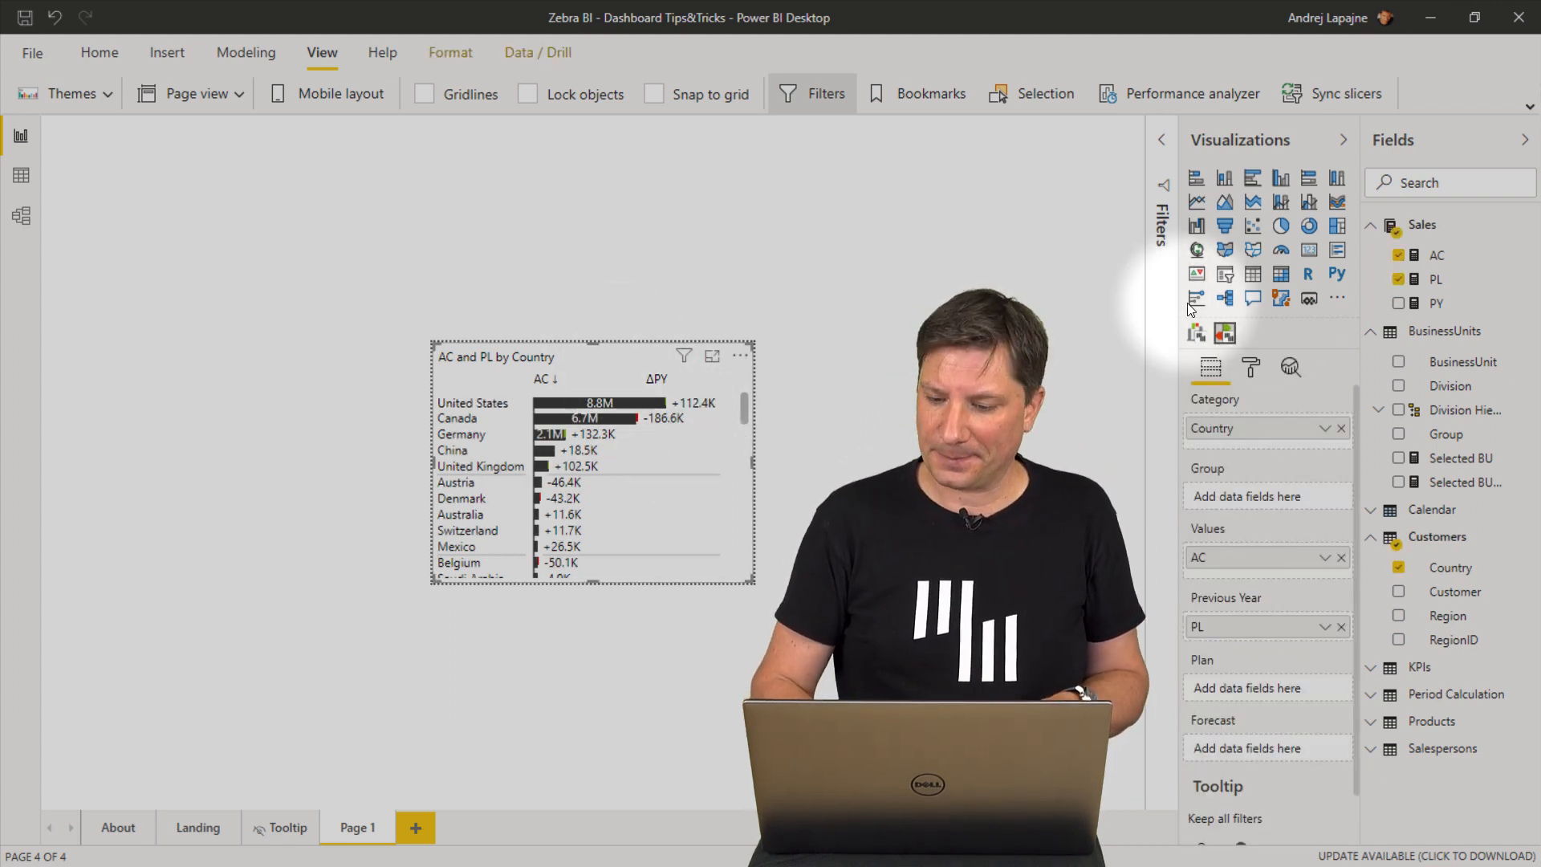
click(1251, 367)
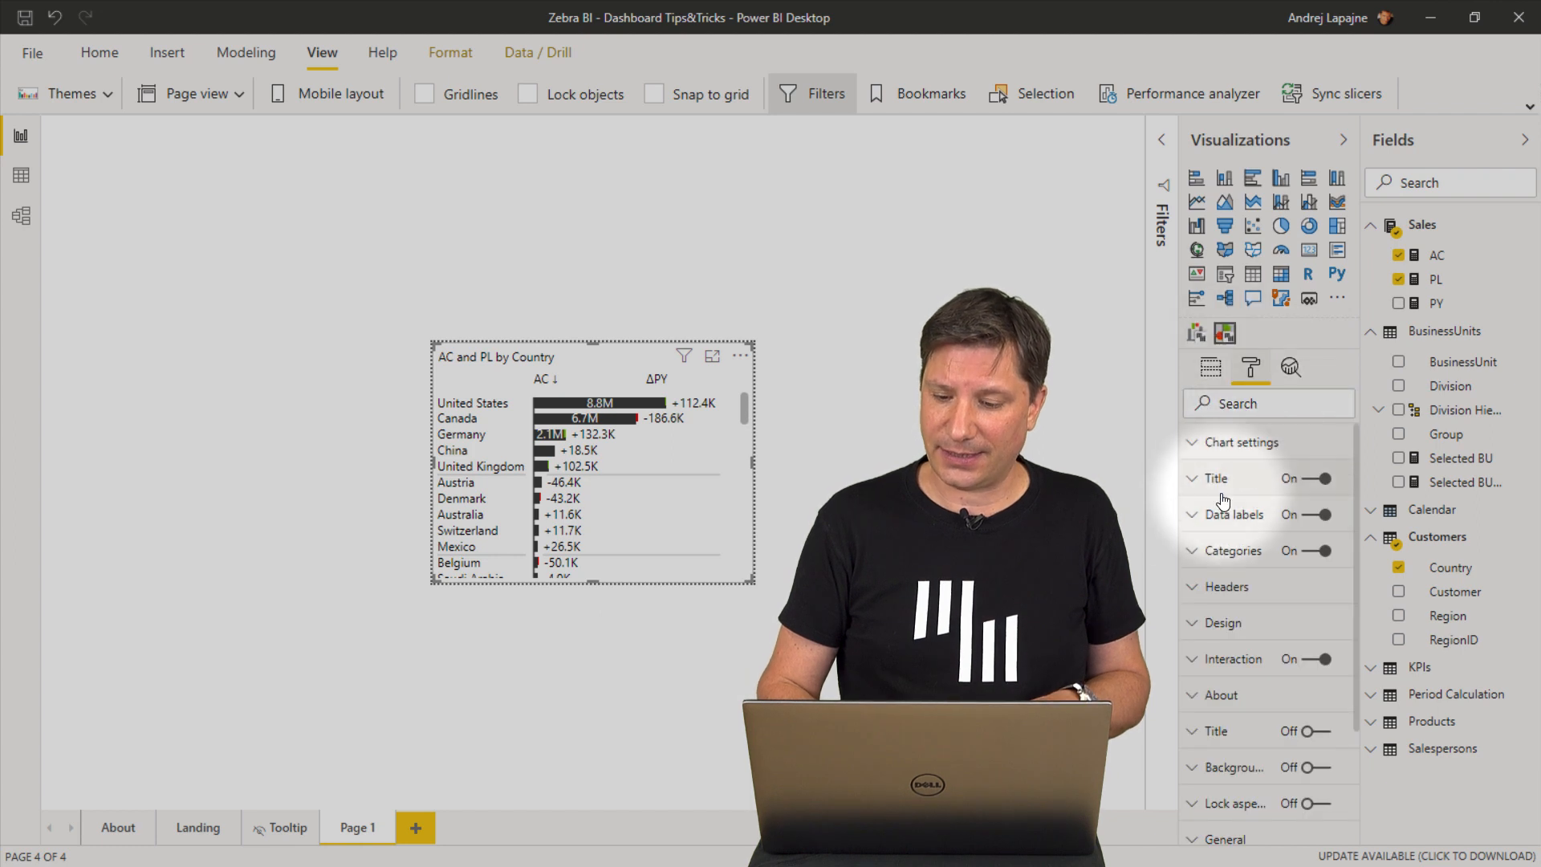
click(1233, 489)
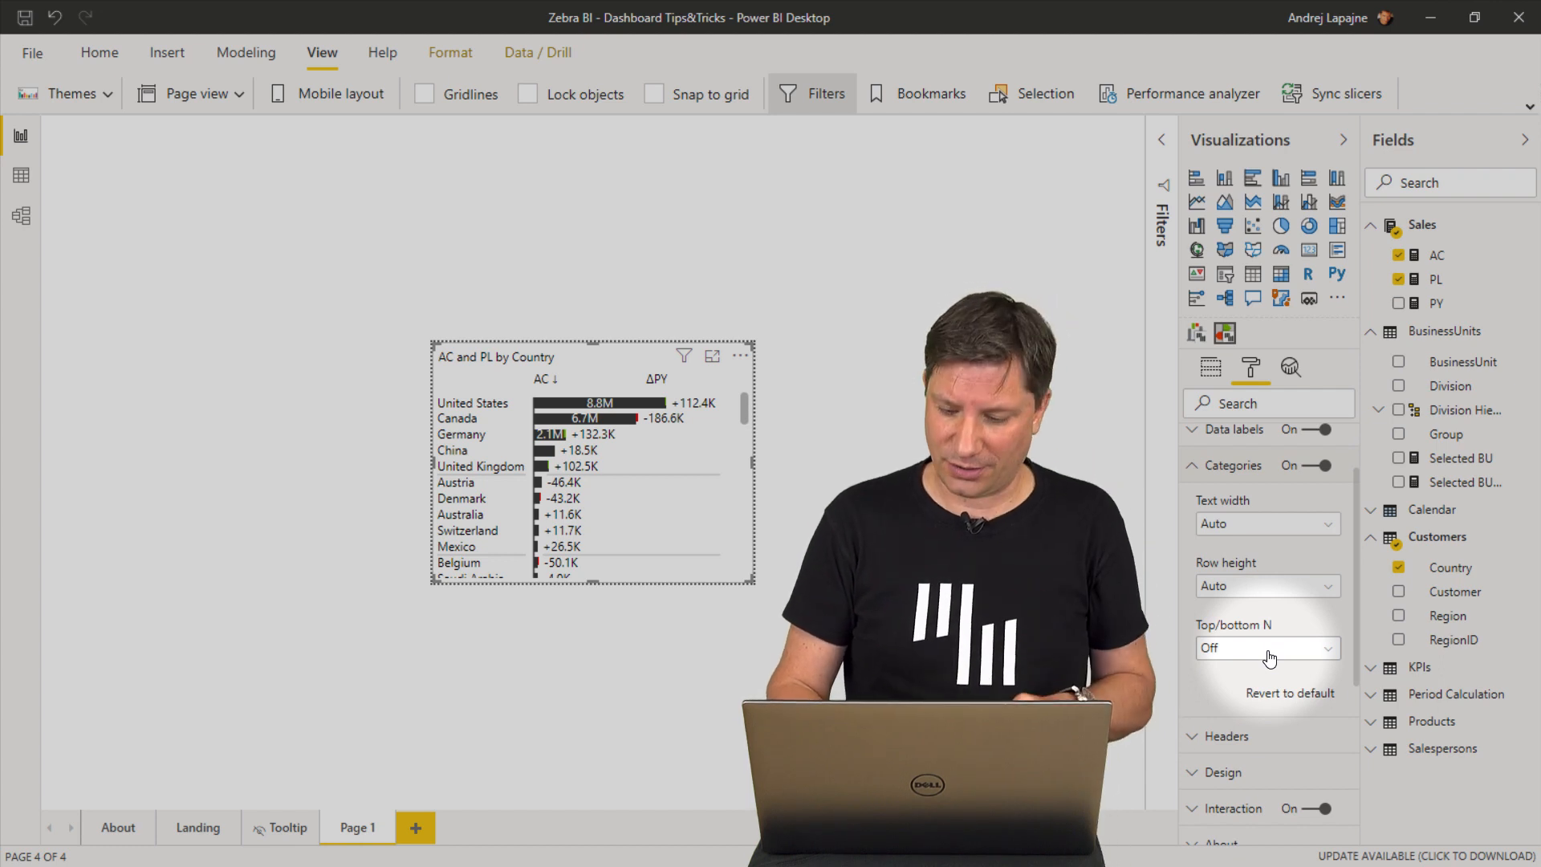
click(1266, 648)
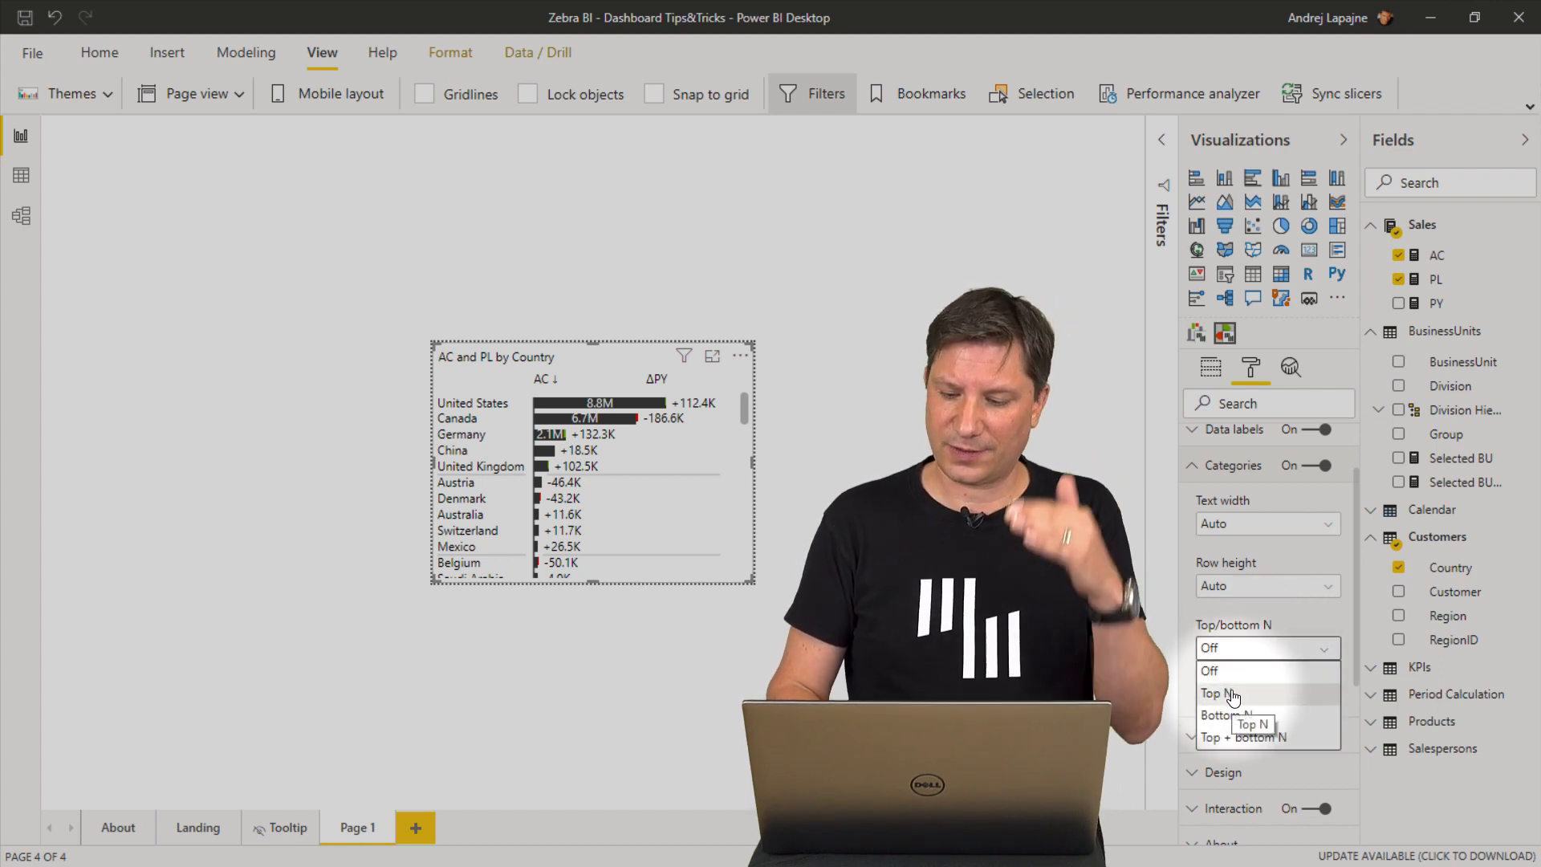
click(1217, 693)
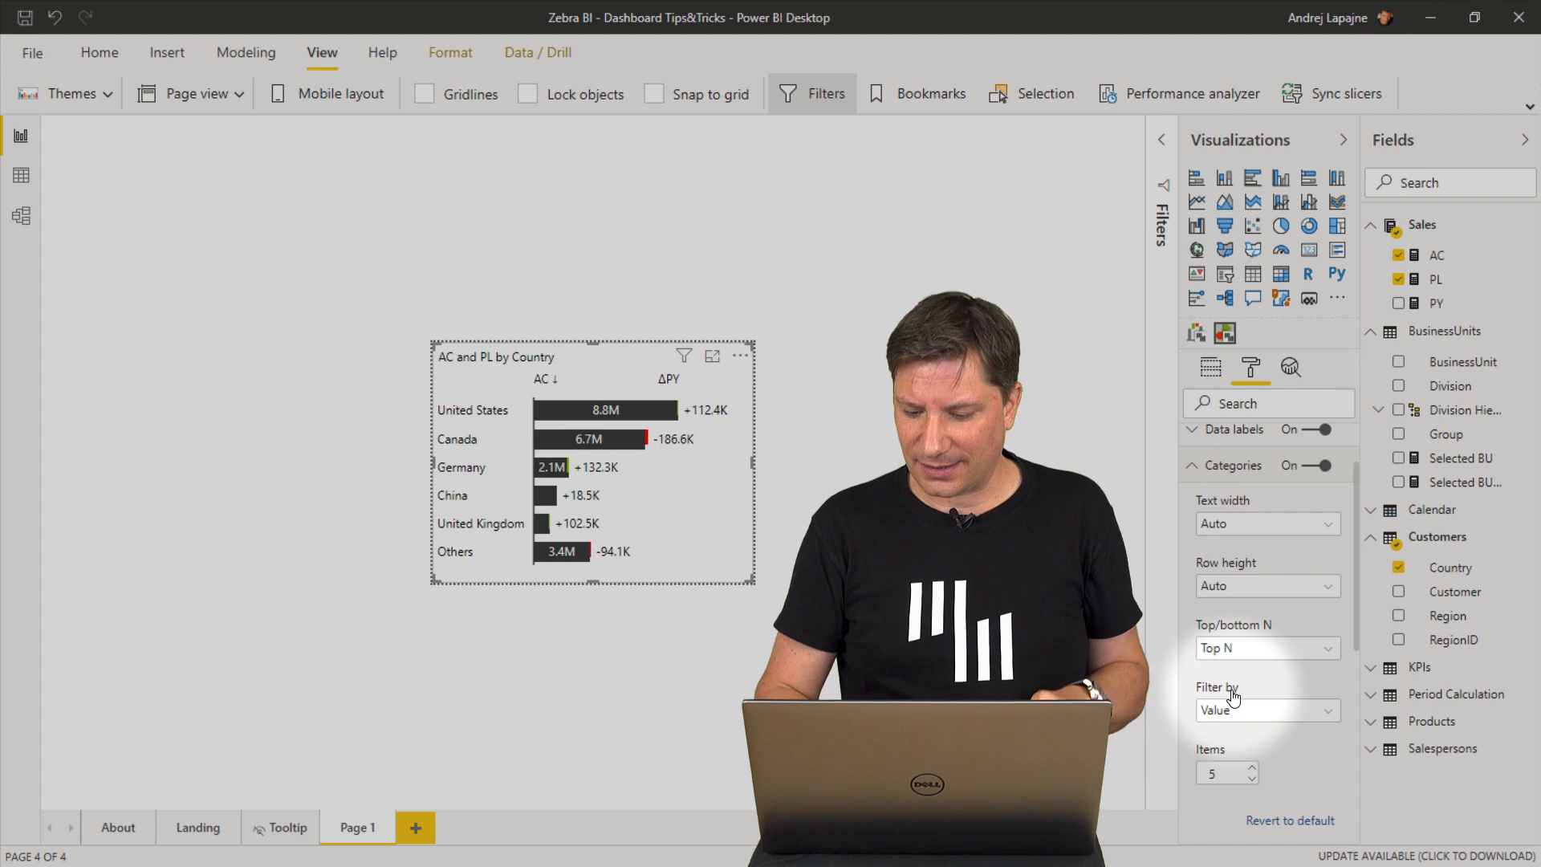
click(1251, 767)
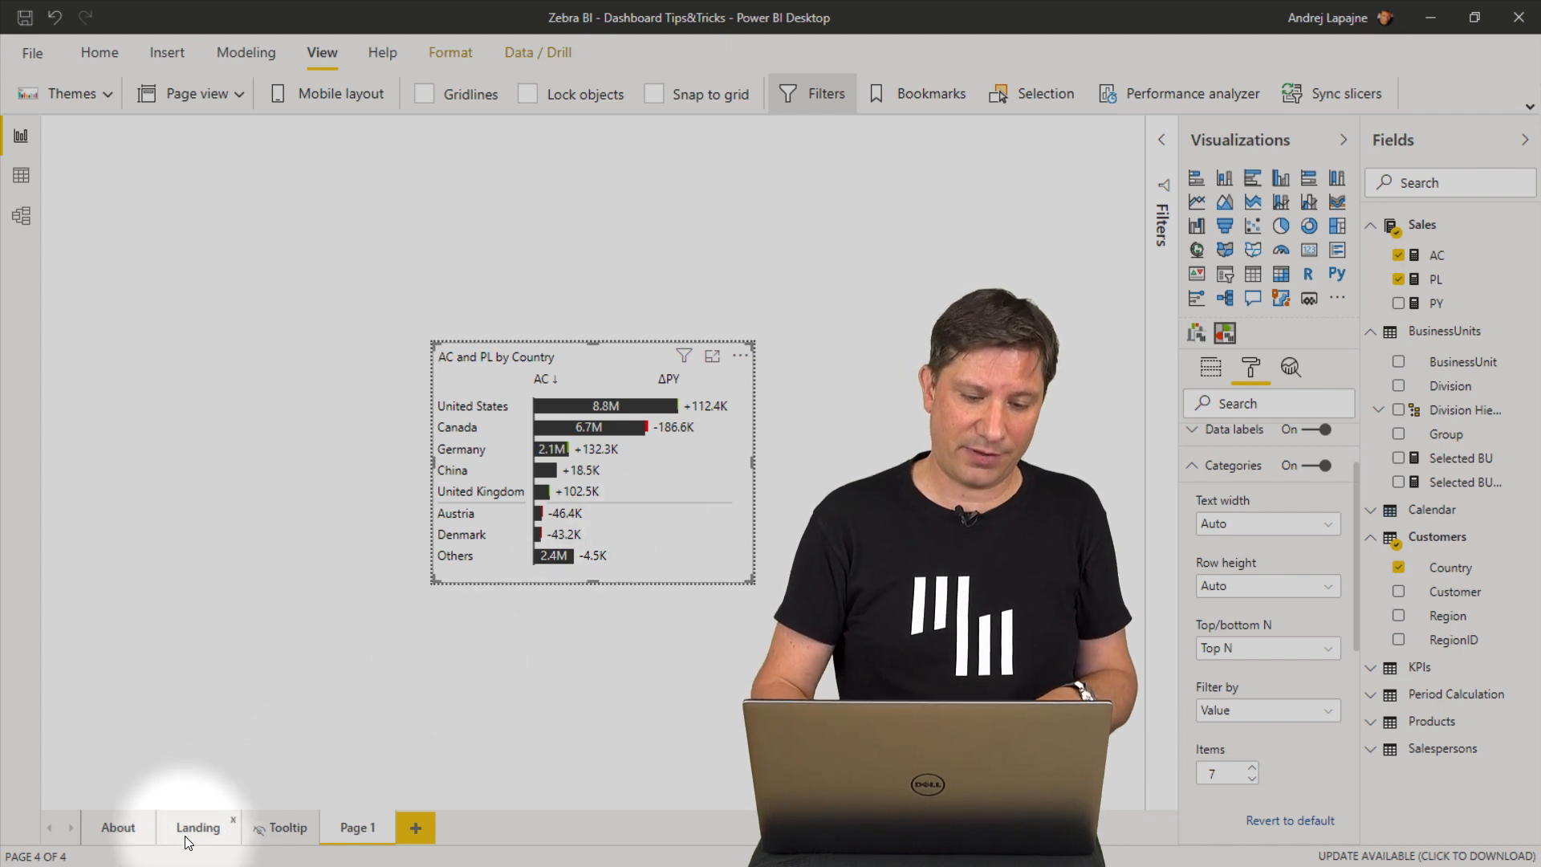
Go to the Landing page to test the tooltip.
click(198, 827)
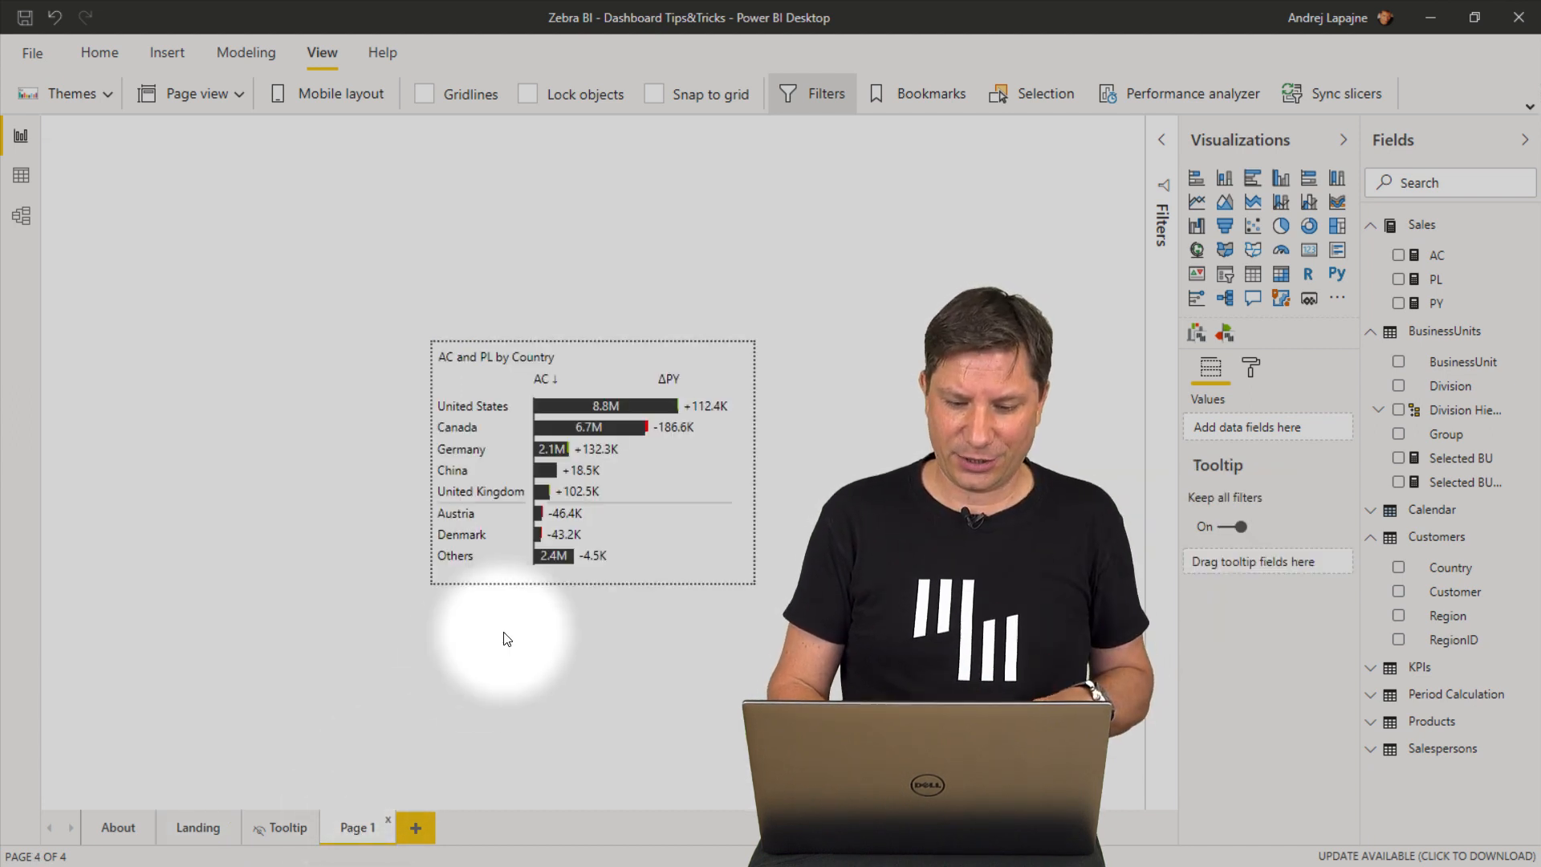
mouse_move(737, 464)
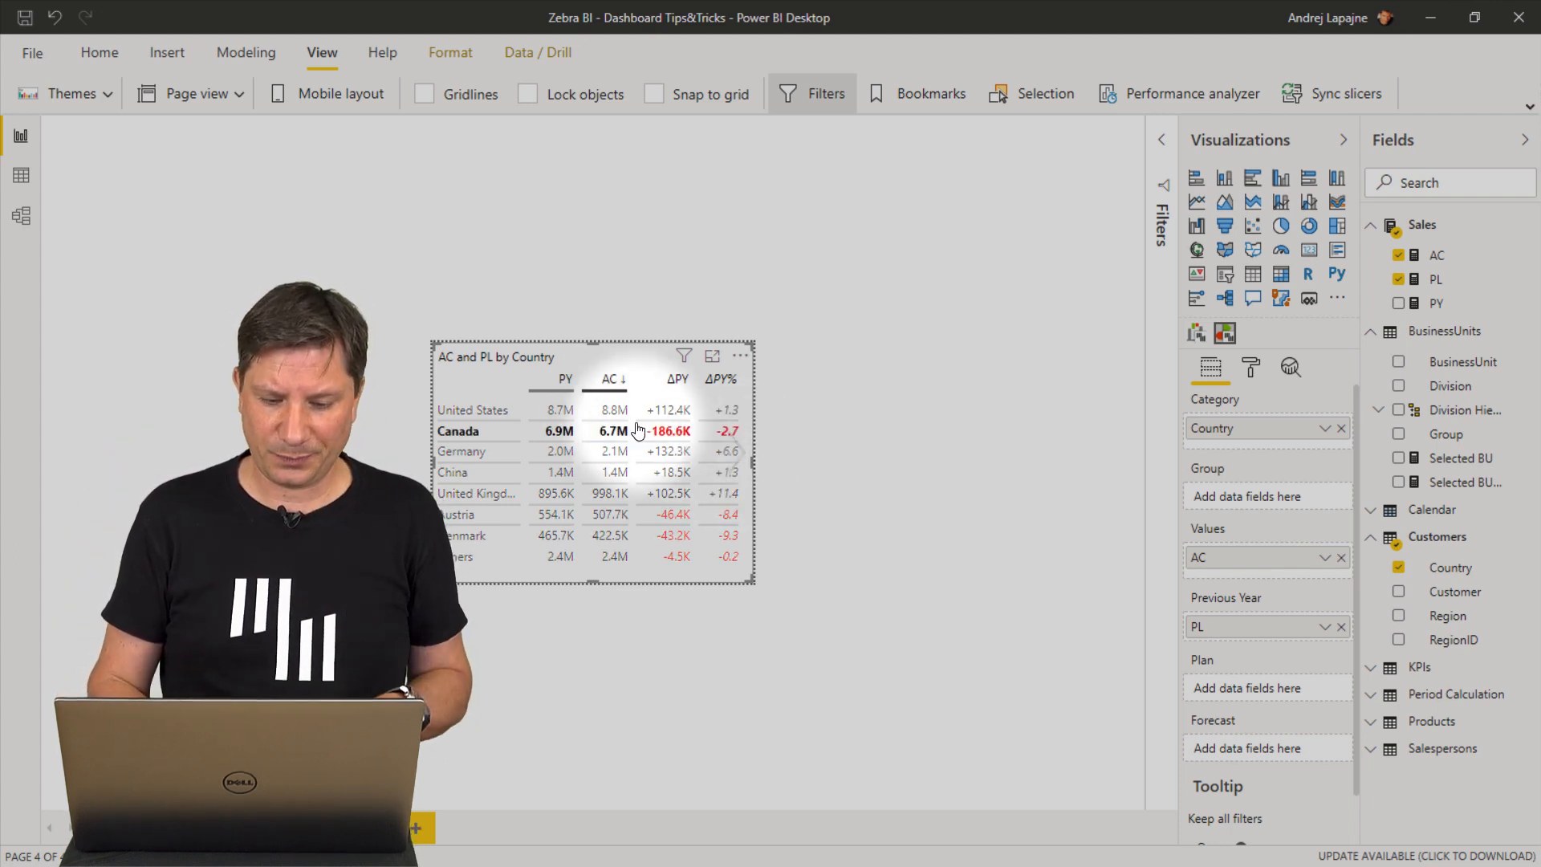
Hide the PY, AC and ΔPY% columns so only ΔPY remains.
click(565, 380)
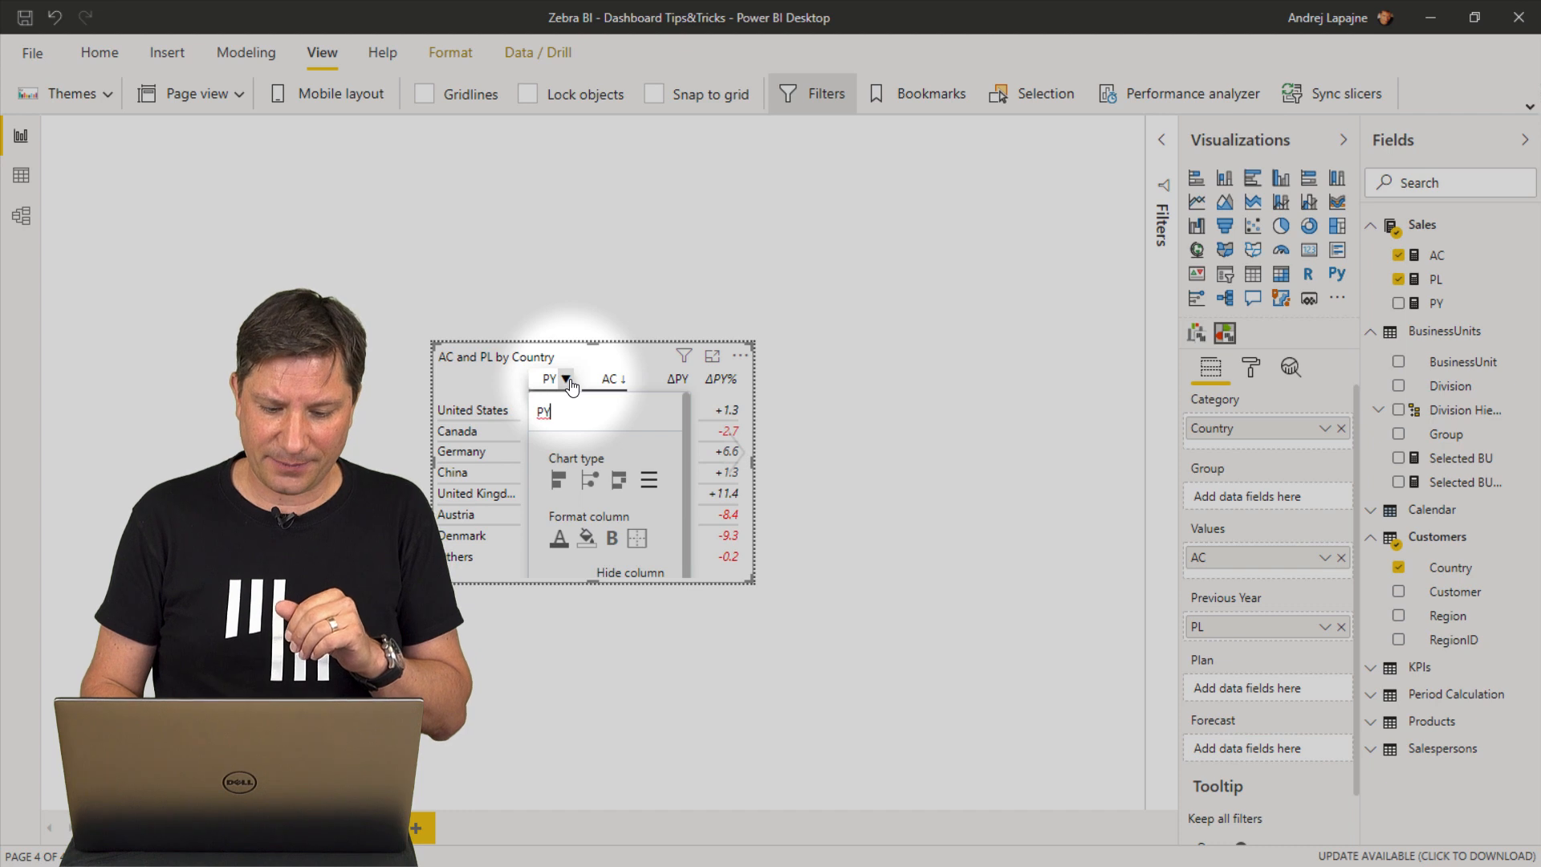
click(630, 573)
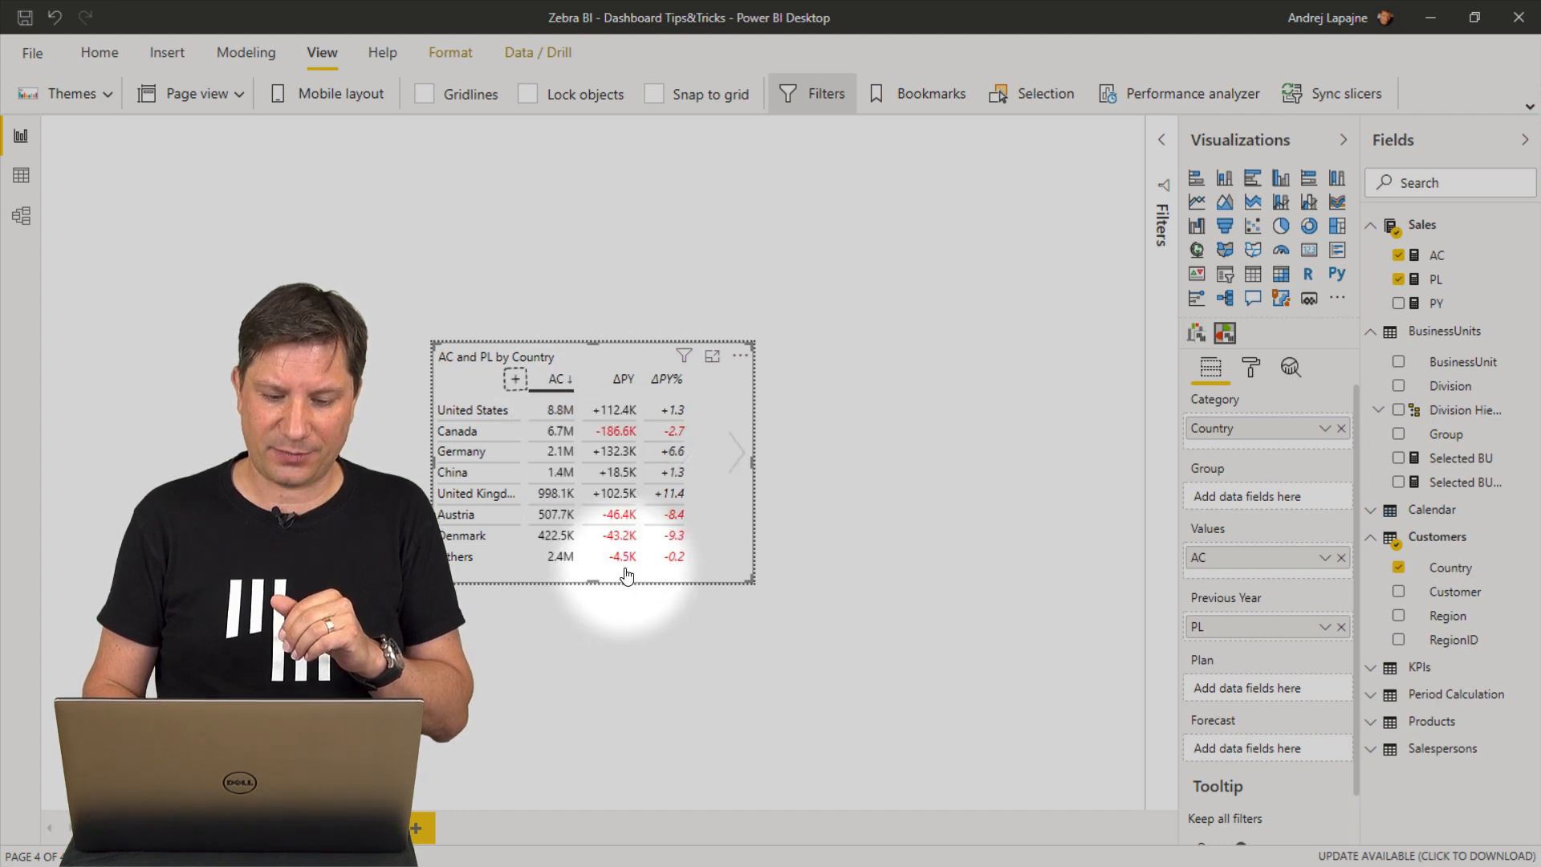
click(566, 379)
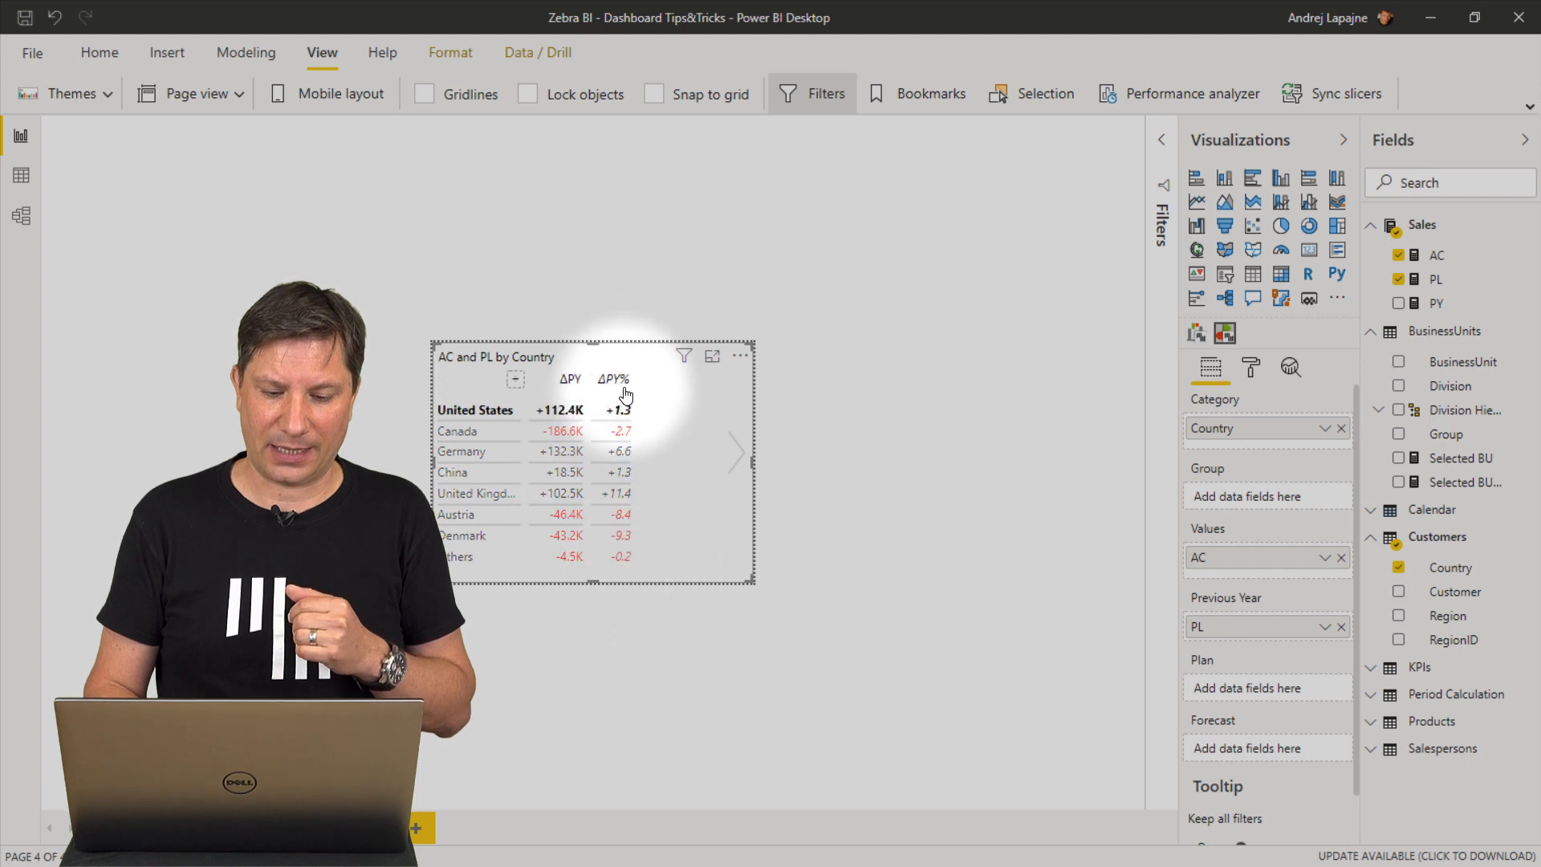
click(614, 378)
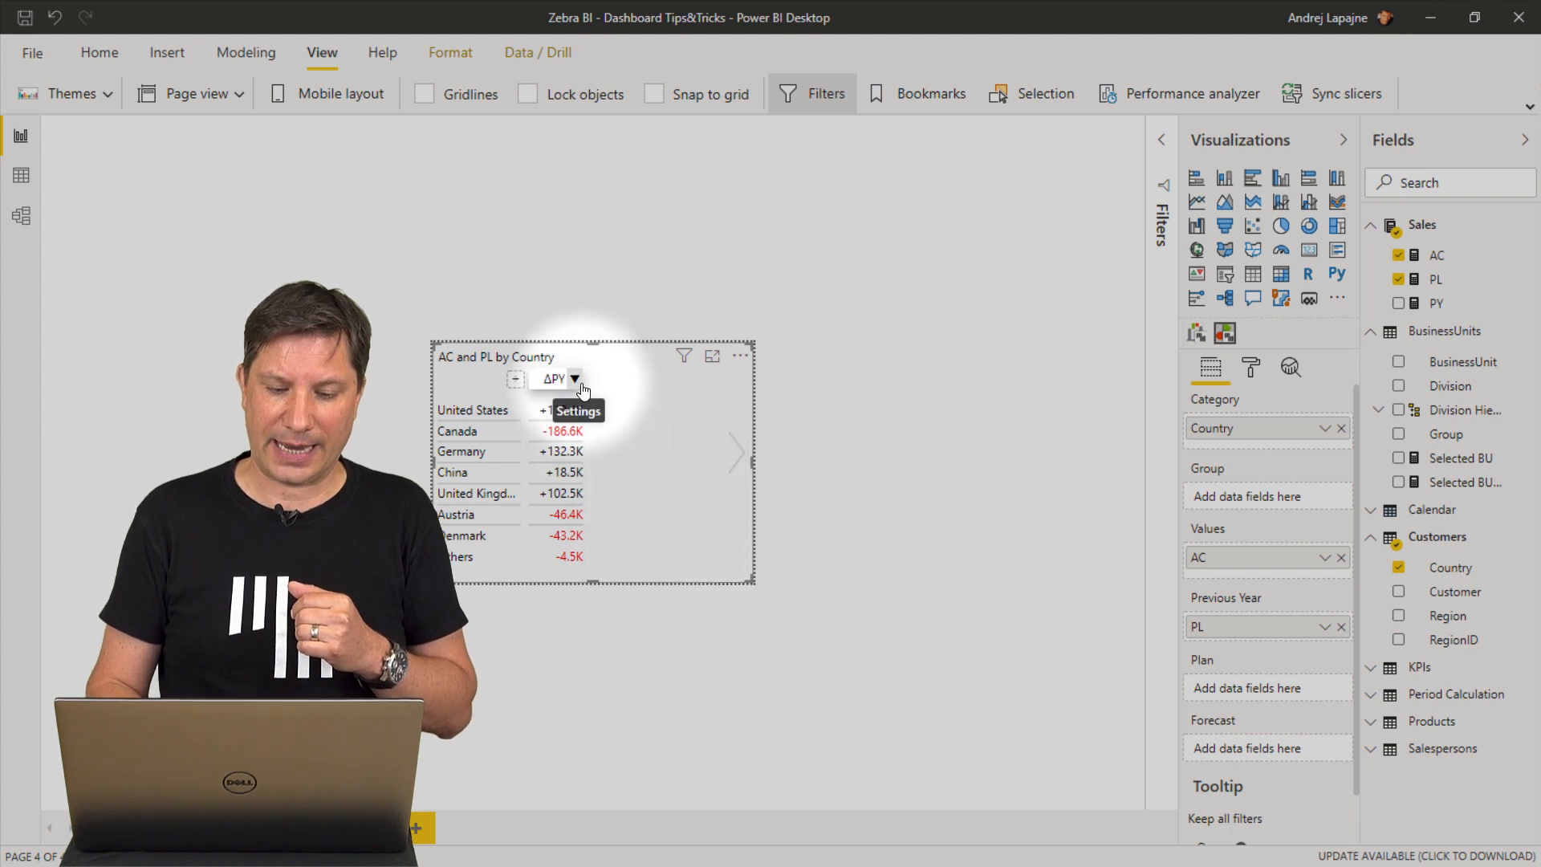
click(575, 380)
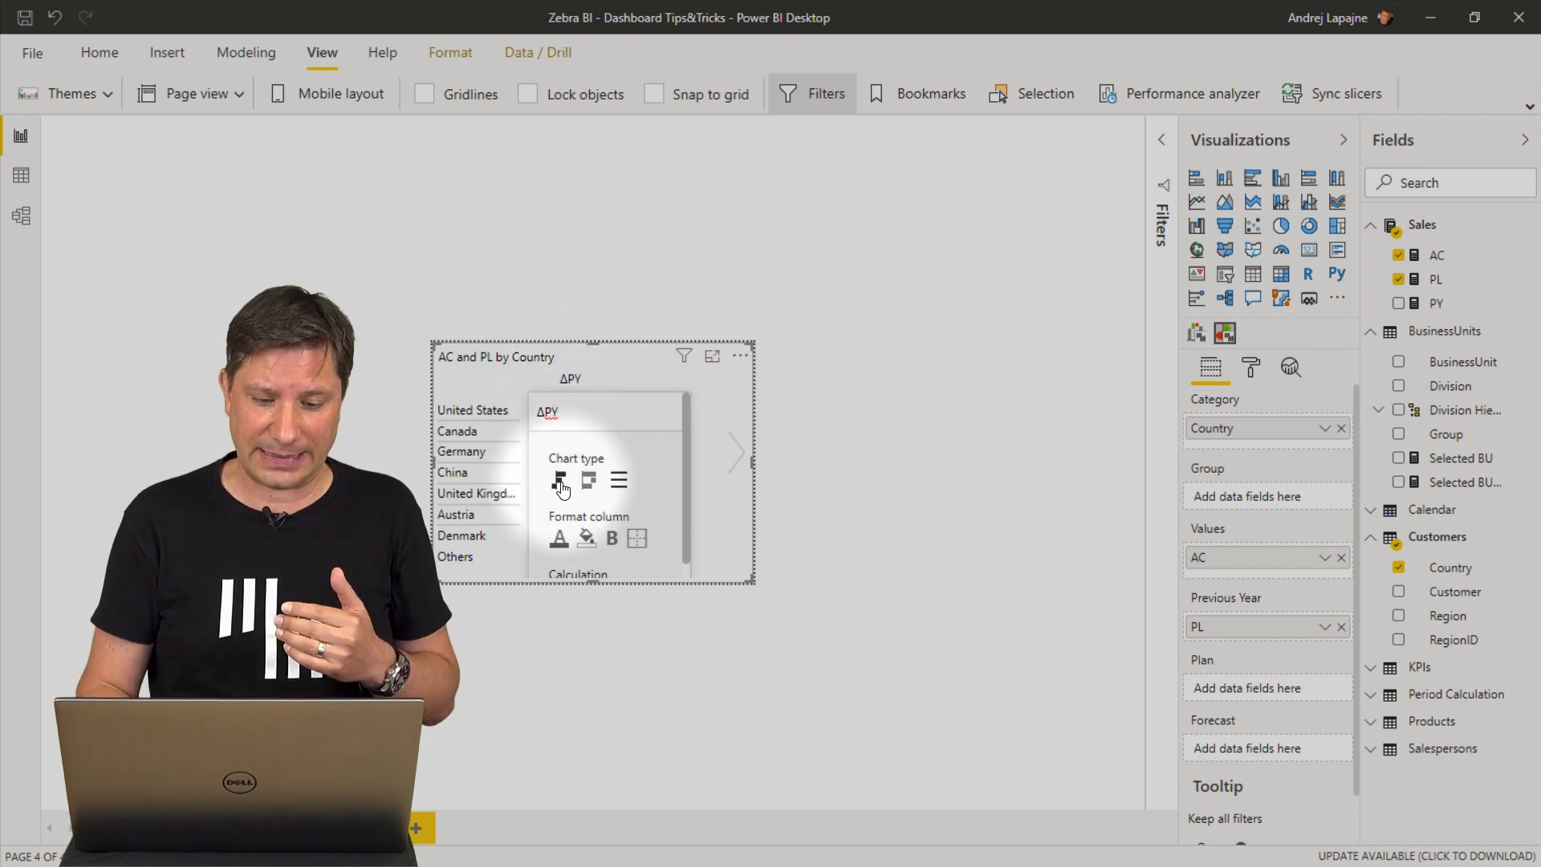
mouse_move(559, 481)
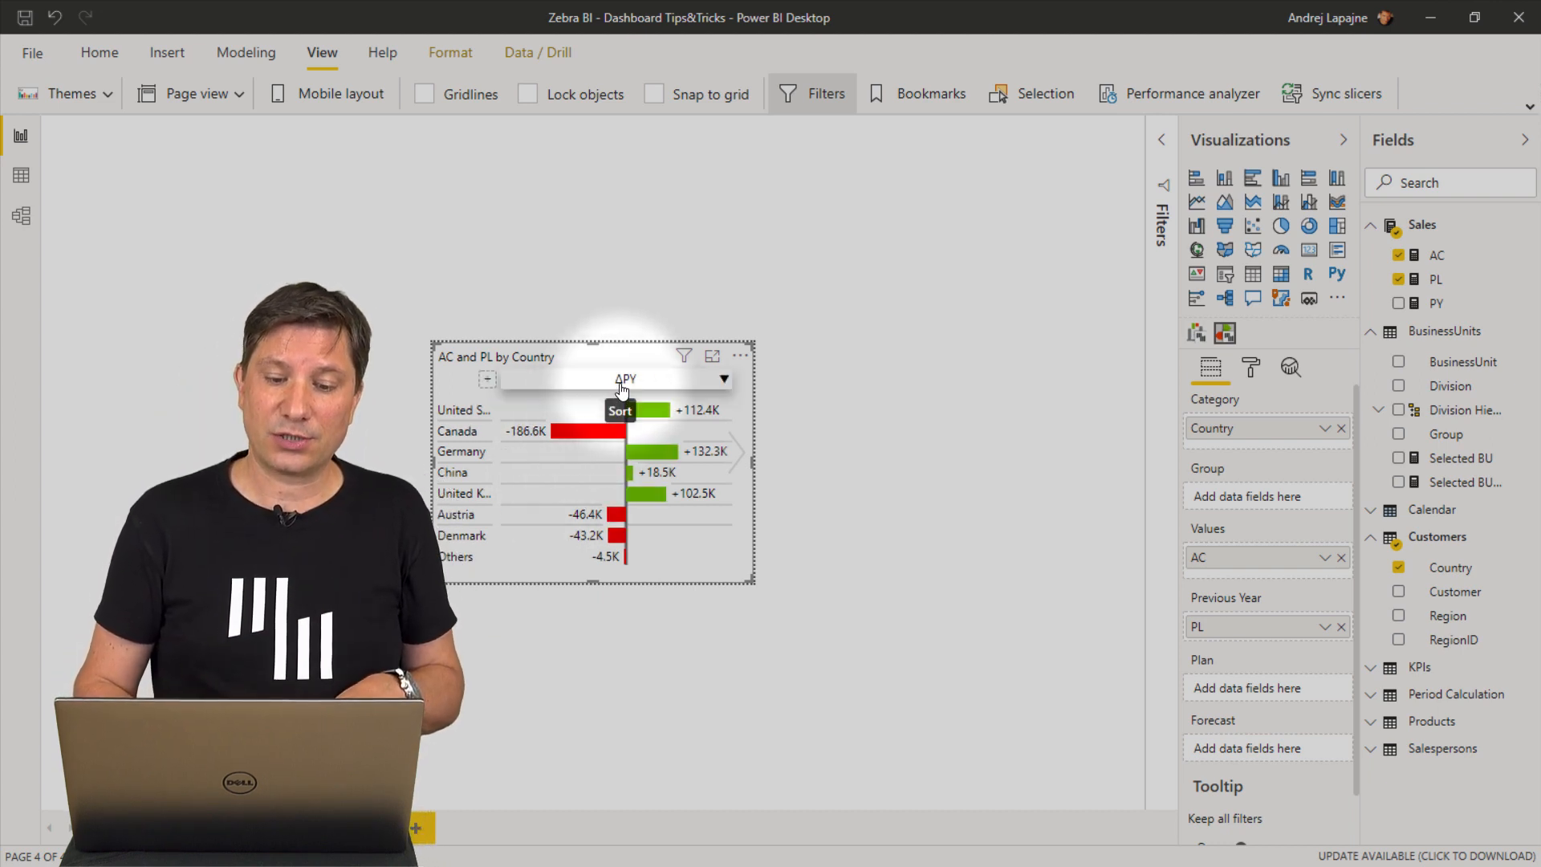
Sort countries by ΔPY descending and draw ΔPY as a waterfall chart.
click(626, 380)
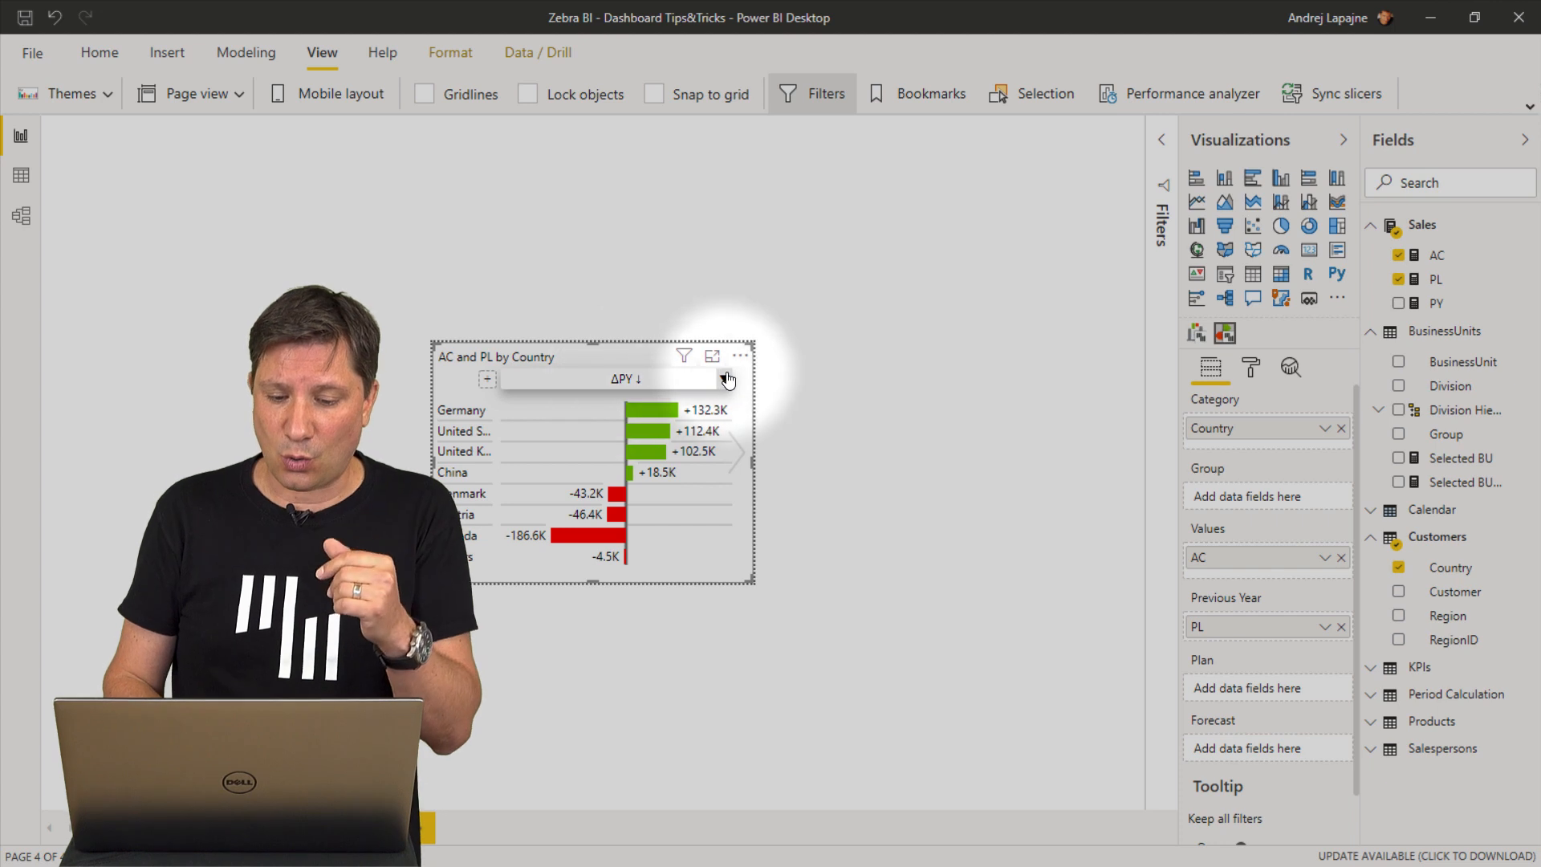
click(723, 382)
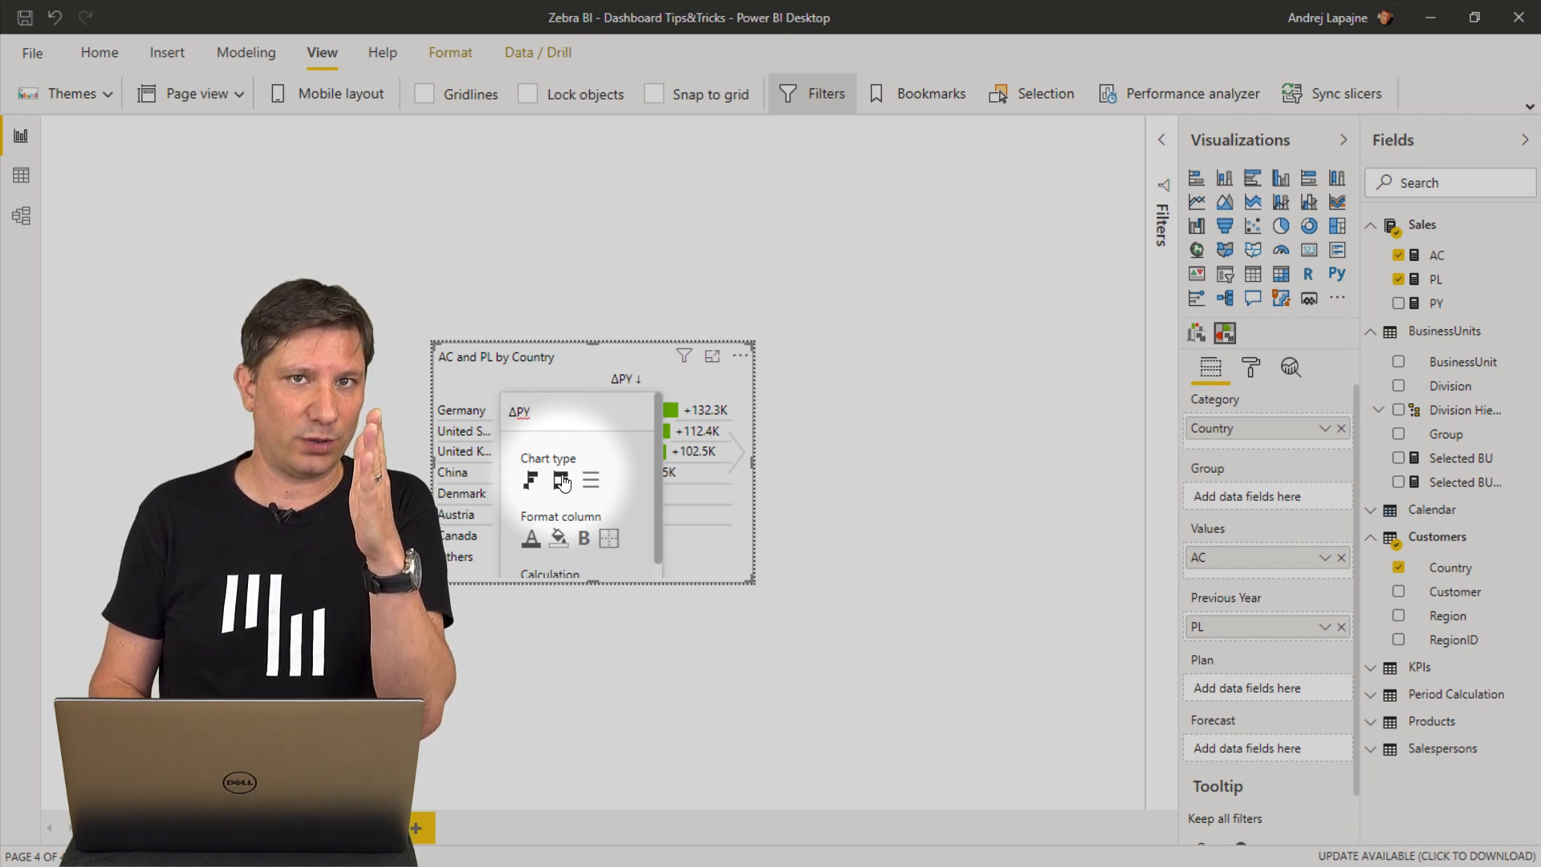
click(560, 481)
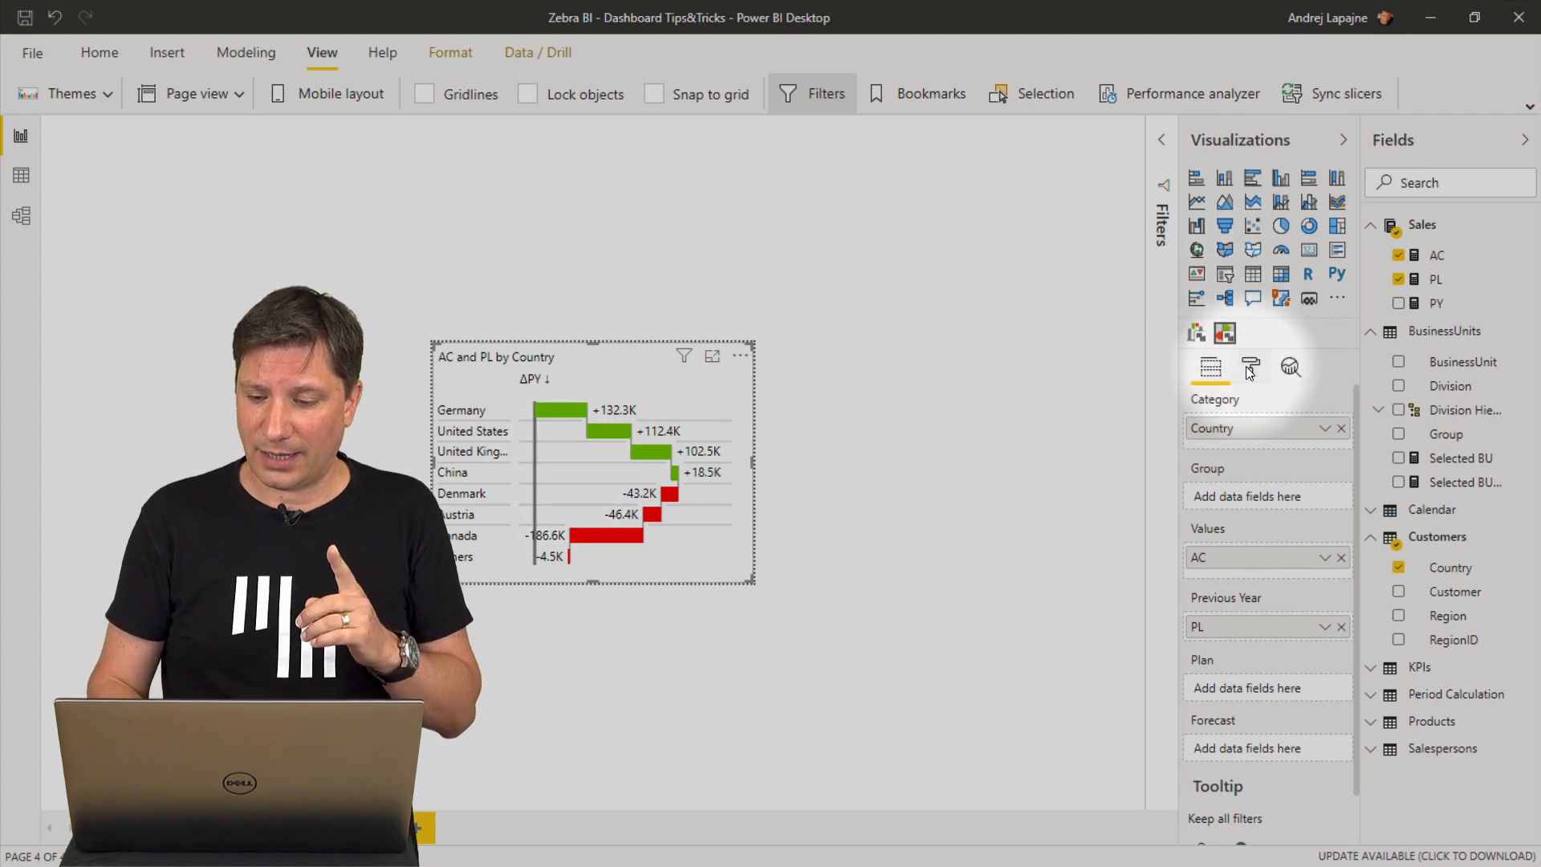
Show the top 7 countries by absolute difference with a grand total, then view Landing.
click(1250, 366)
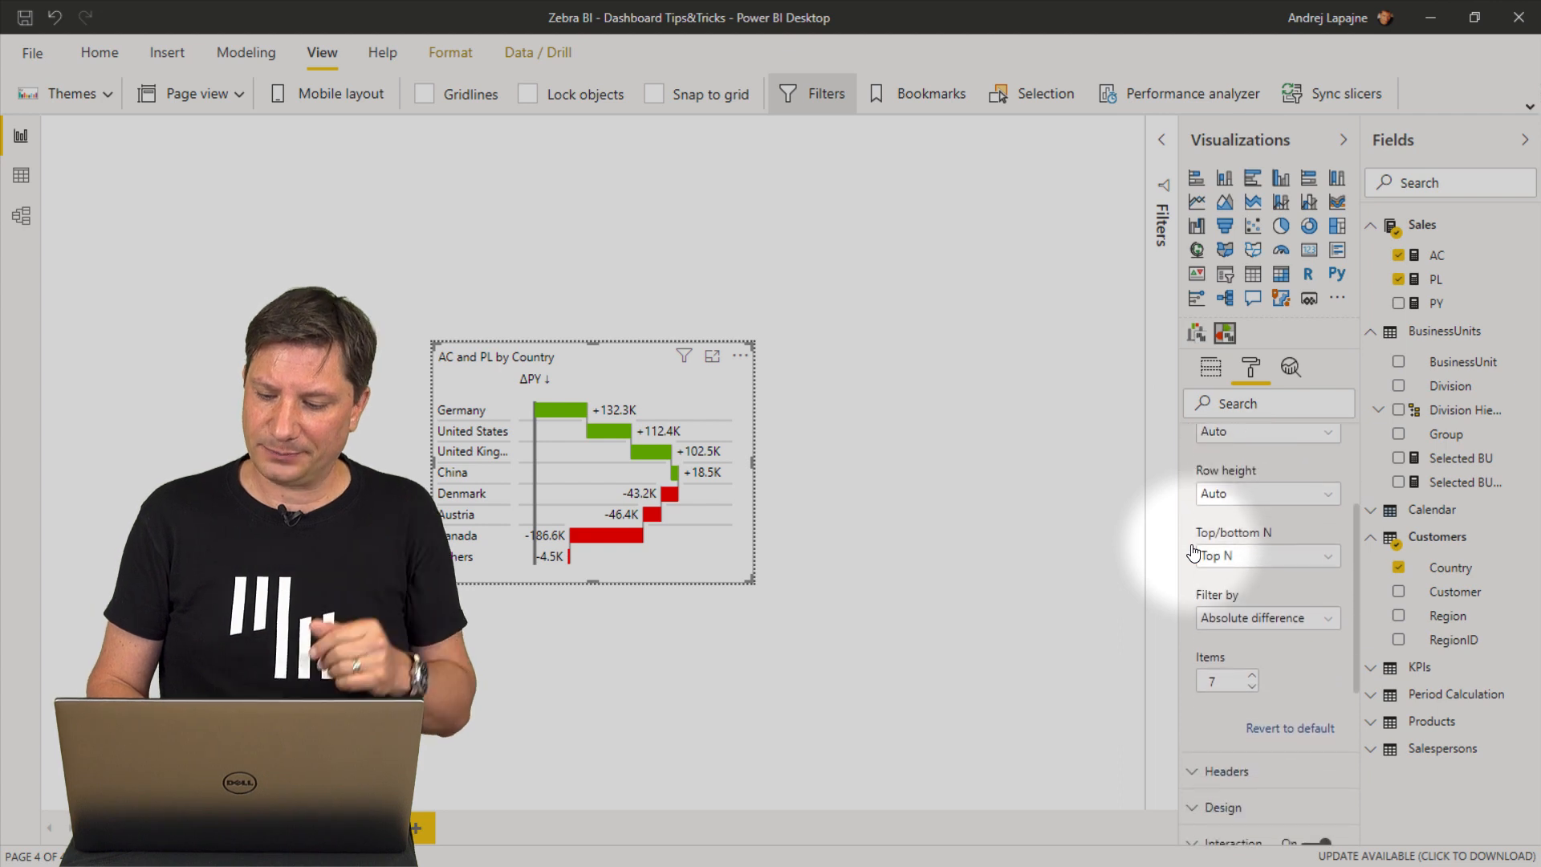
click(1263, 617)
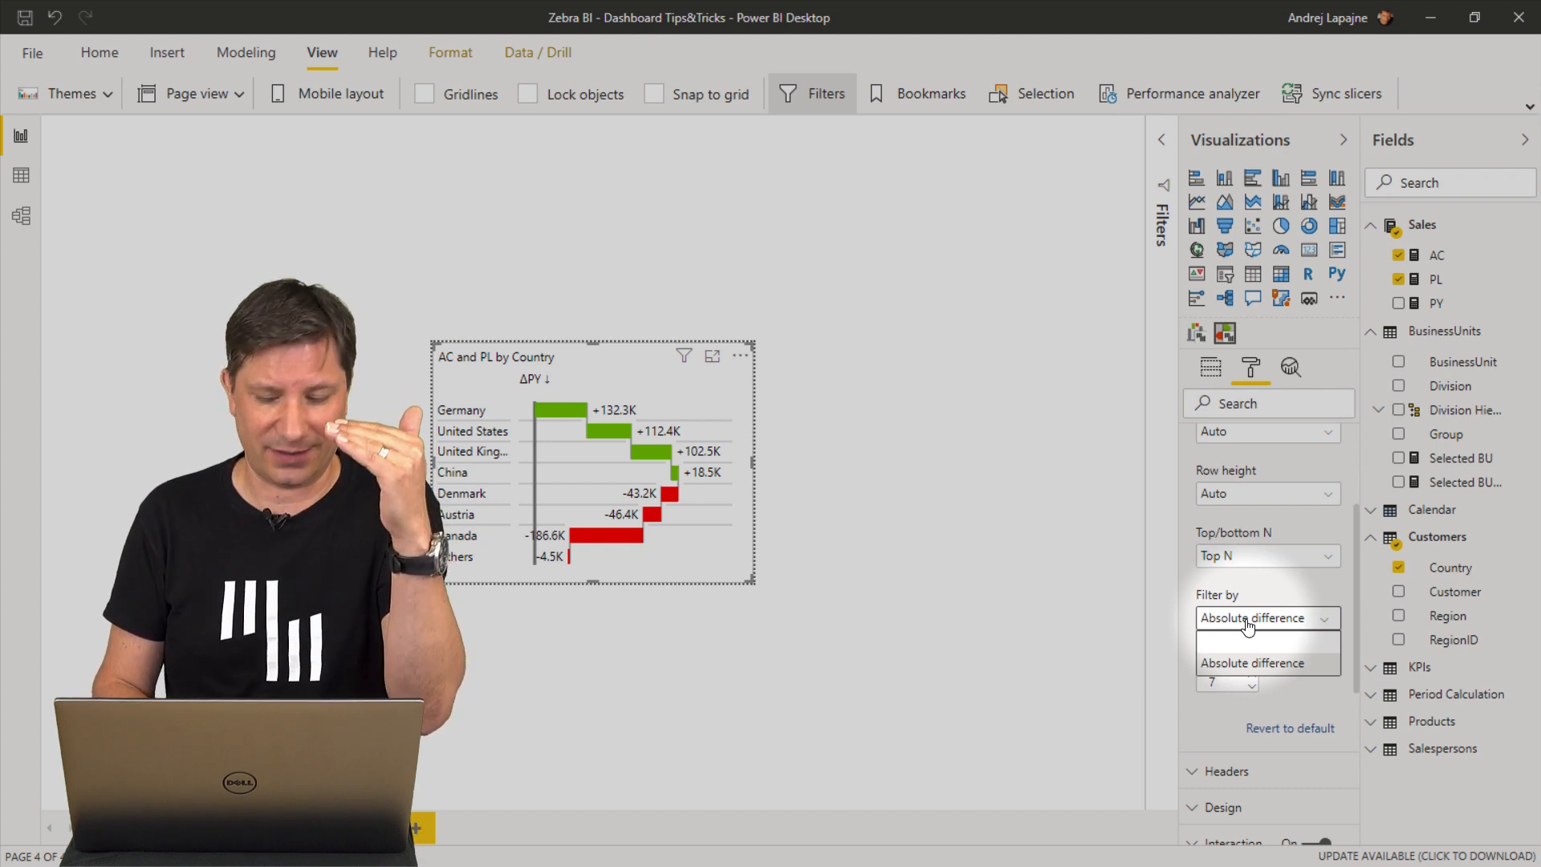
mouse_move(1248, 663)
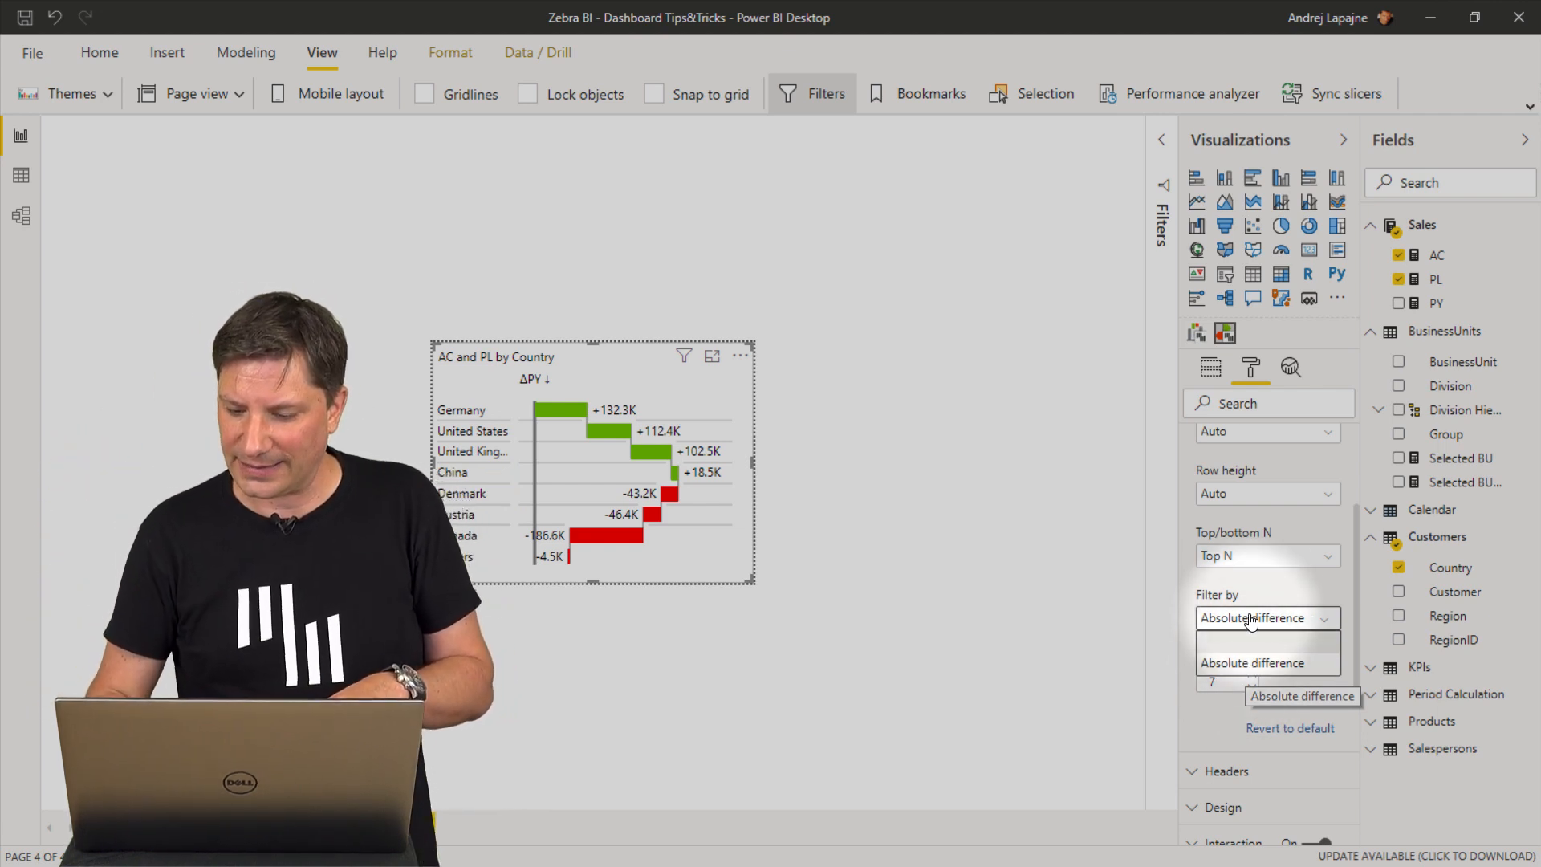
click(1268, 662)
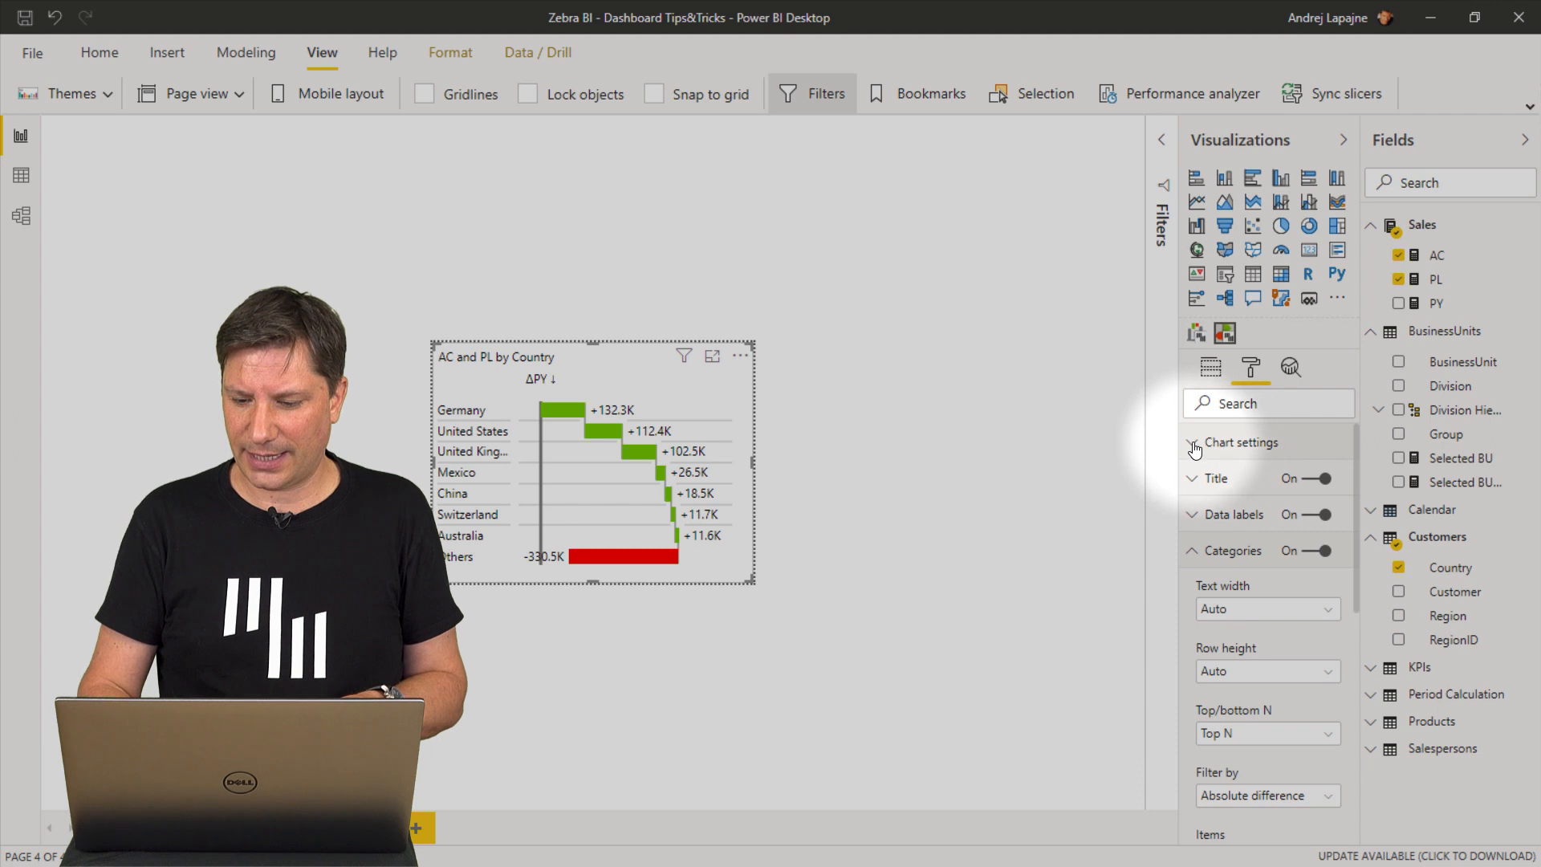
scroll(down, 3)
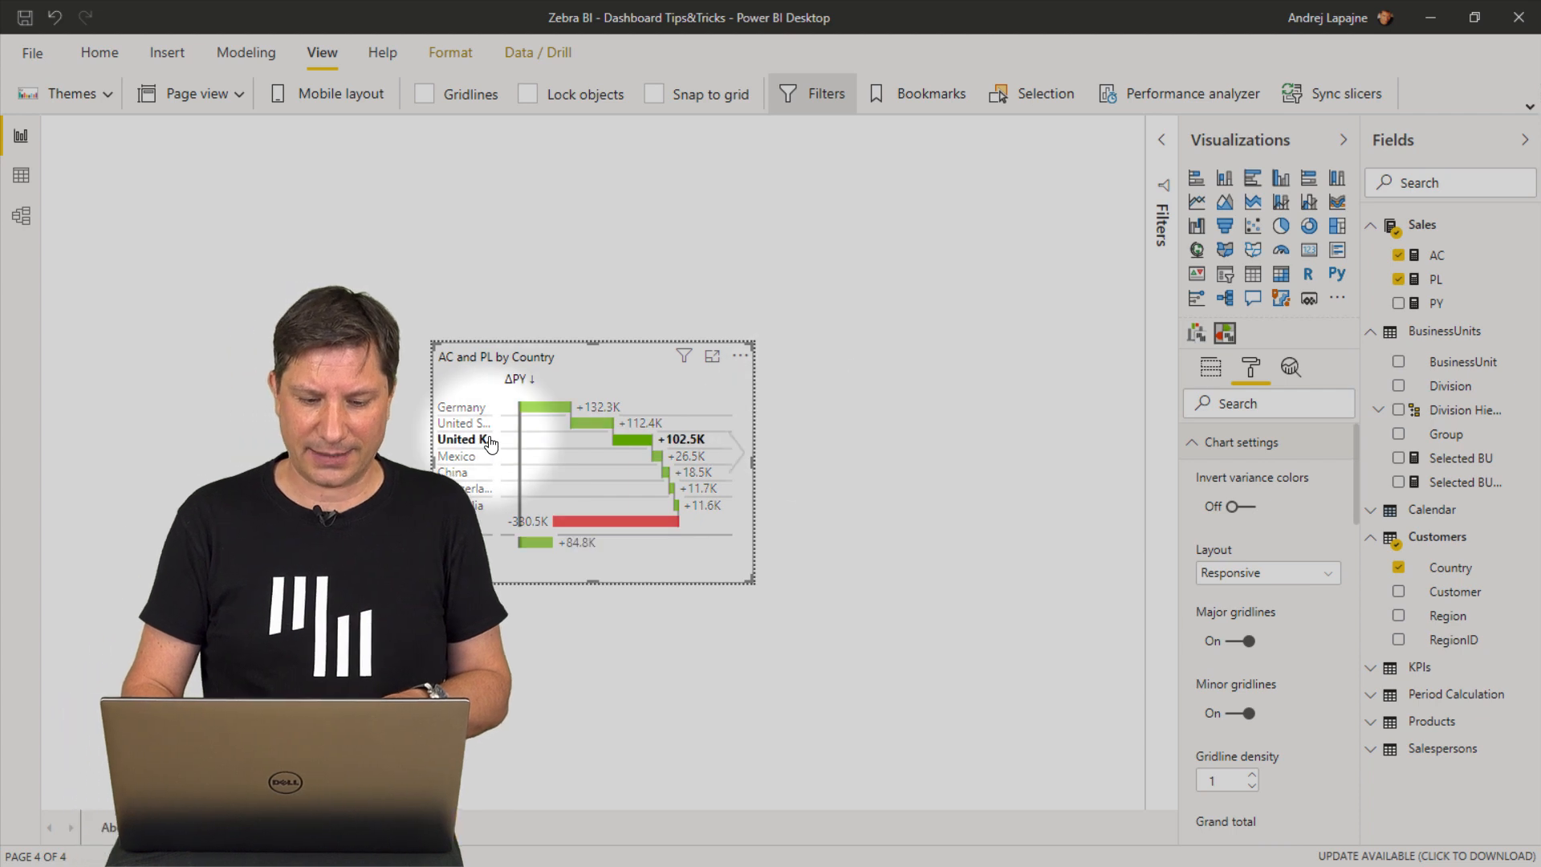
click(197, 826)
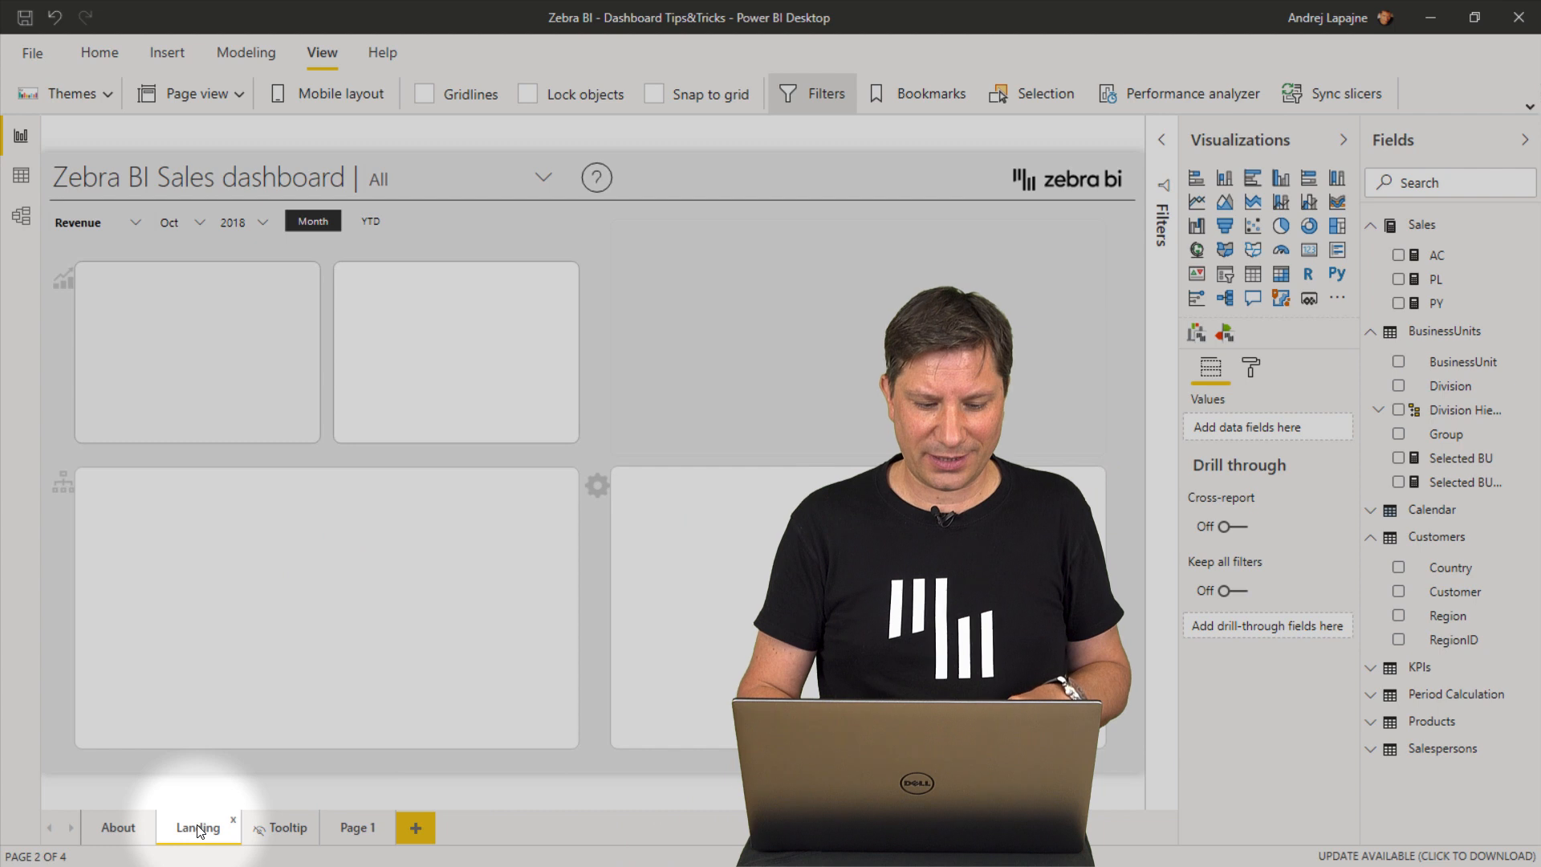
Preview the Mobile group's waterfall tooltip on Landing, then go back to Page 1.
click(197, 826)
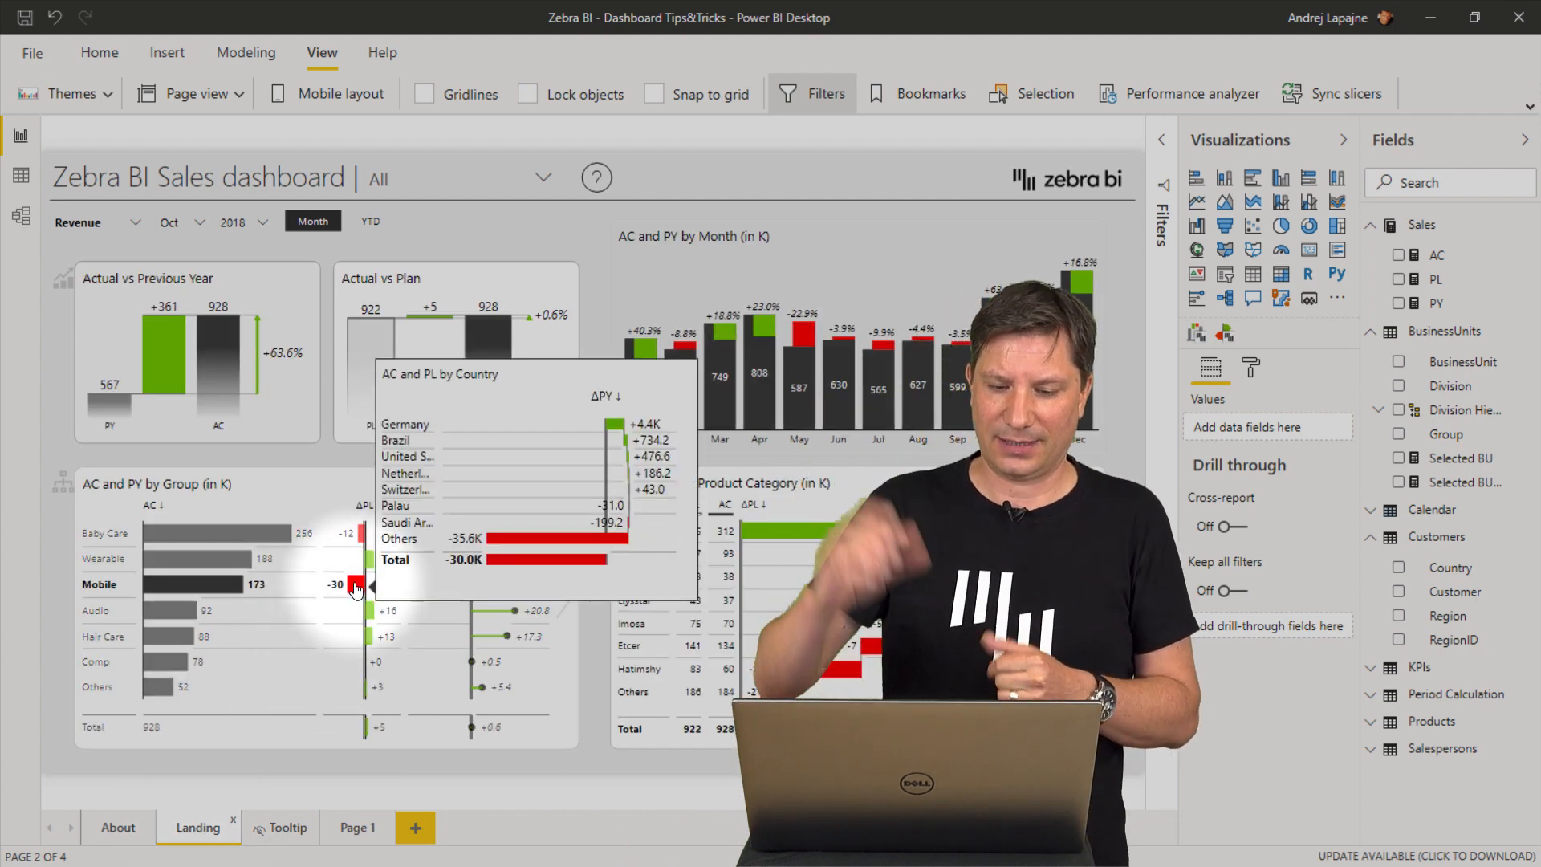
mouse_move(371, 614)
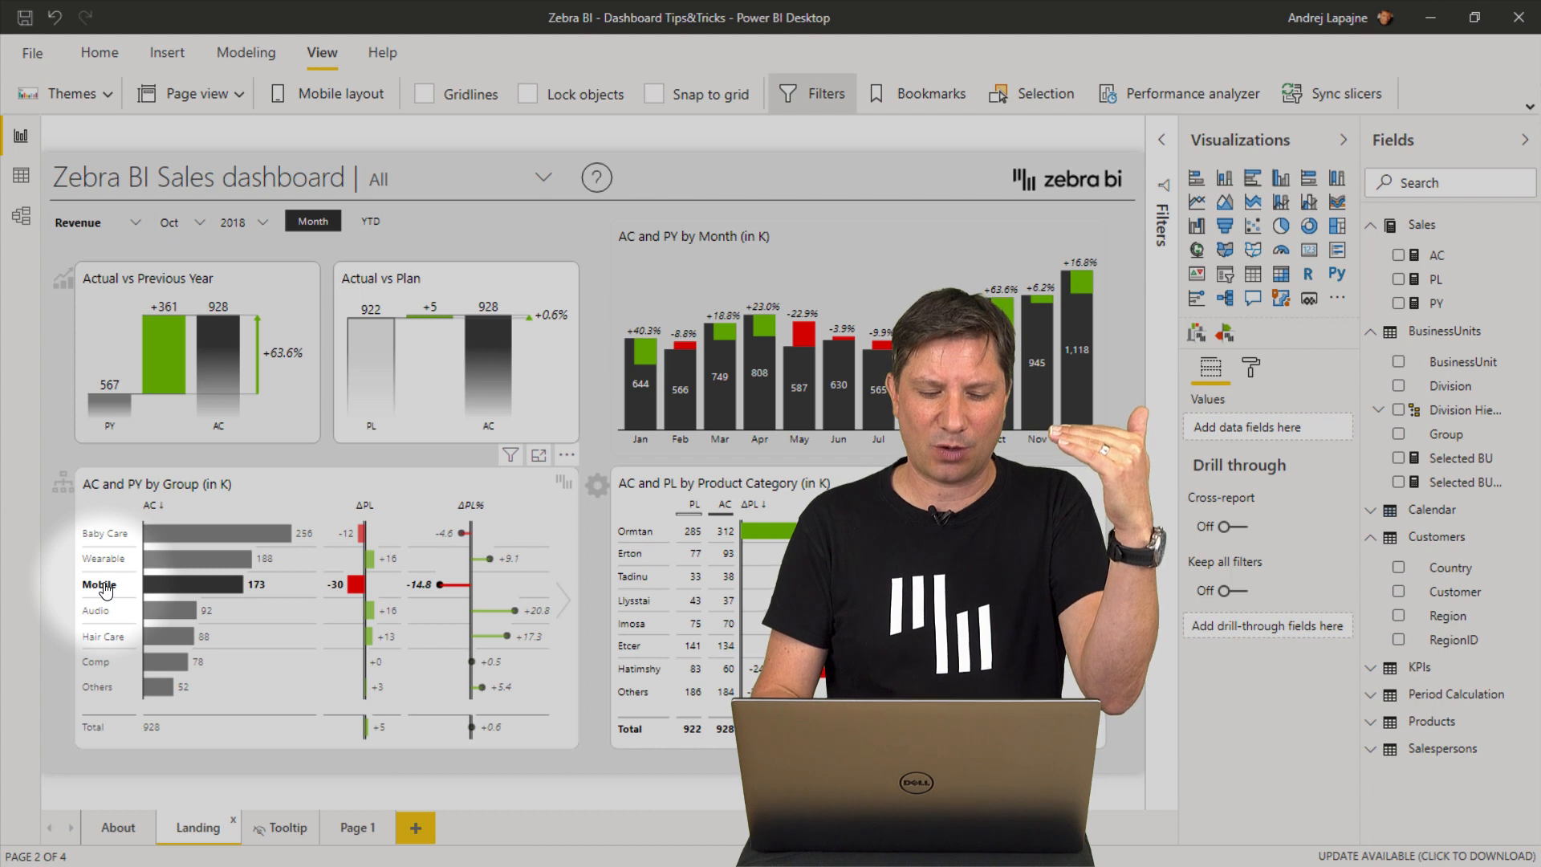
mouse_move(354, 590)
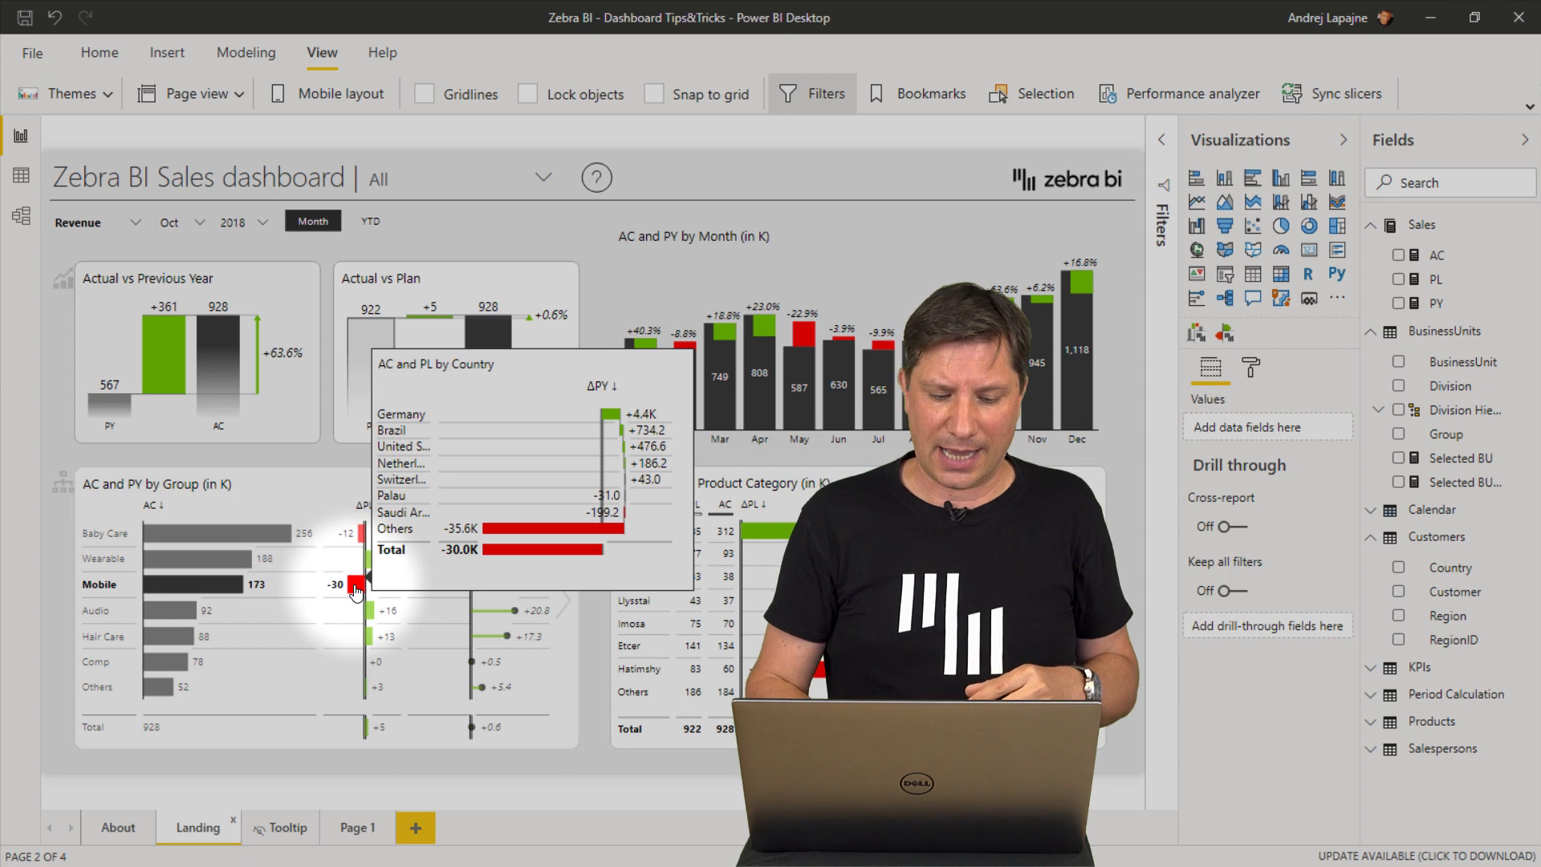
click(358, 827)
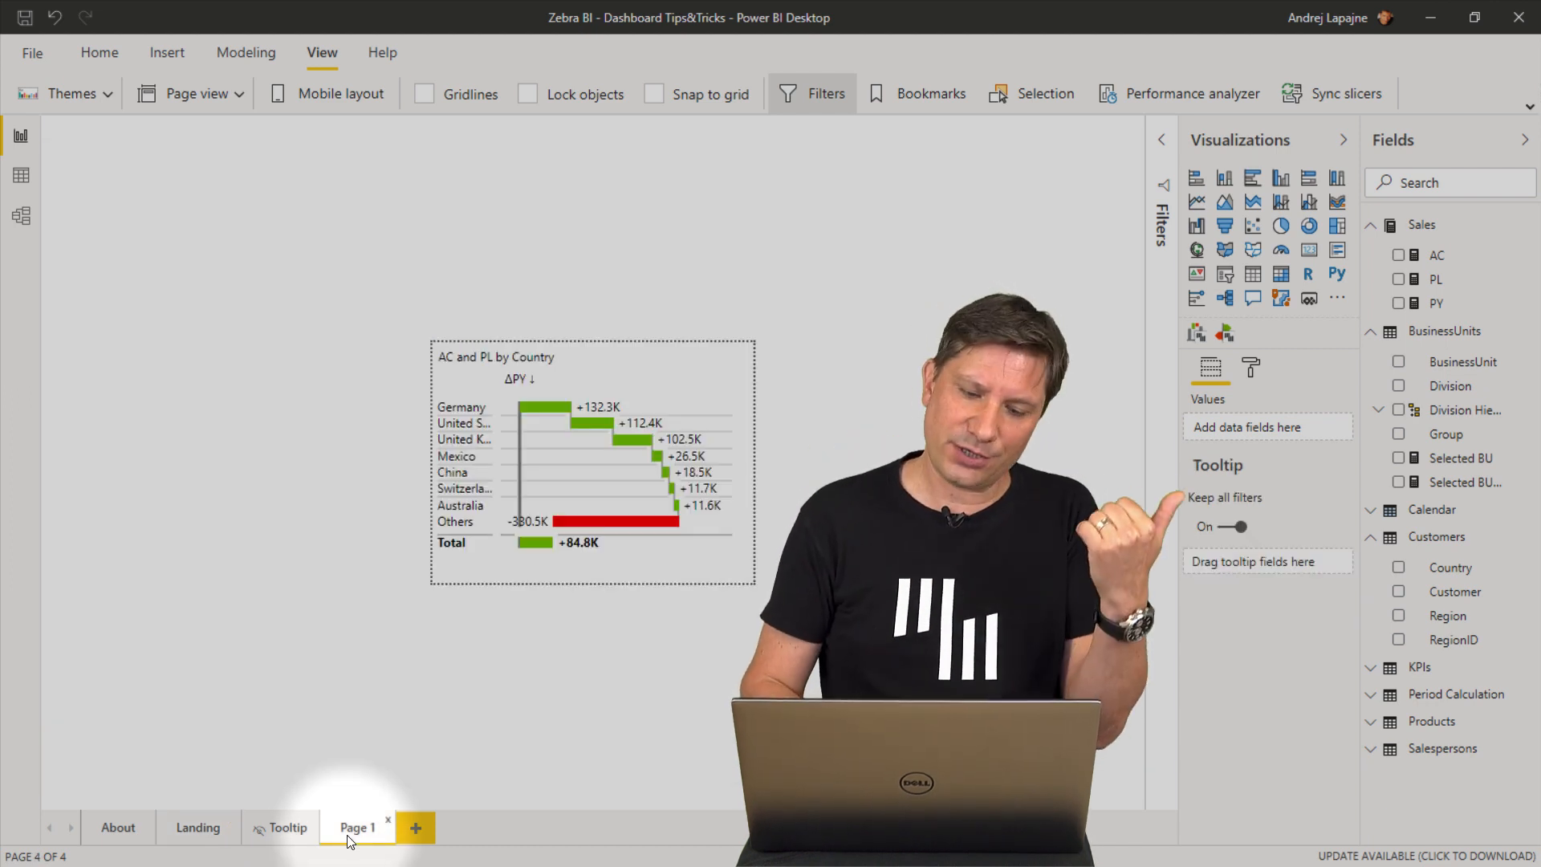
mouse_move(604, 362)
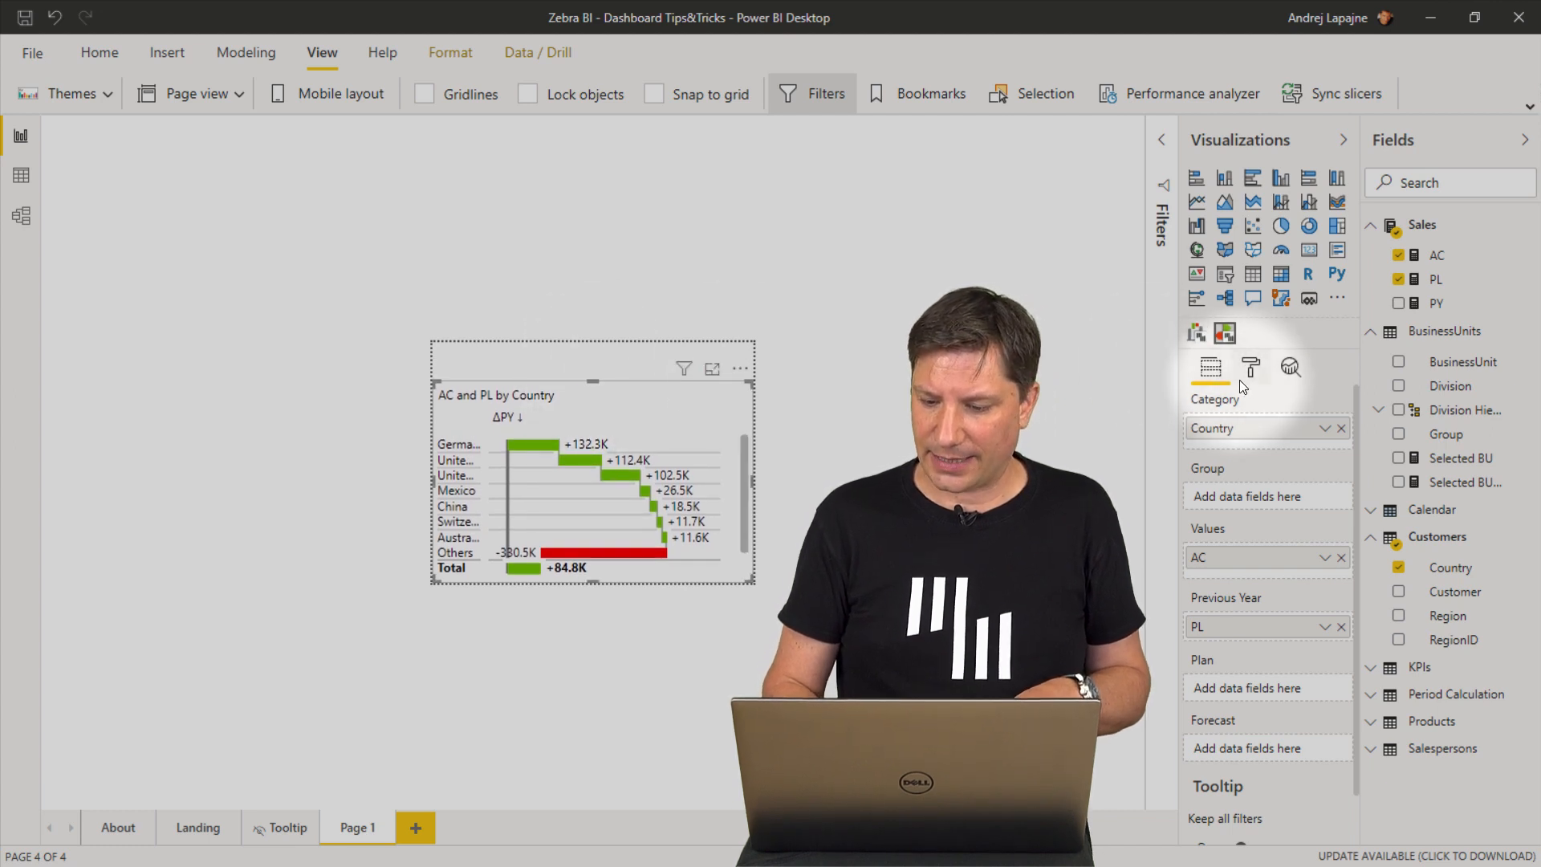
Remove the waterfall's 'AC and PL by Country' title and add a Zebra BI Cards visual.
click(1250, 367)
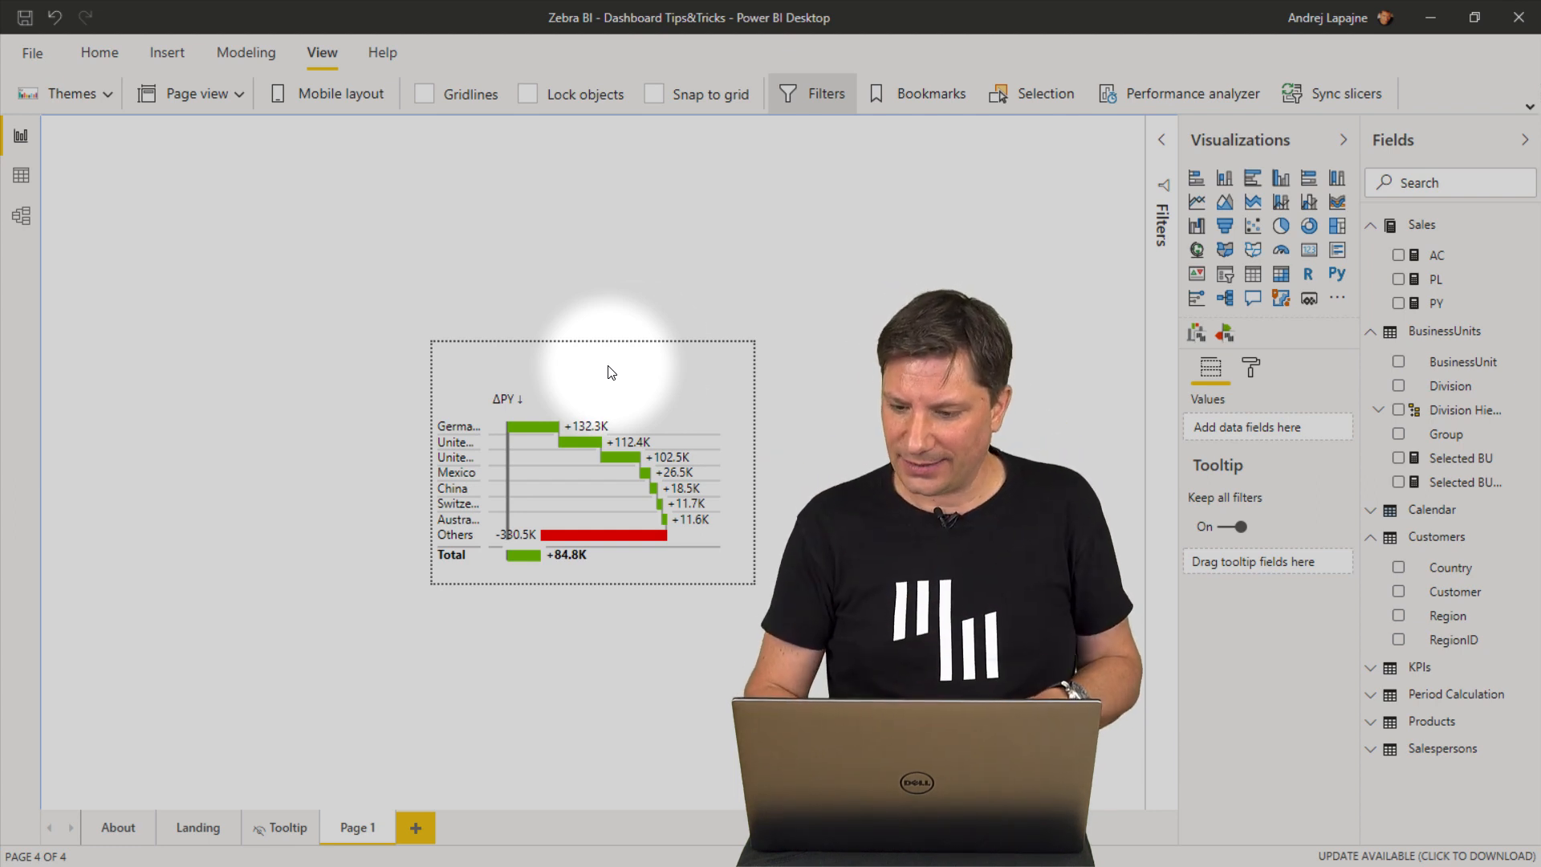
mouse_move(1337, 248)
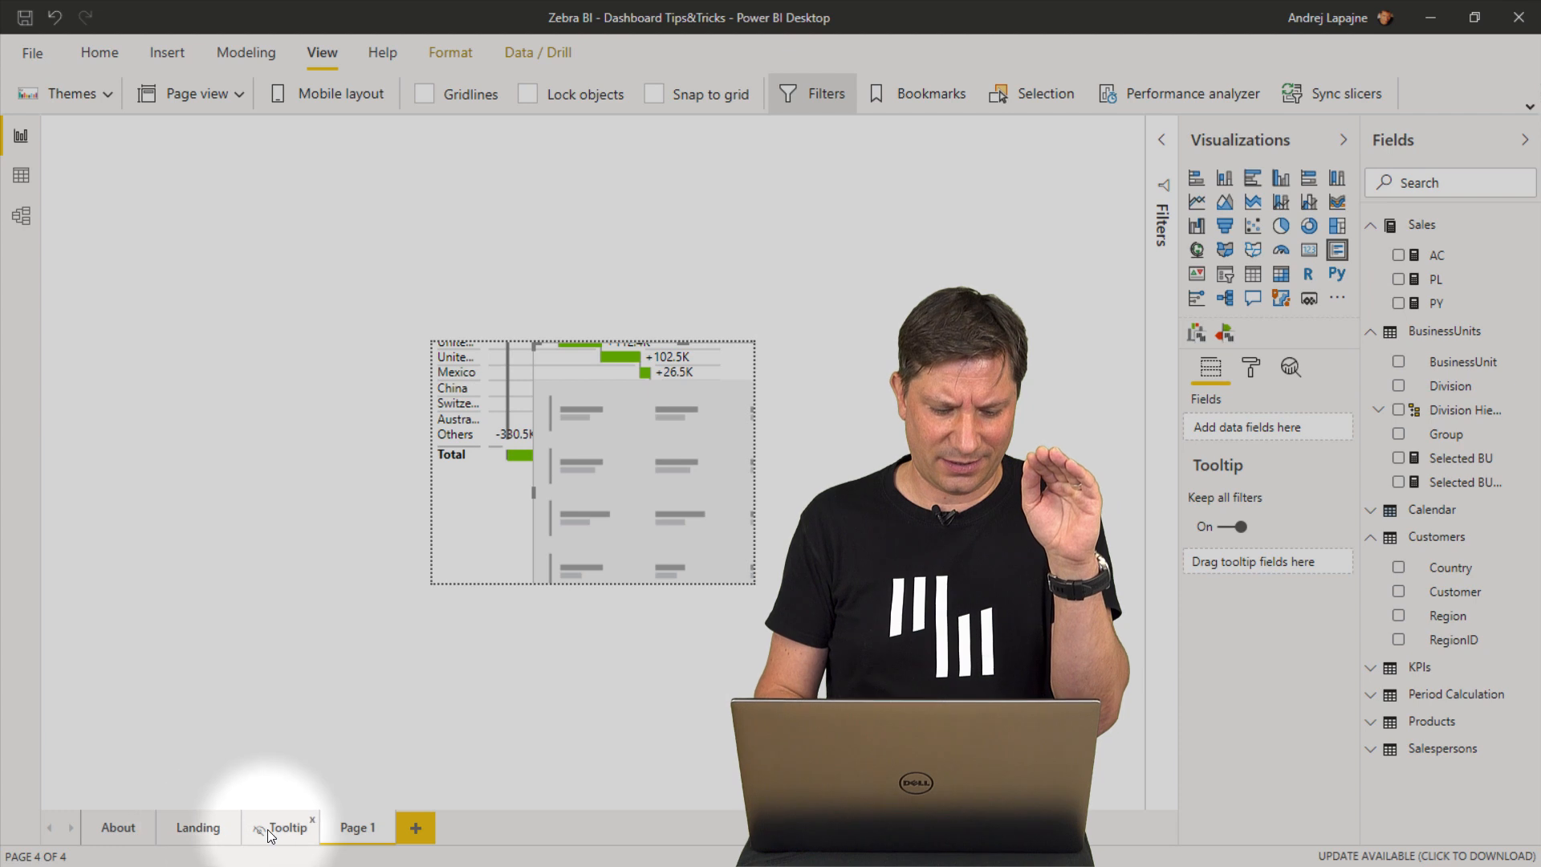
Stretch the new card into a strip above the waterfall and give it BusinessUnits Group.
click(356, 827)
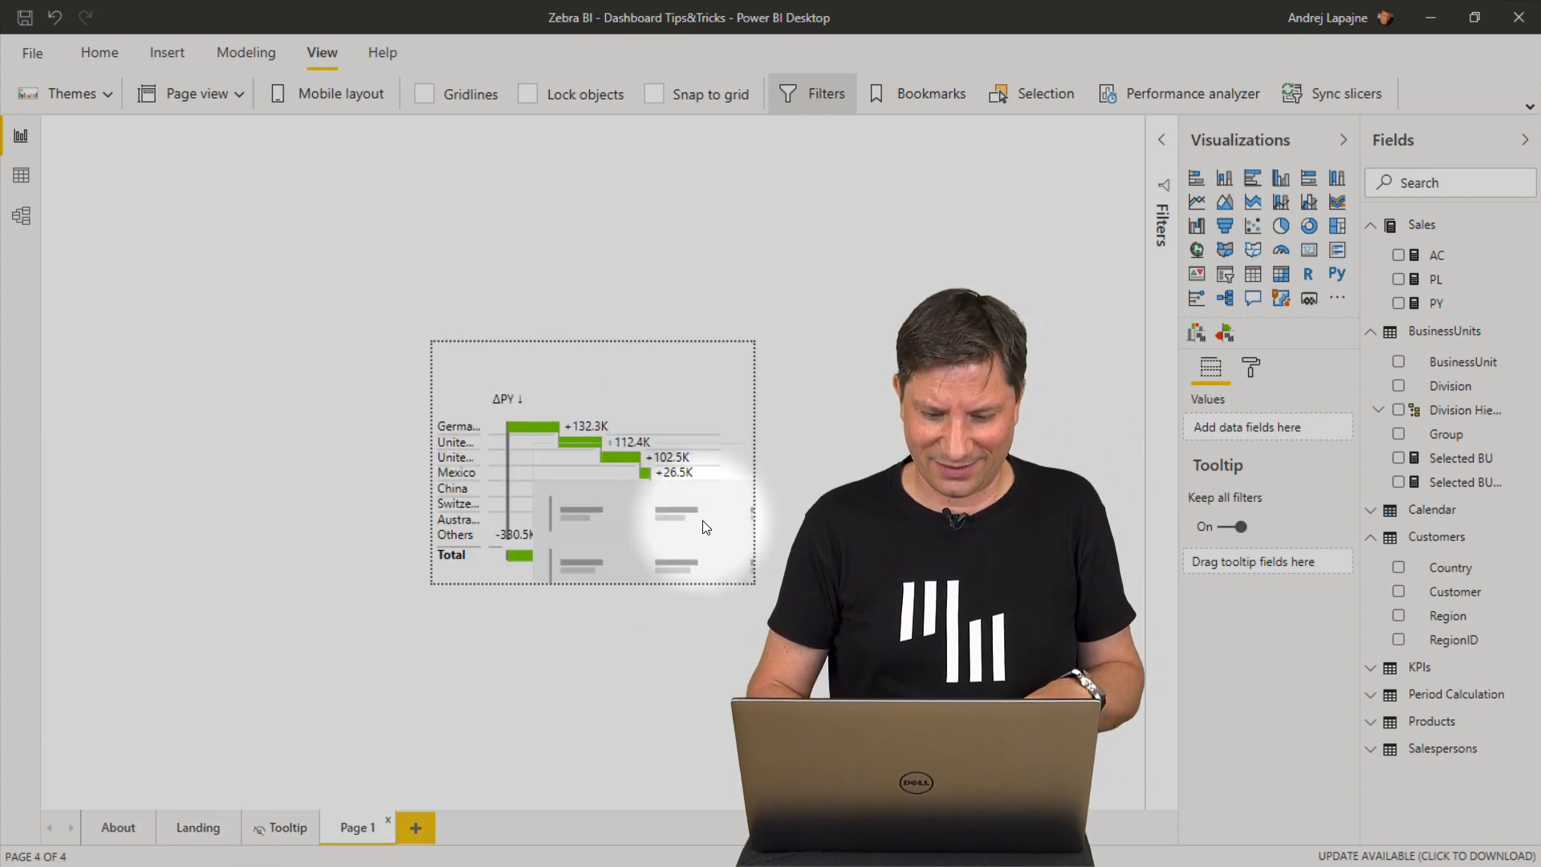
click(708, 442)
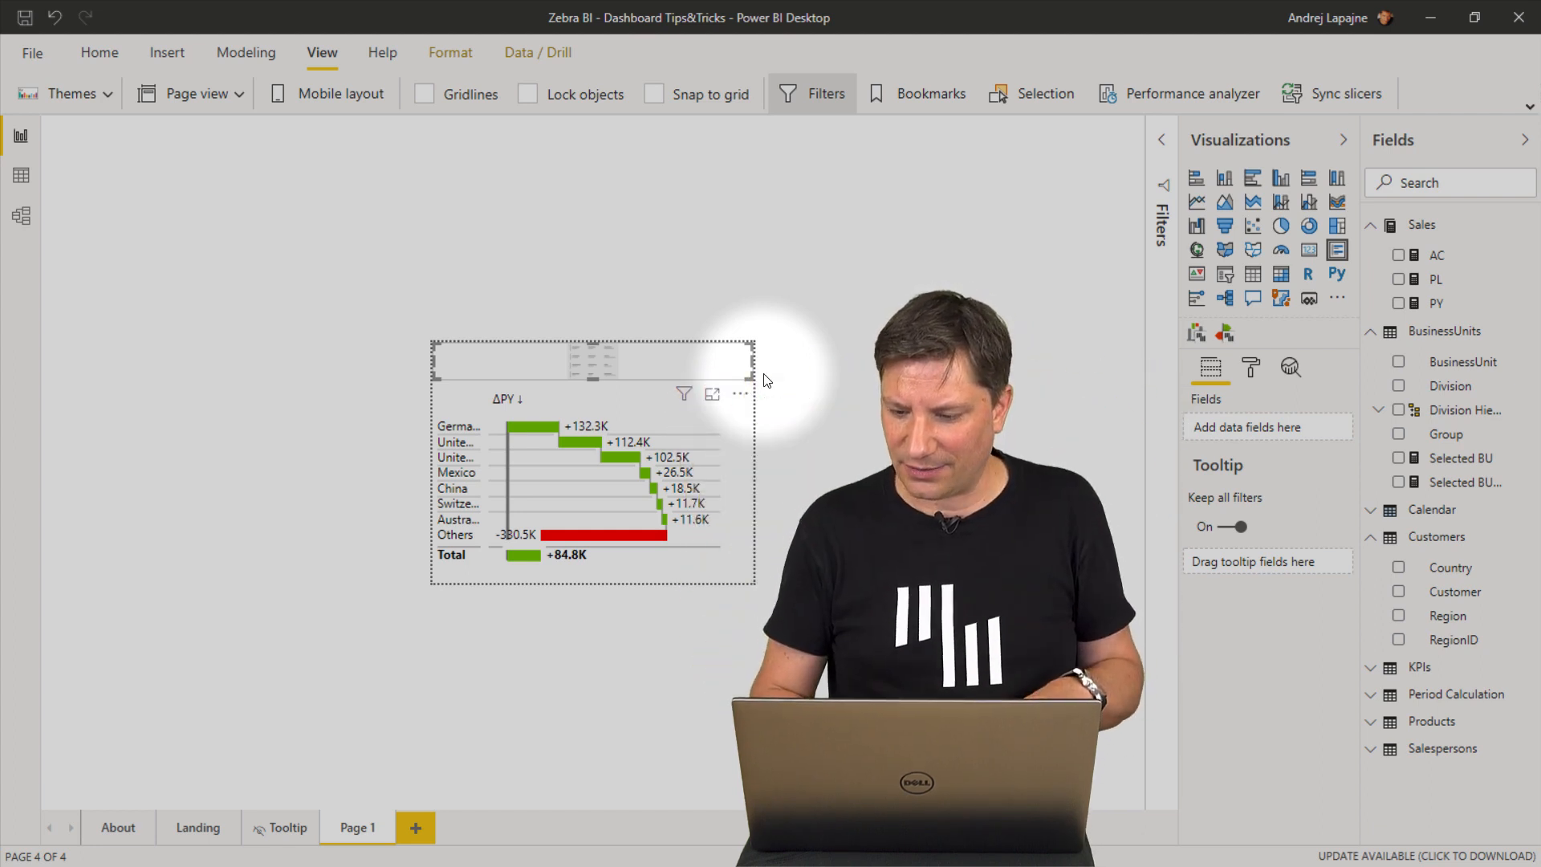
mouse_move(1462, 360)
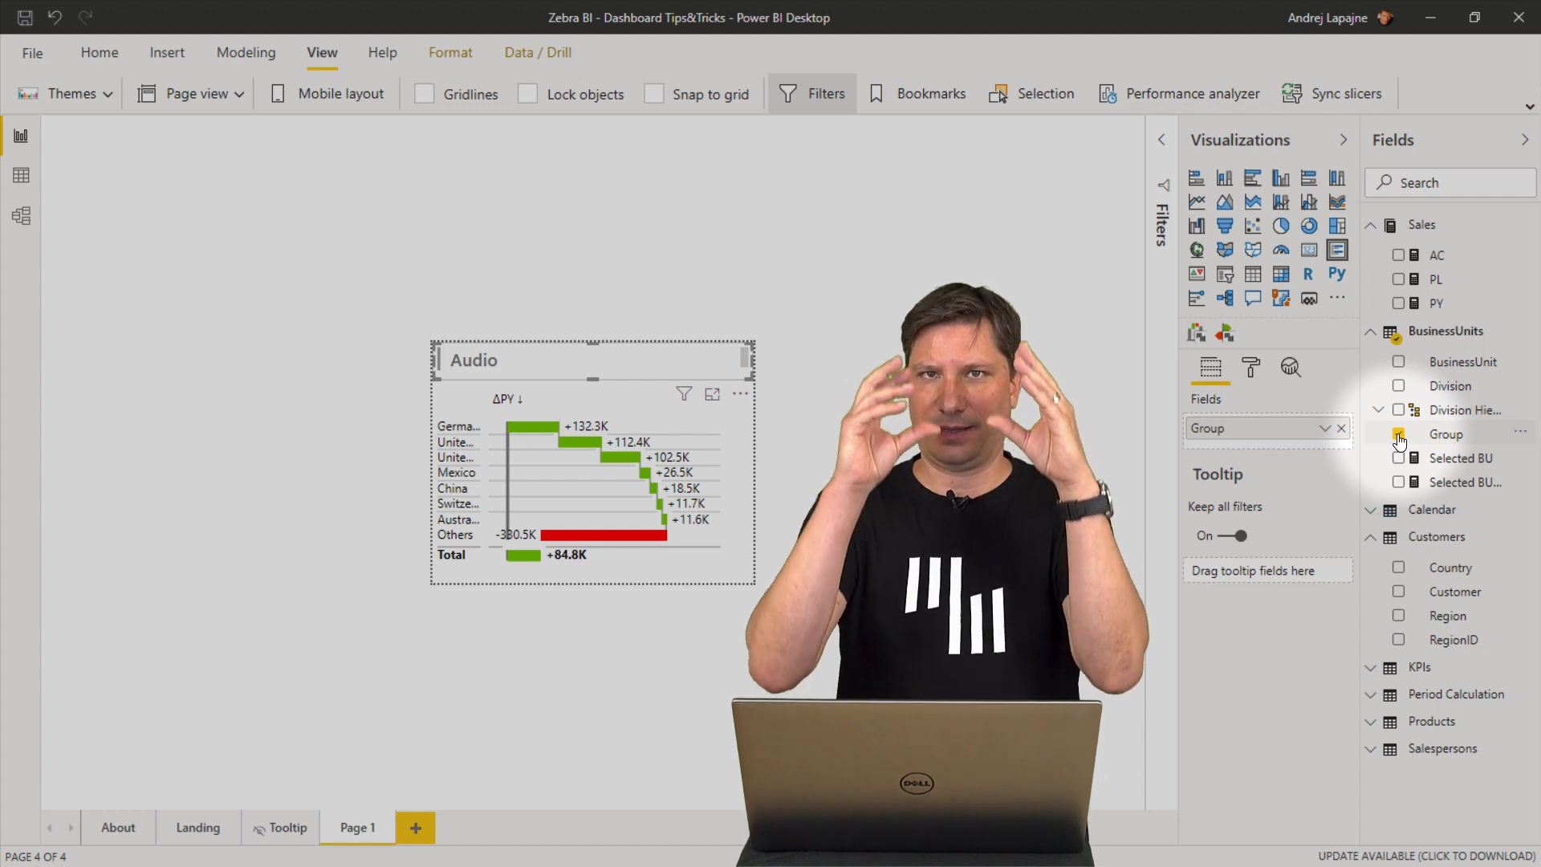
click(1399, 433)
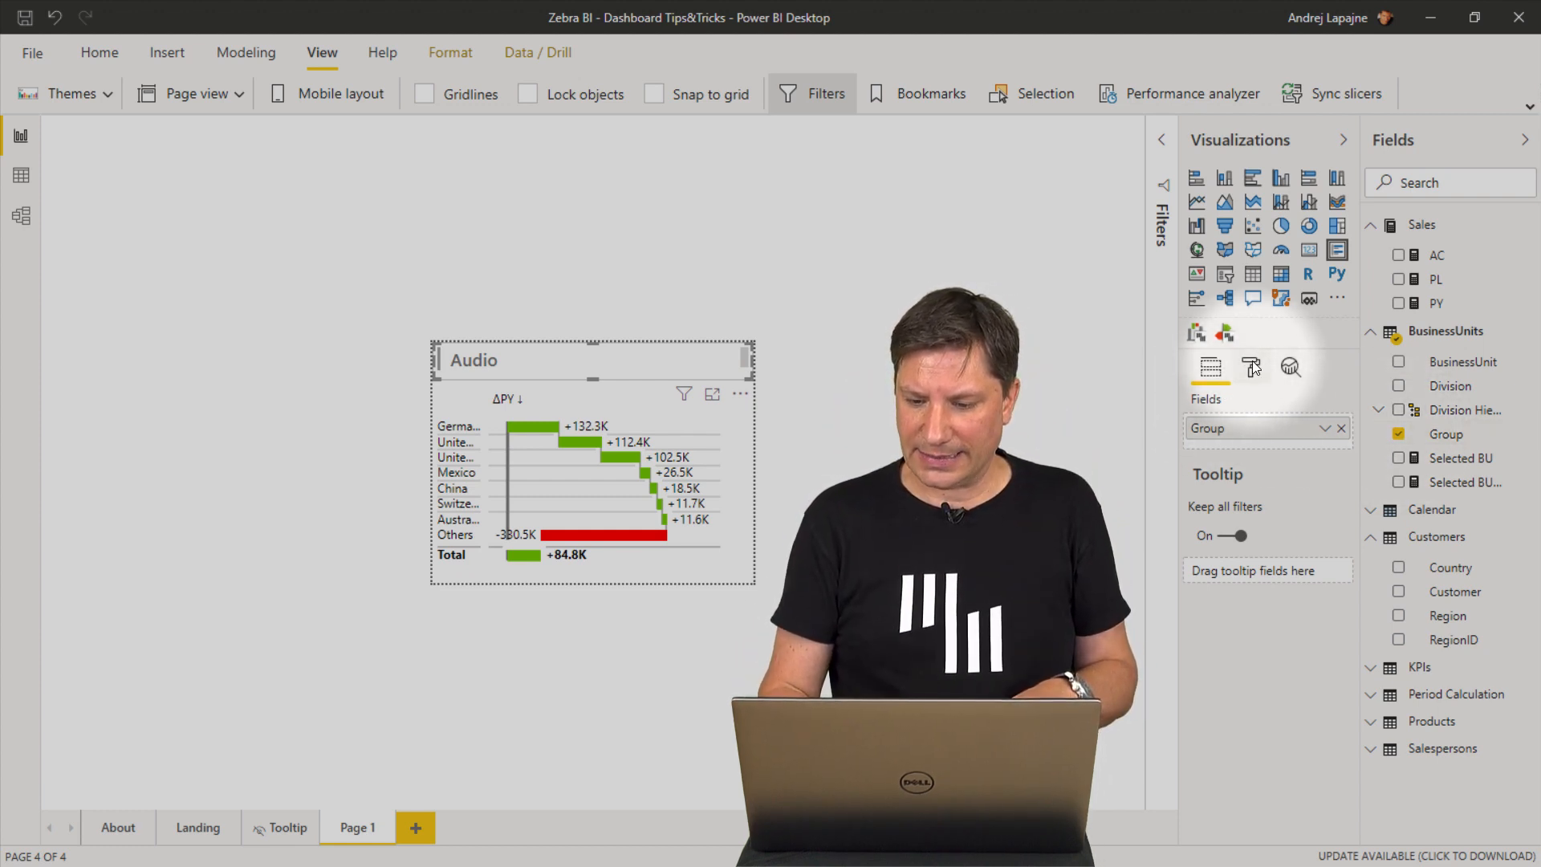
Turn off the Audio card's category label and hide its accent bar in Card settings.
click(1251, 367)
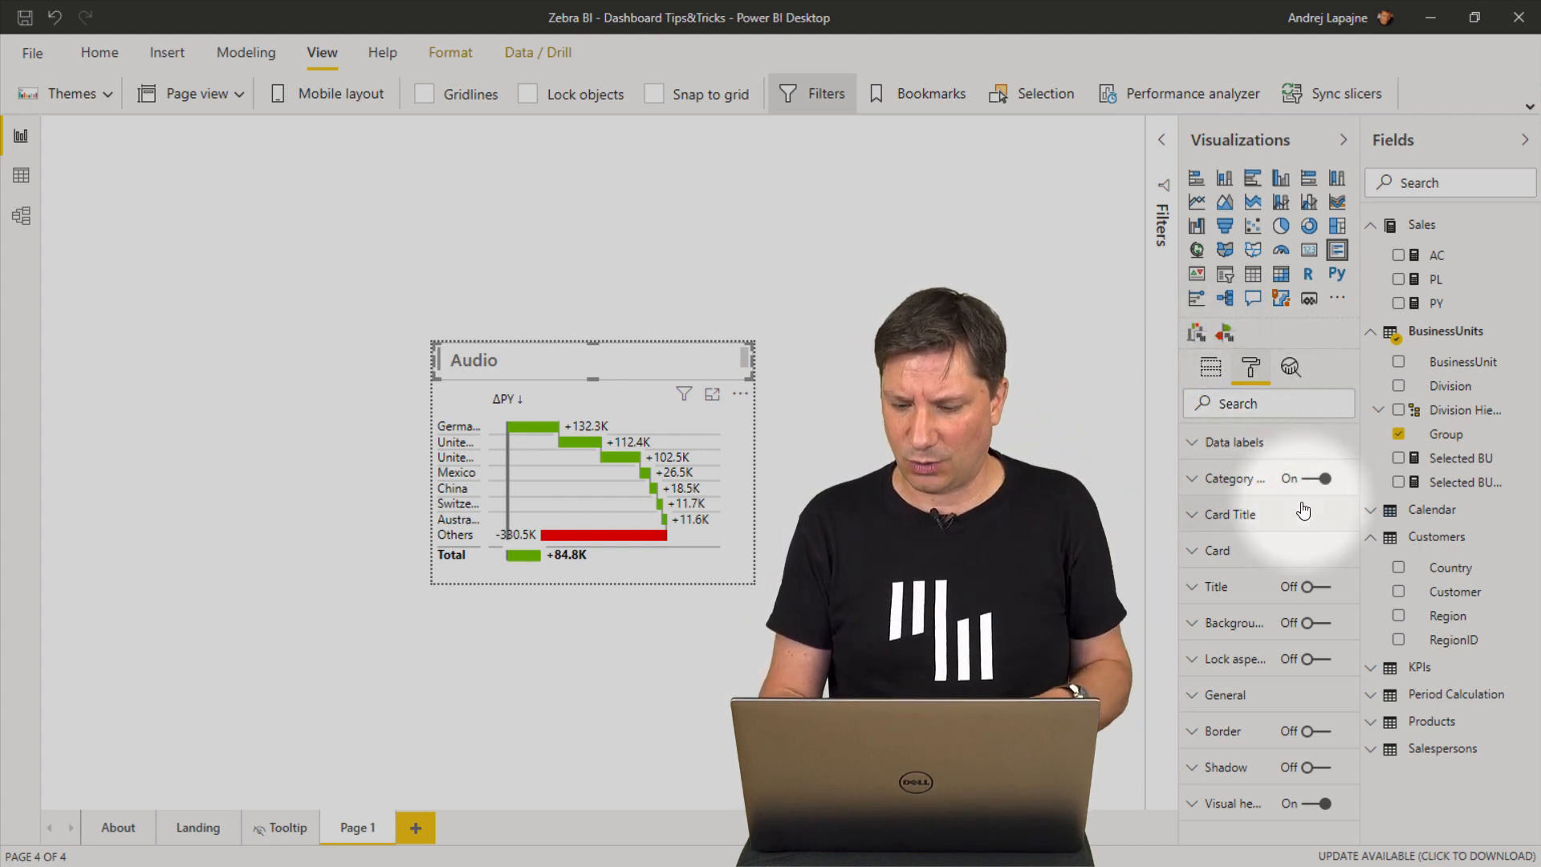
click(1305, 478)
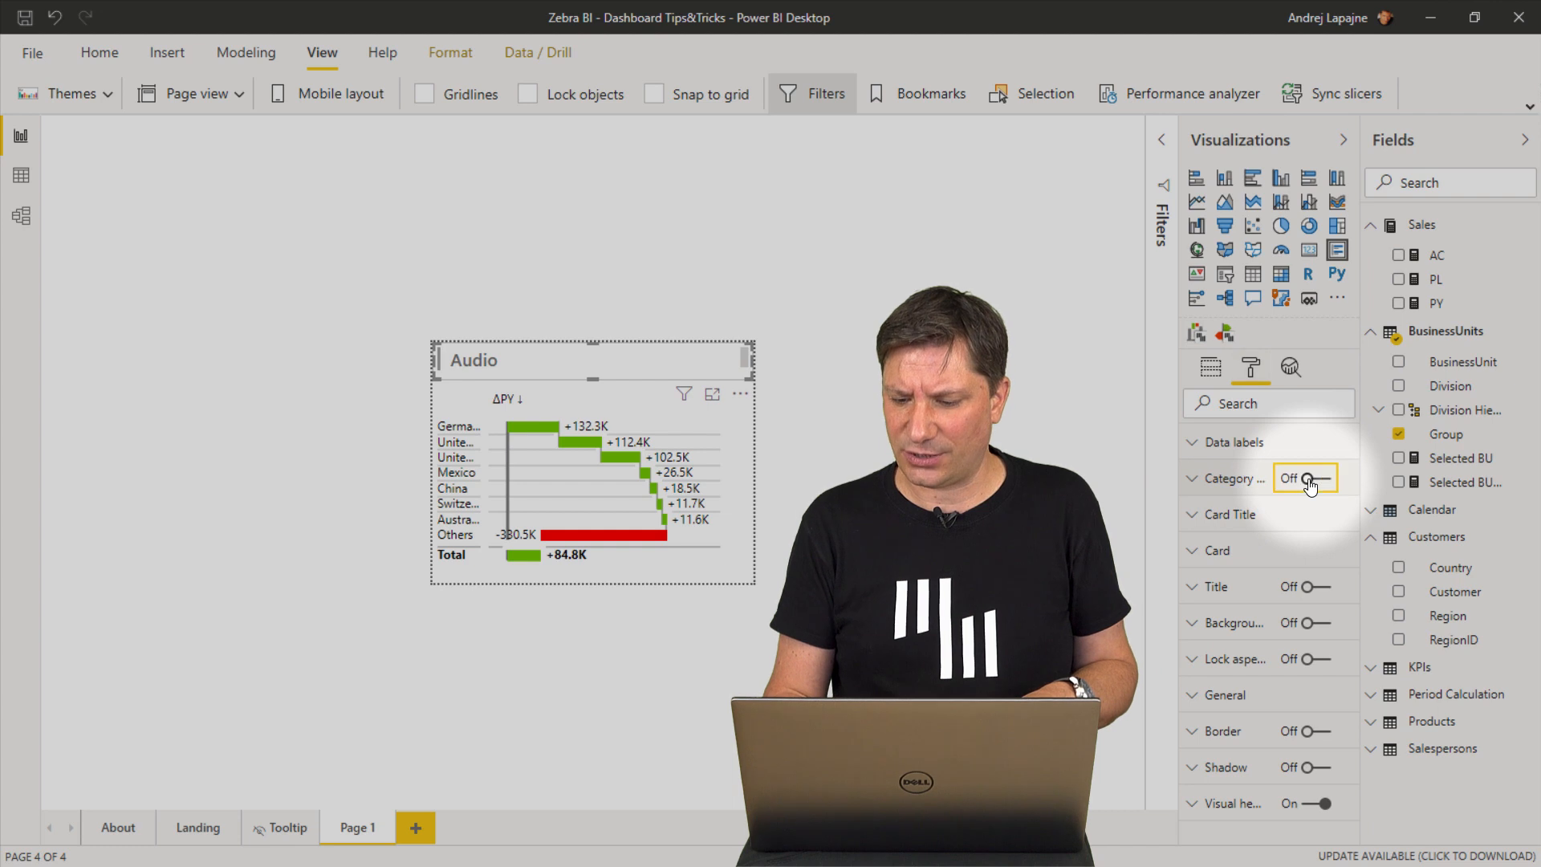
click(1229, 513)
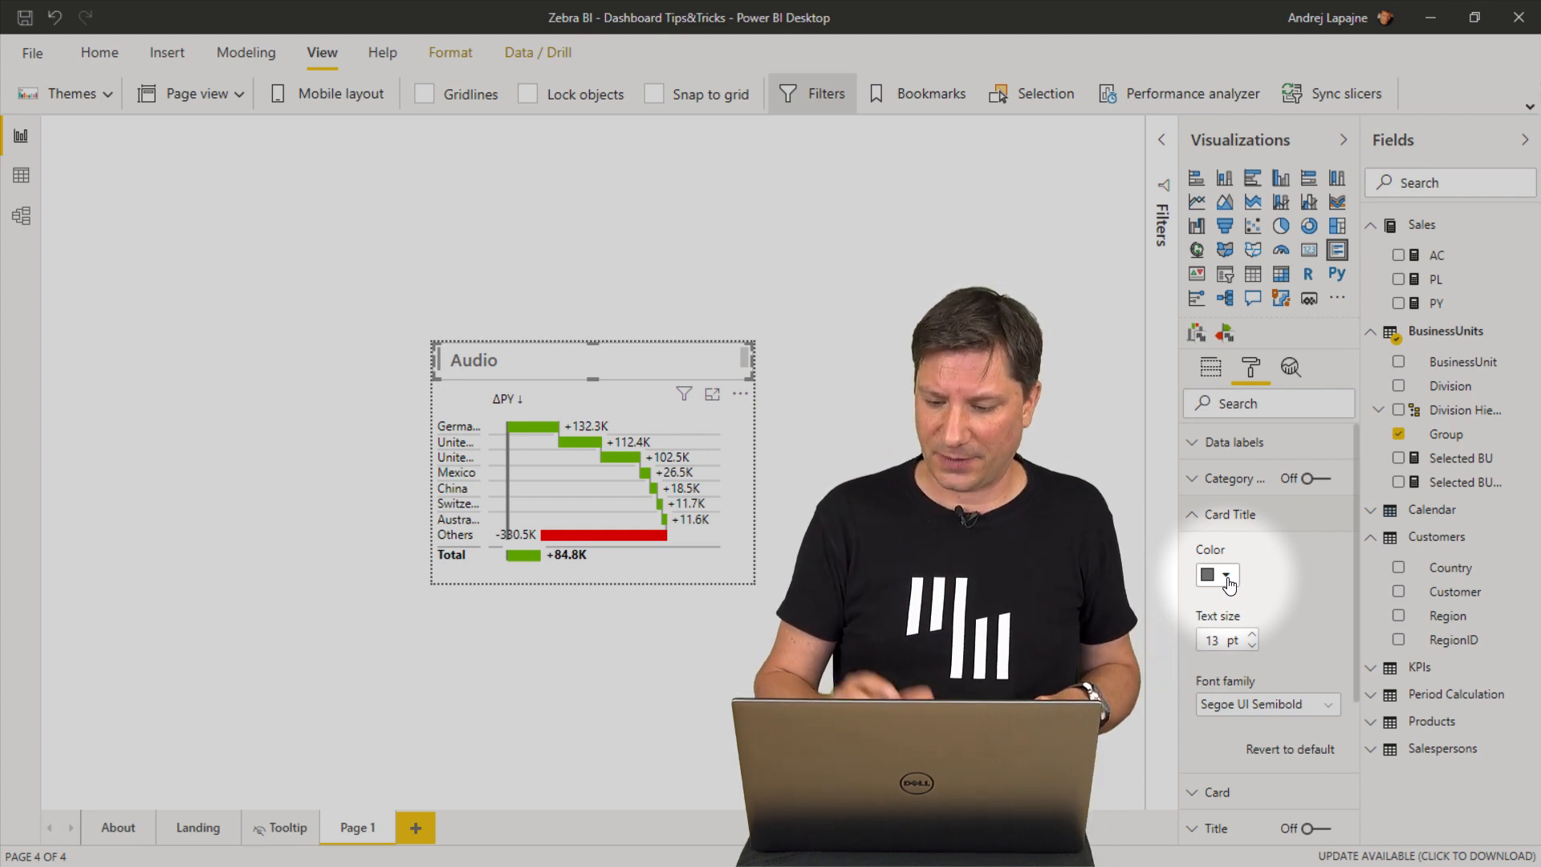
scroll(down, 3)
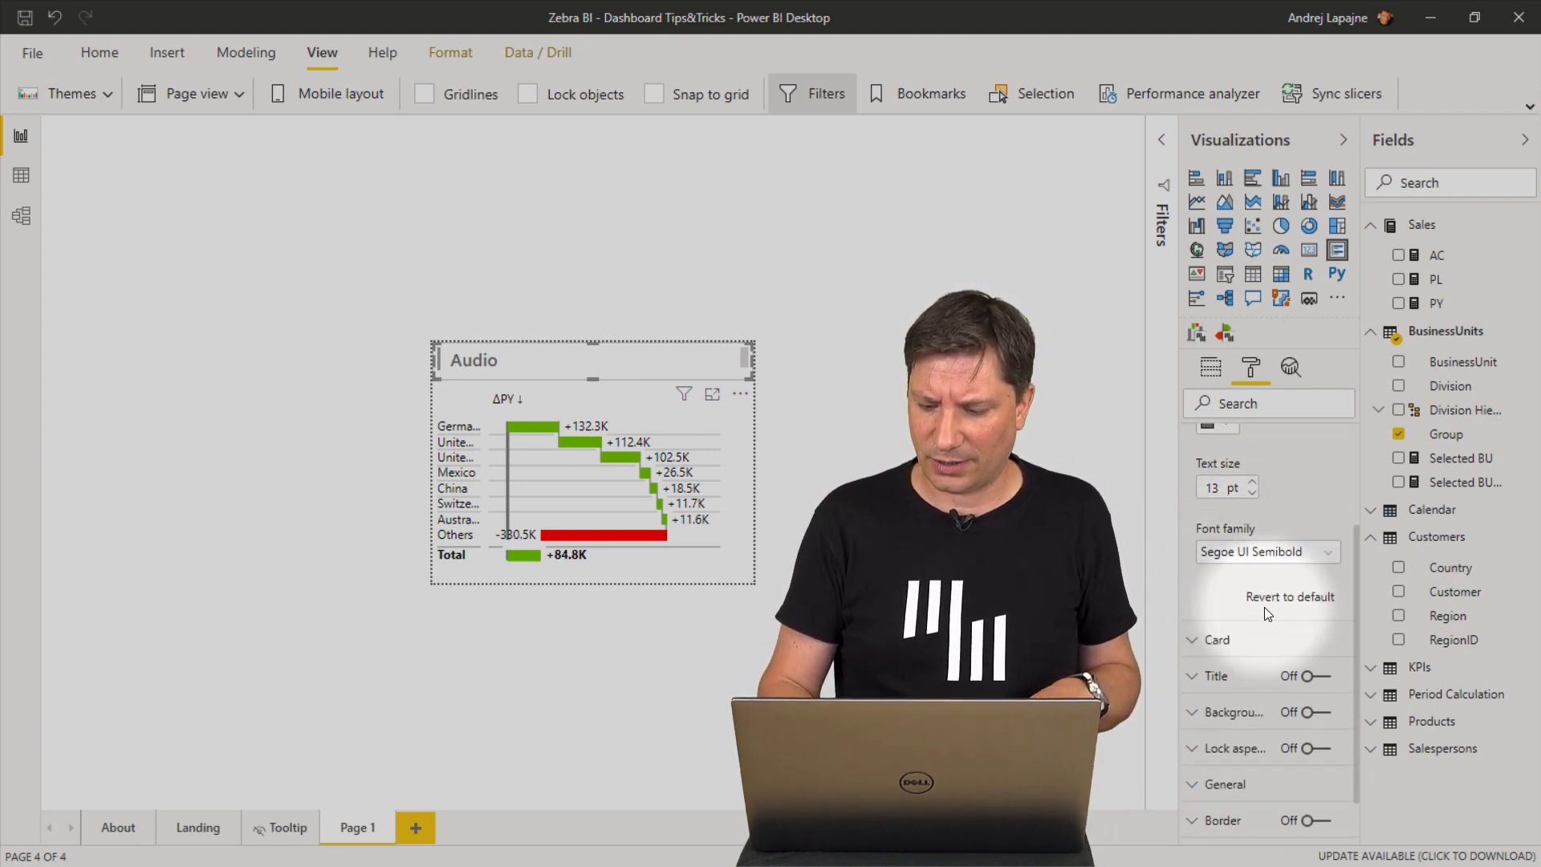
click(1216, 639)
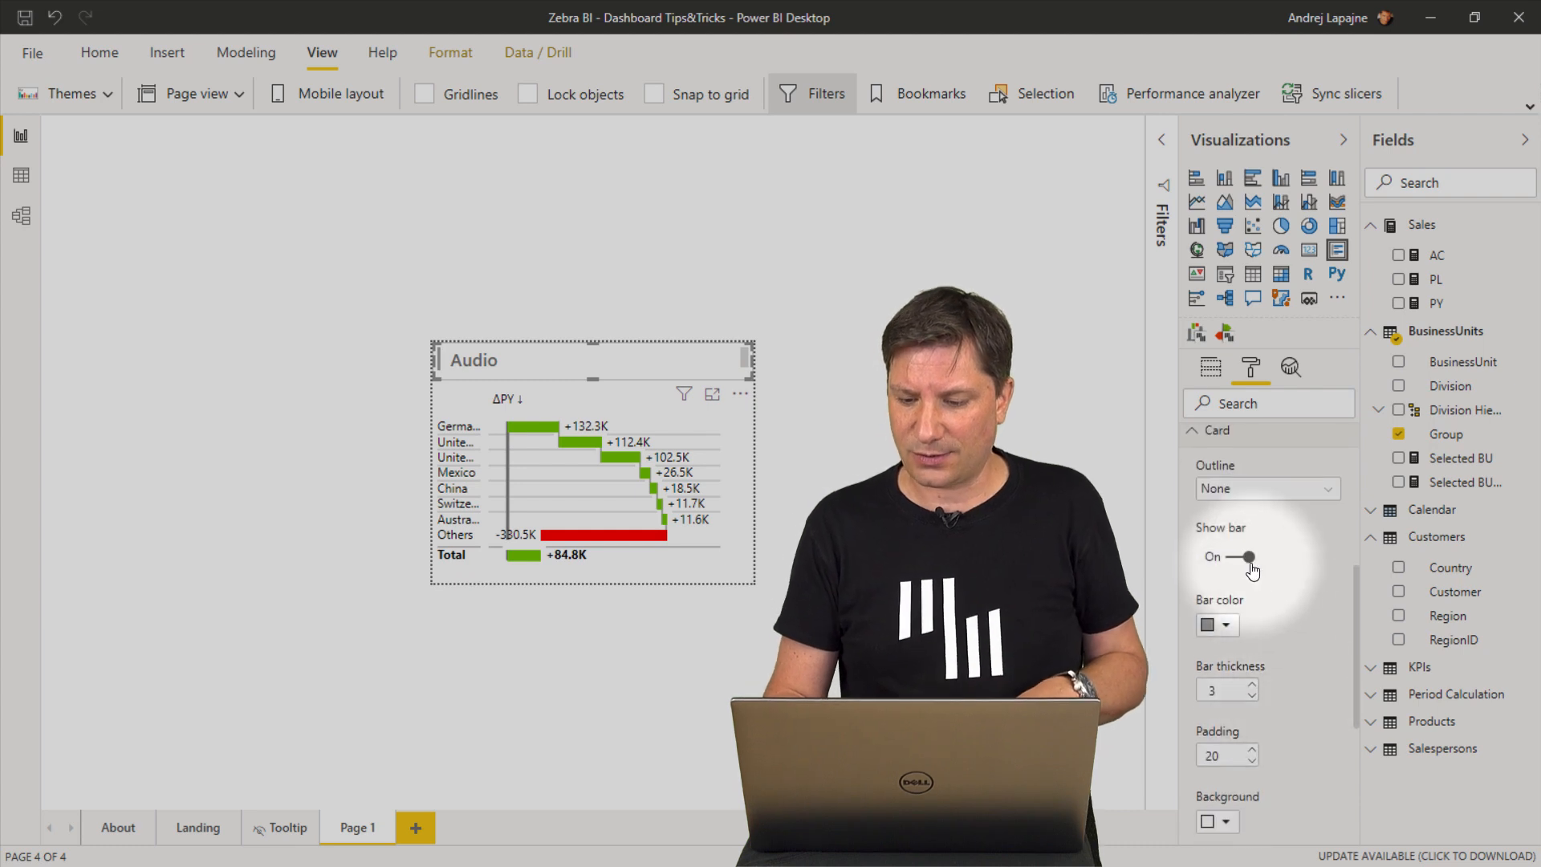
click(1242, 557)
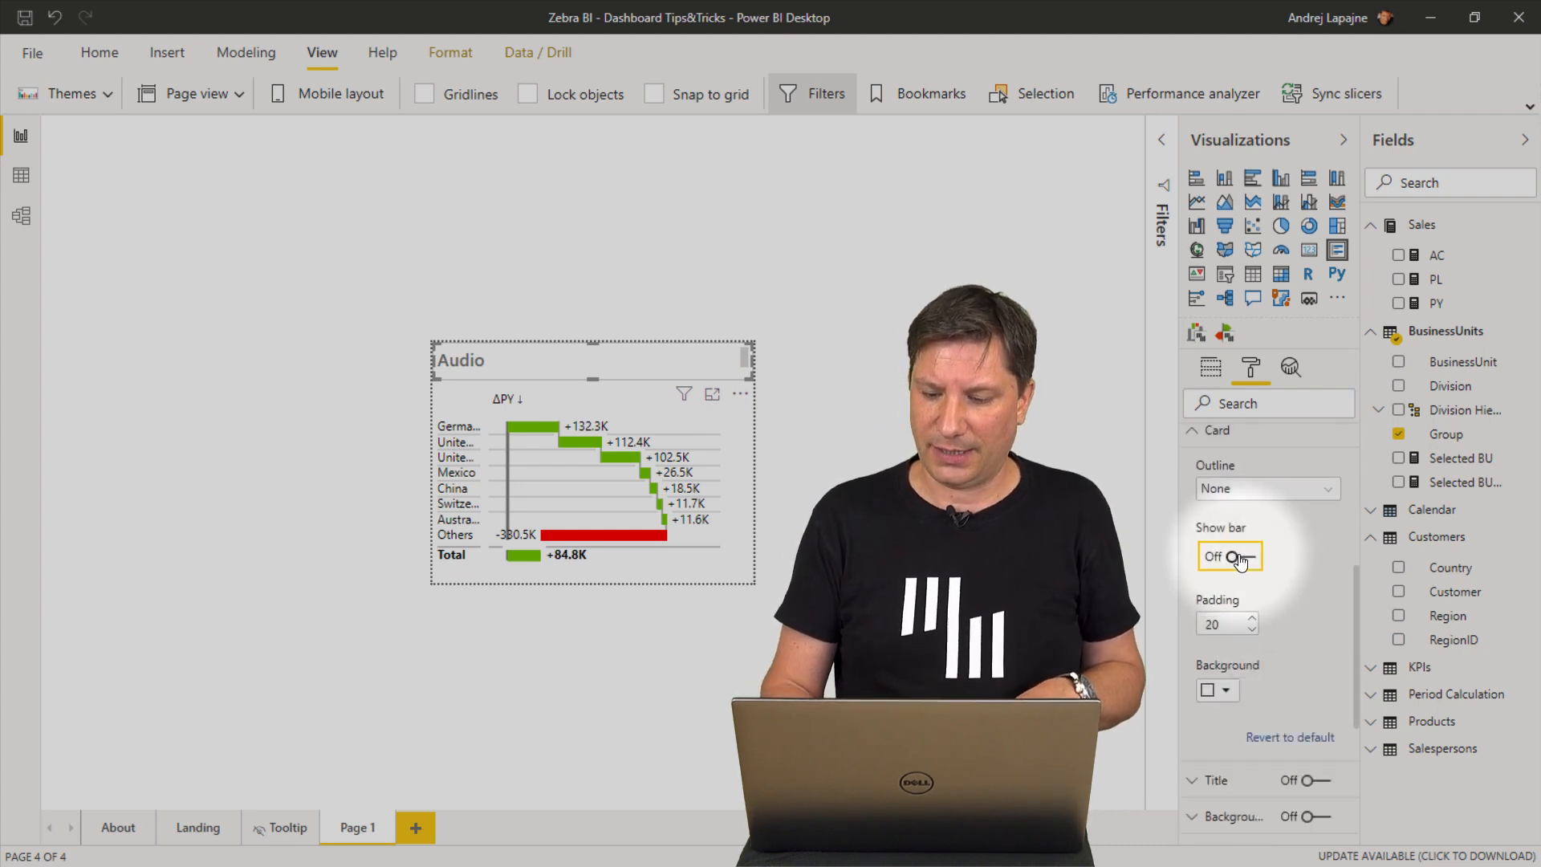
click(1229, 557)
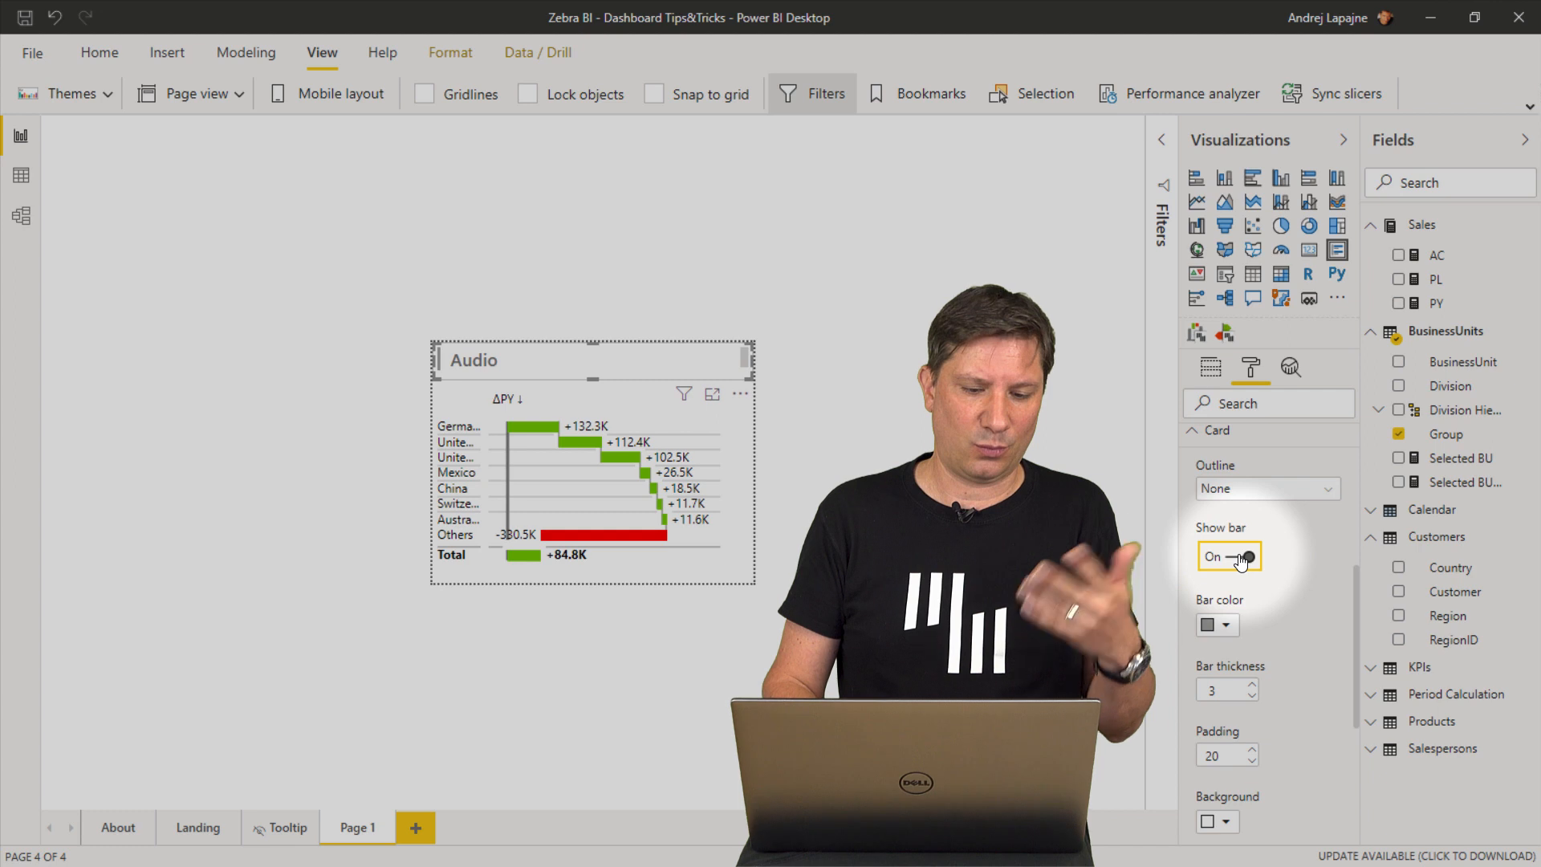
click(1228, 557)
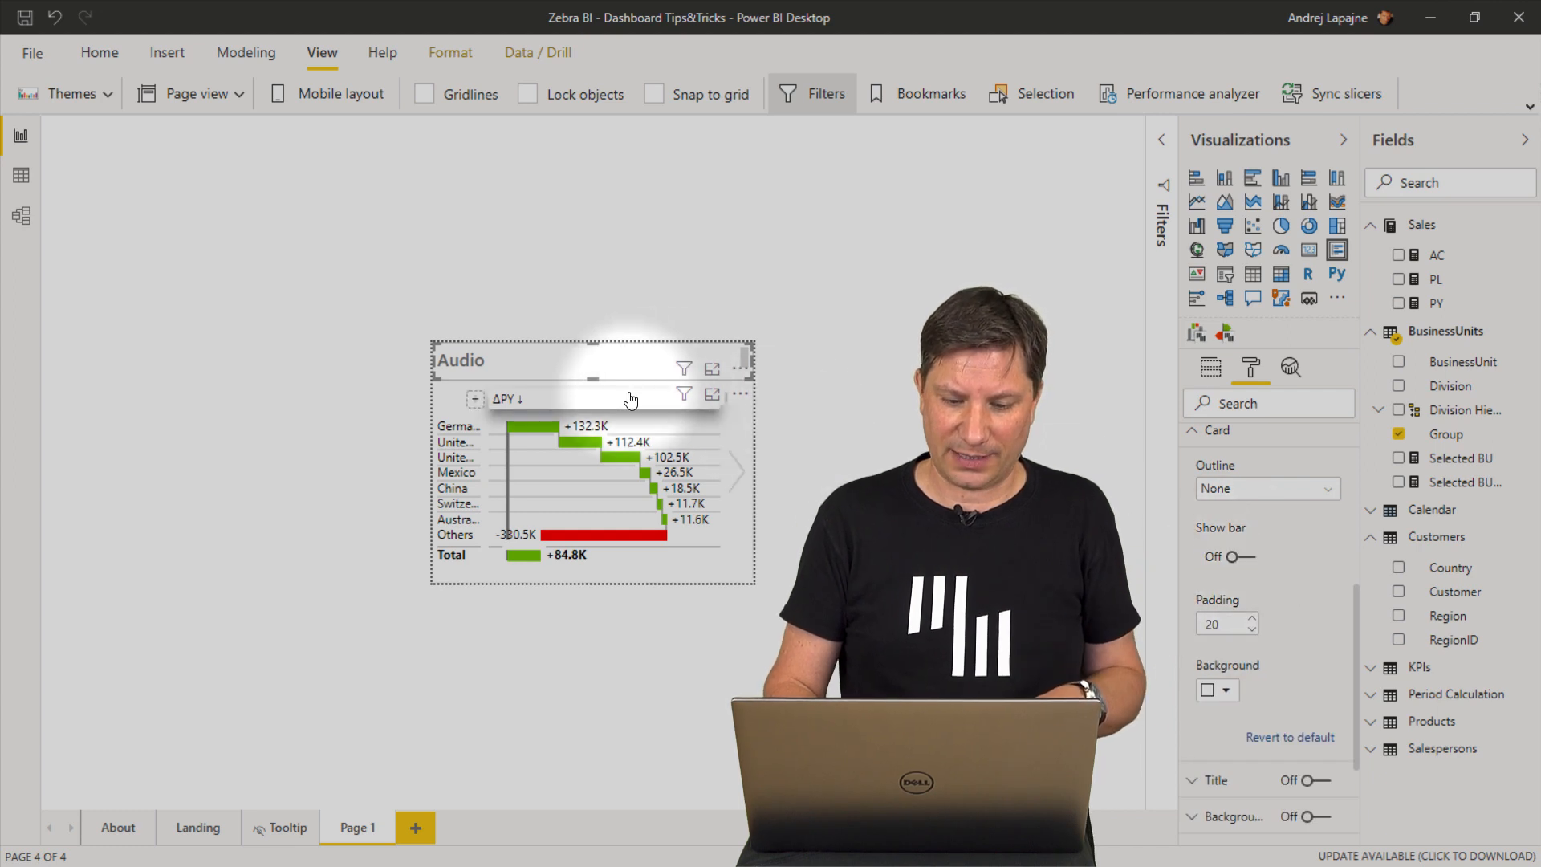
mouse_move(628, 399)
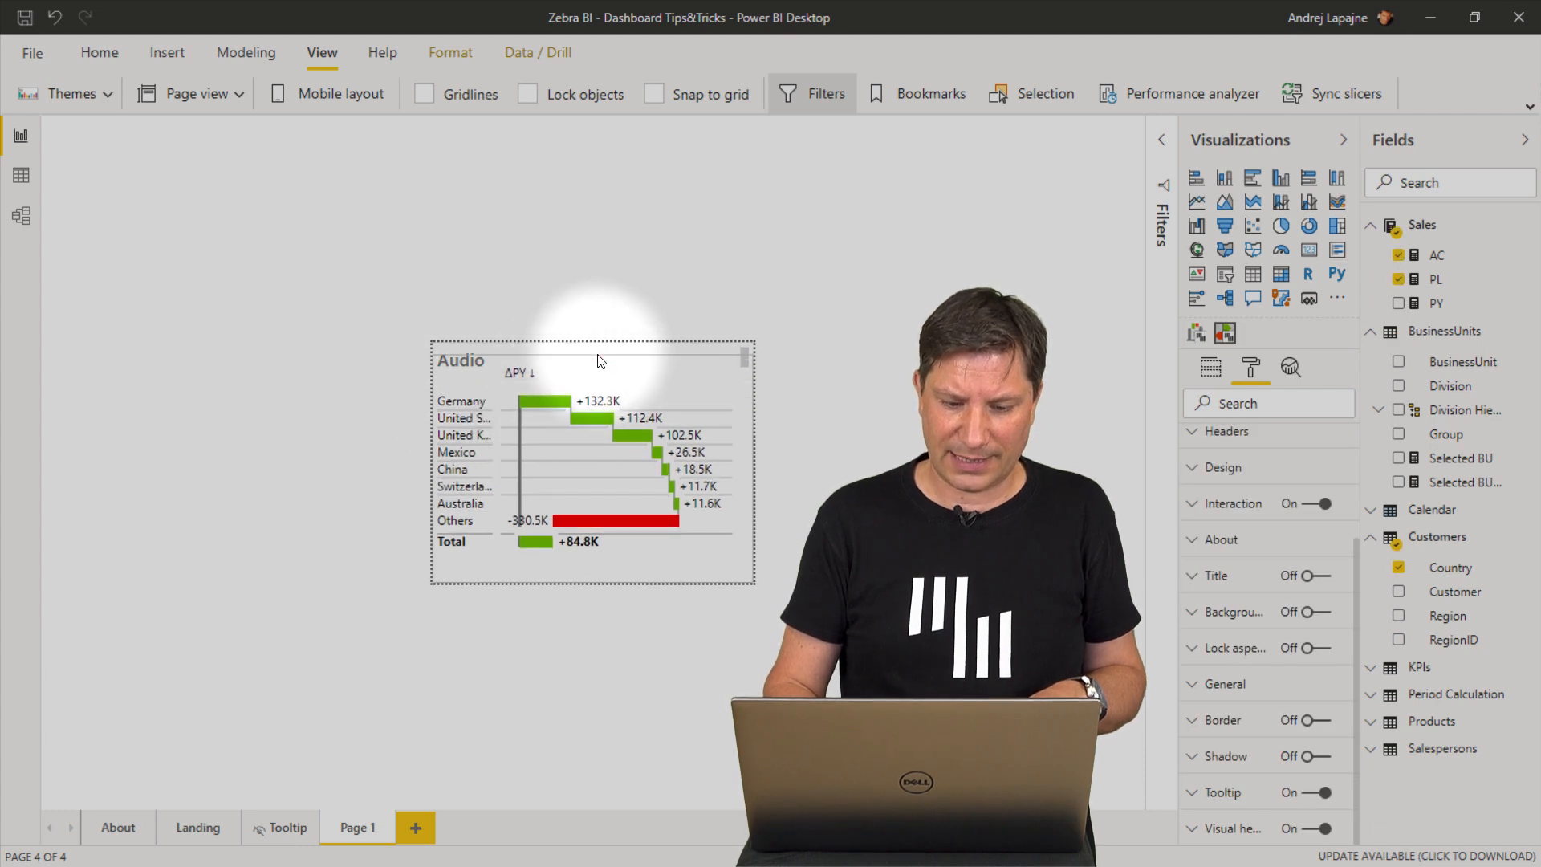
Hover the Mobile and Audio bars on Landing to check the group-titled tooltip.
click(197, 826)
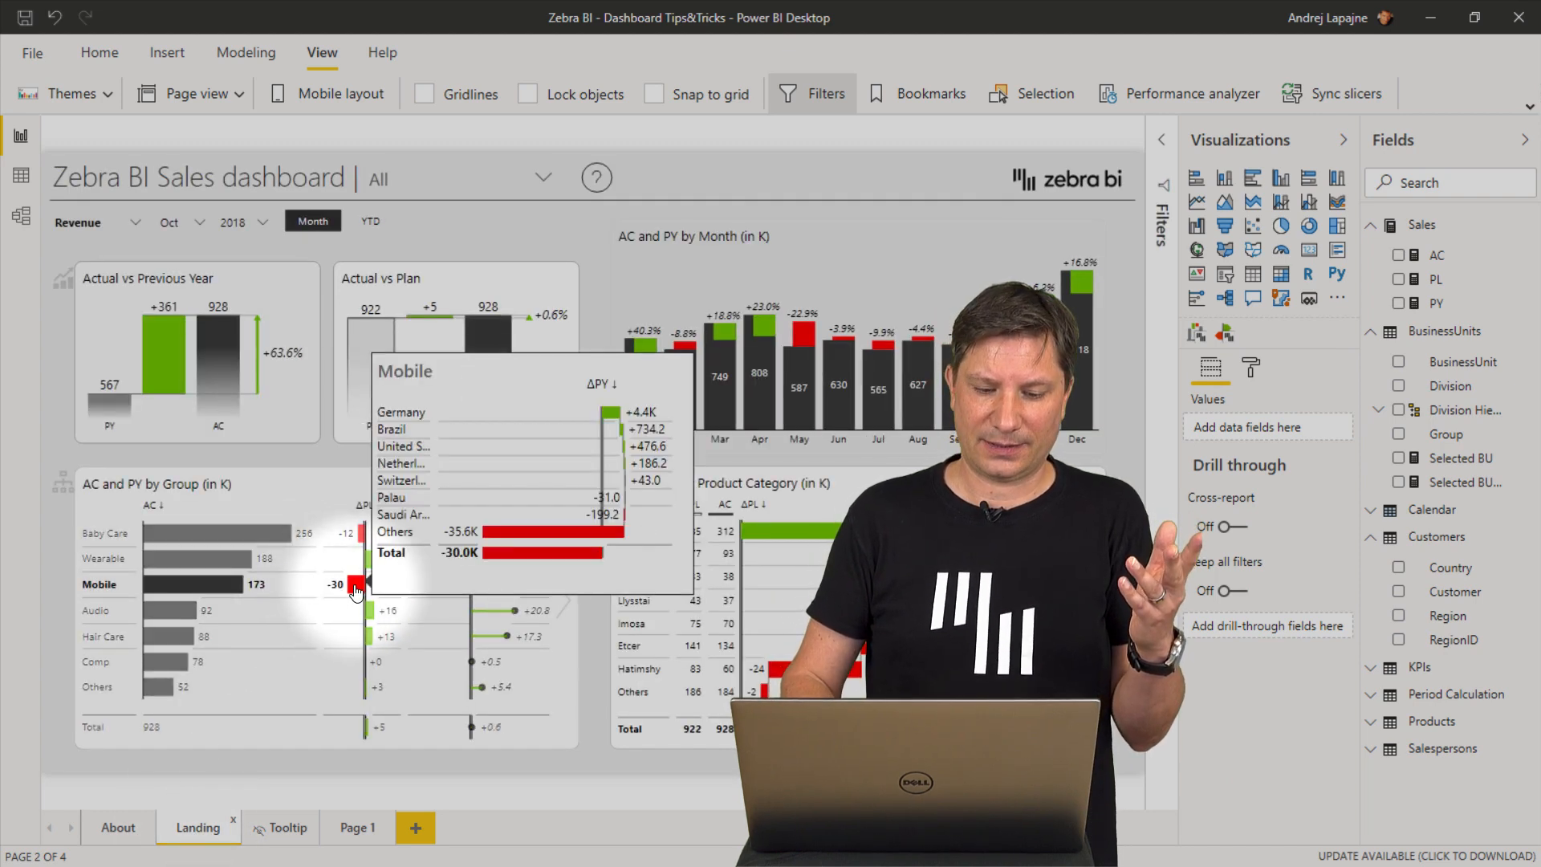
mouse_move(368, 614)
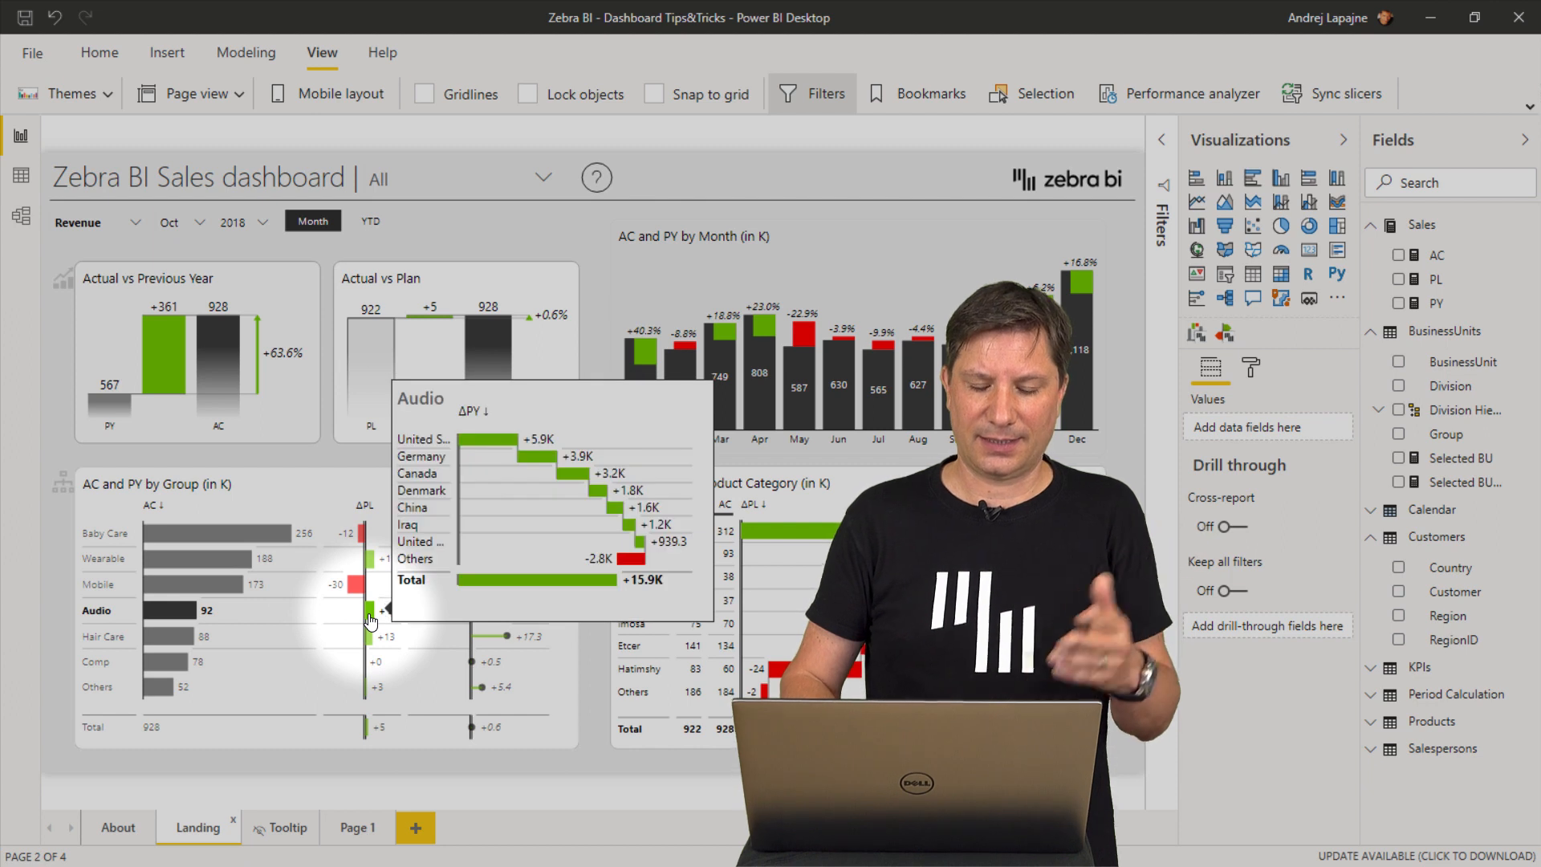